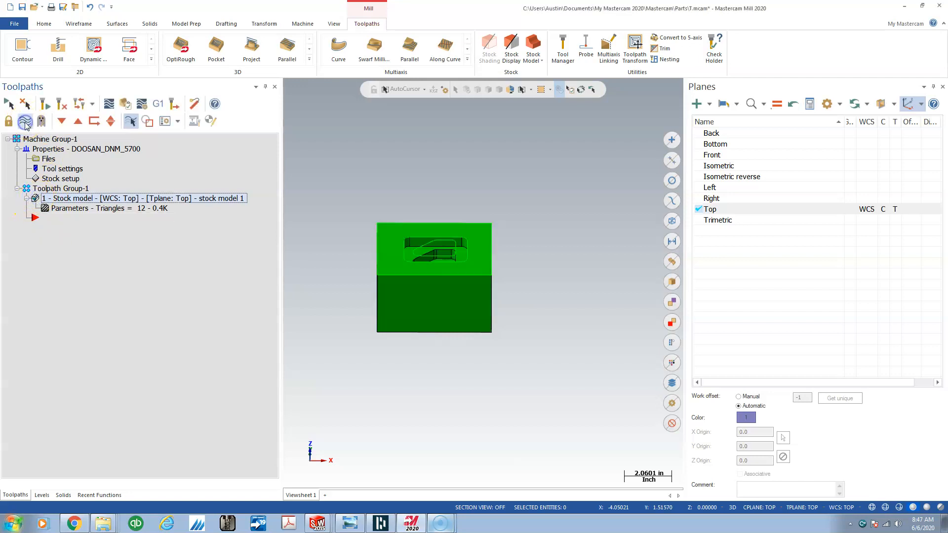
pyautogui.moveTo(791, 231)
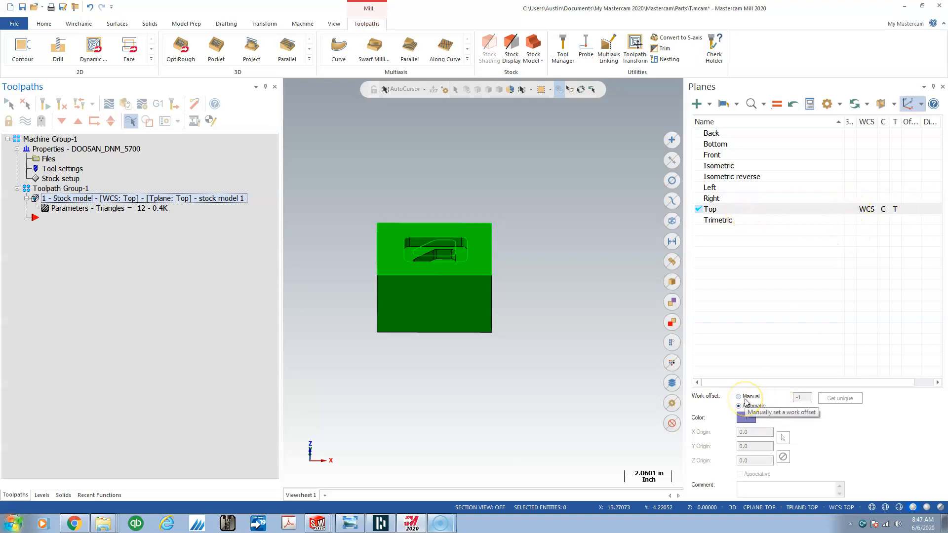
# Set the Top plane's work offset to manual 0 and update operations using that plane
pyautogui.click(738, 396)
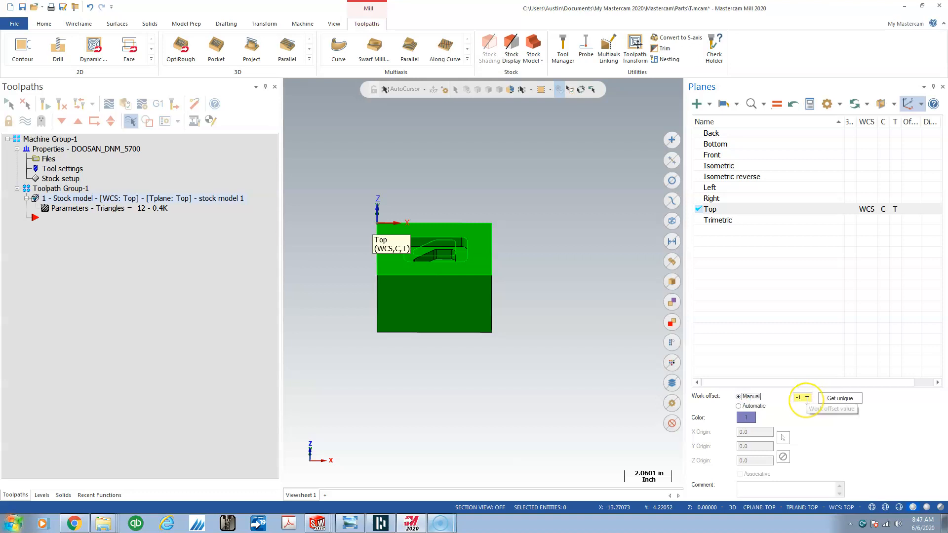
pyautogui.click(799, 398)
pyautogui.write('0')
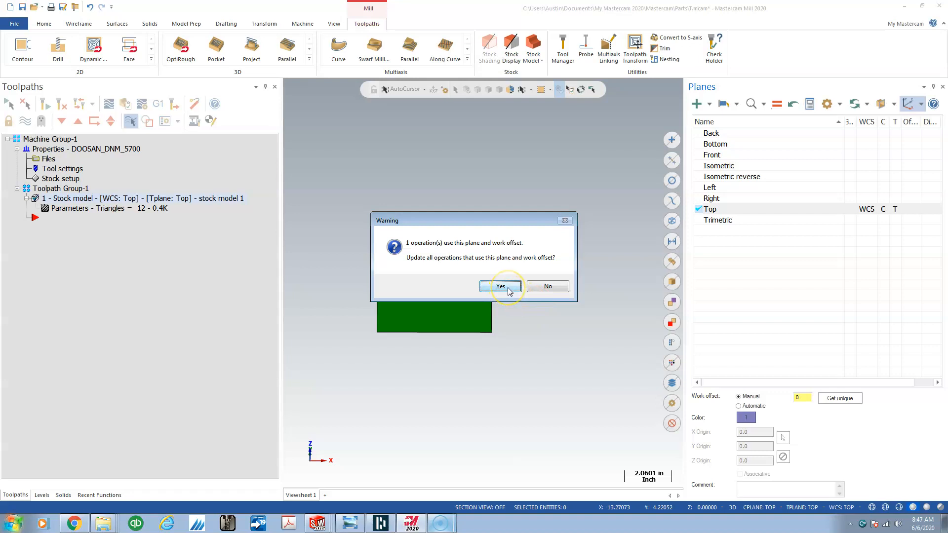
pyautogui.click(500, 286)
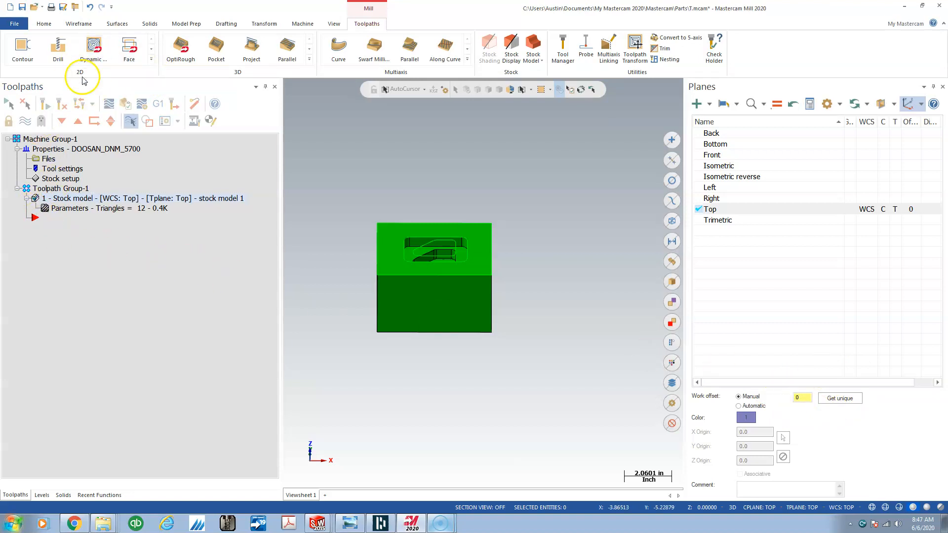
pyautogui.moveTo(93, 47)
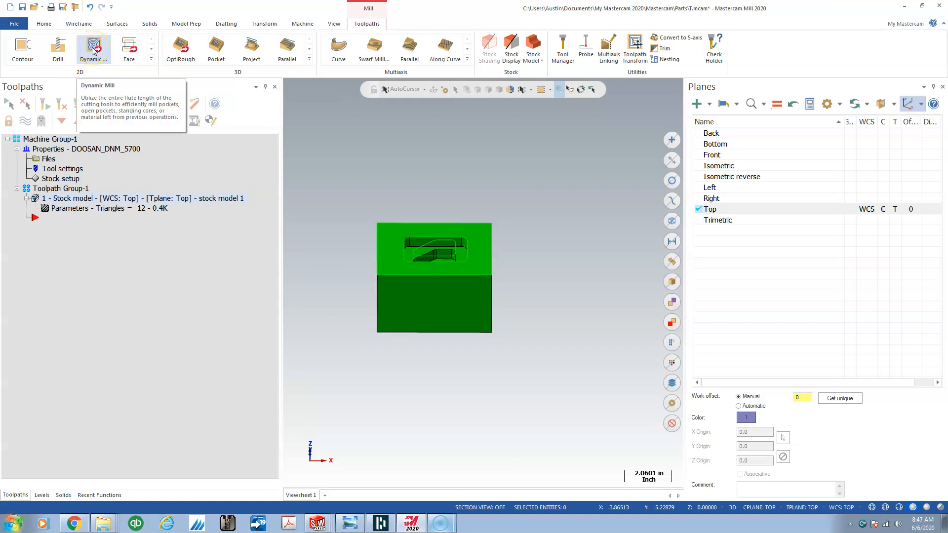
# Start a 2D Dynamic Mill toolpath, chaining the stepped pocket outline as its machining region
pyautogui.click(94, 48)
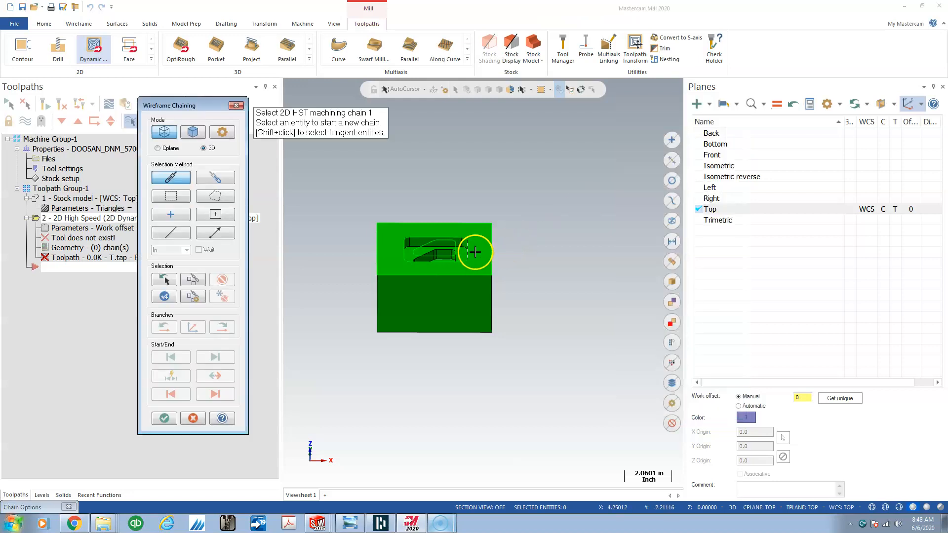
pyautogui.click(474, 251)
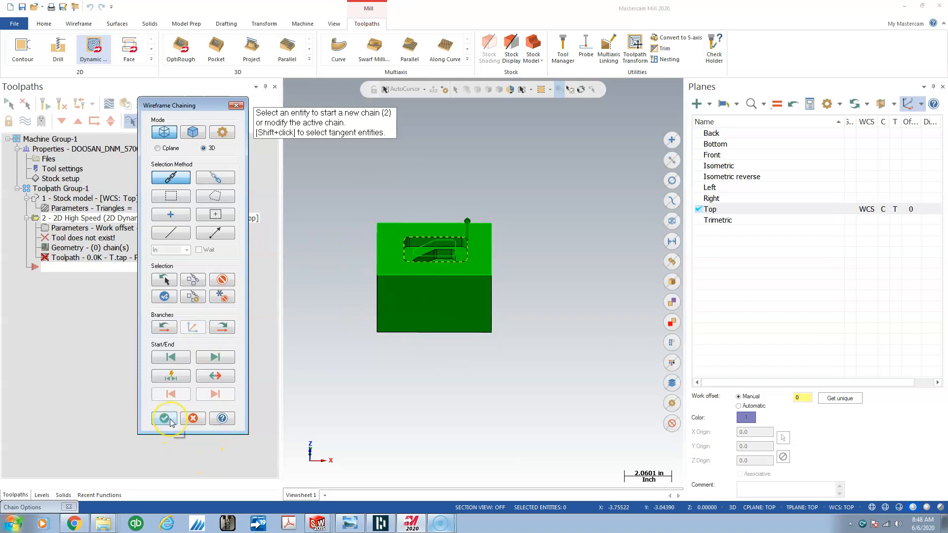
pyautogui.click(164, 418)
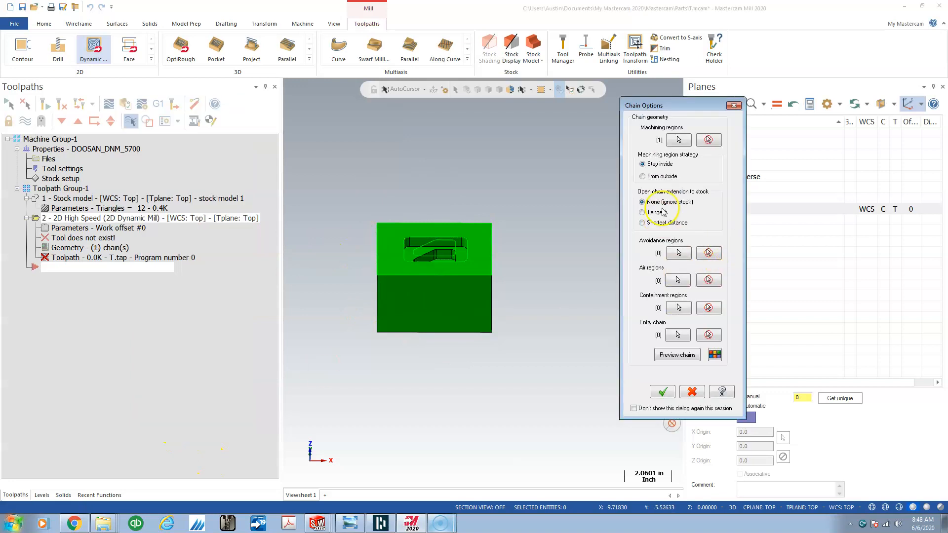
pyautogui.moveTo(678, 253)
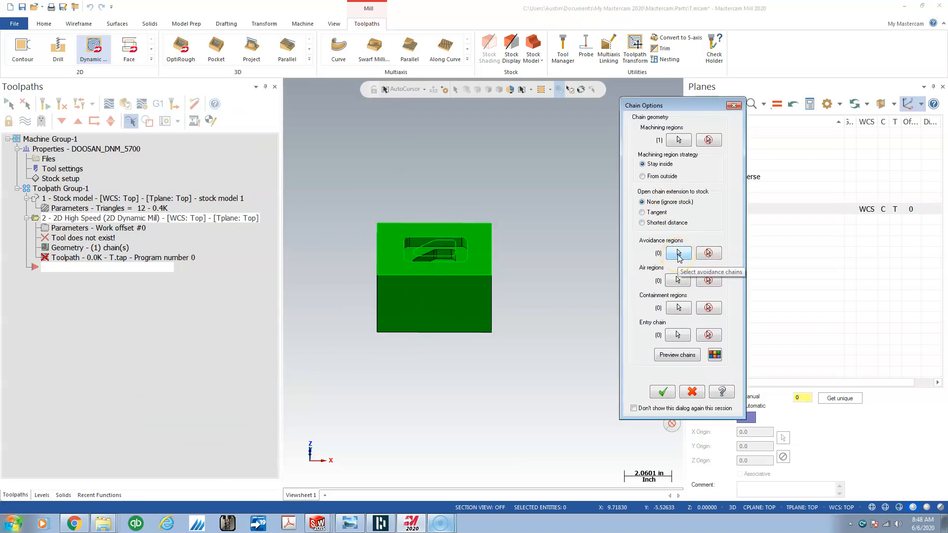
pyautogui.moveTo(678, 307)
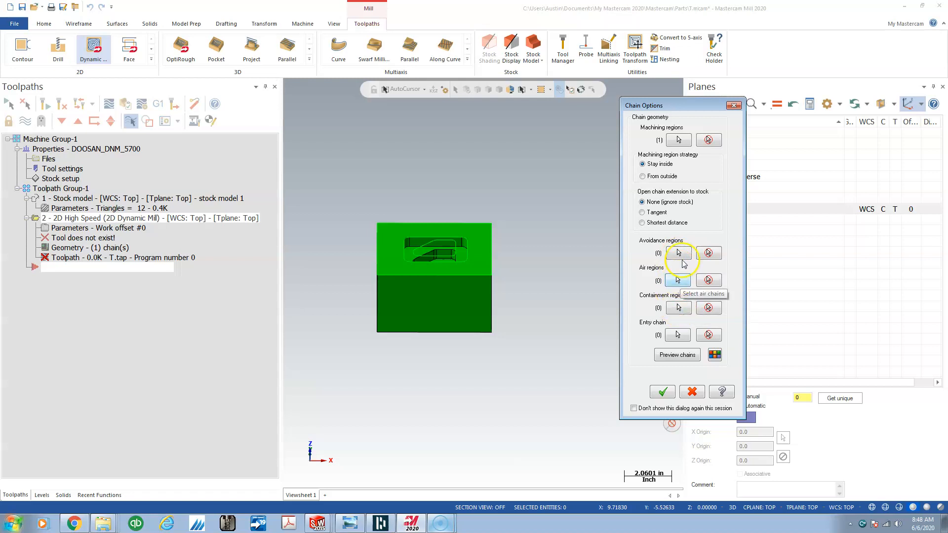
pyautogui.moveTo(678, 252)
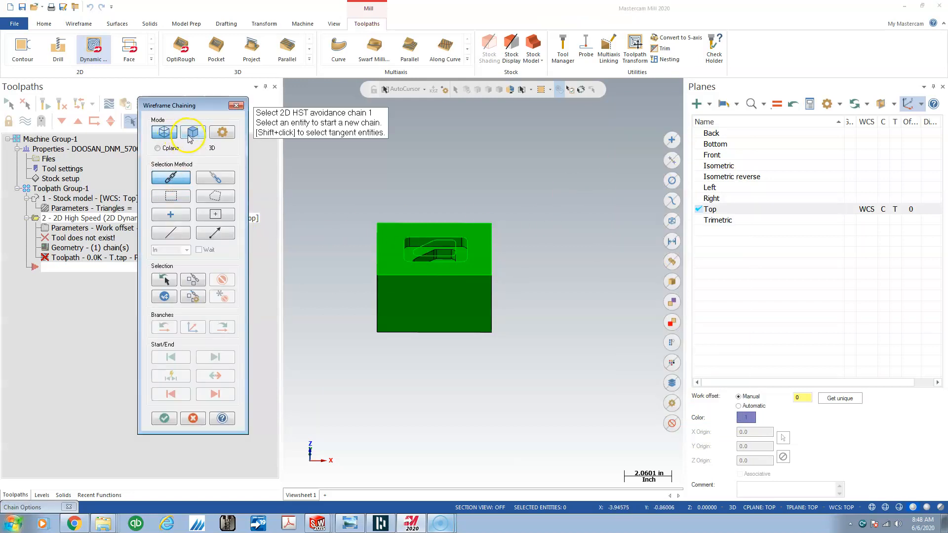
# Add the block's top face loop as an avoidance region and accept Chain Options
pyautogui.click(192, 131)
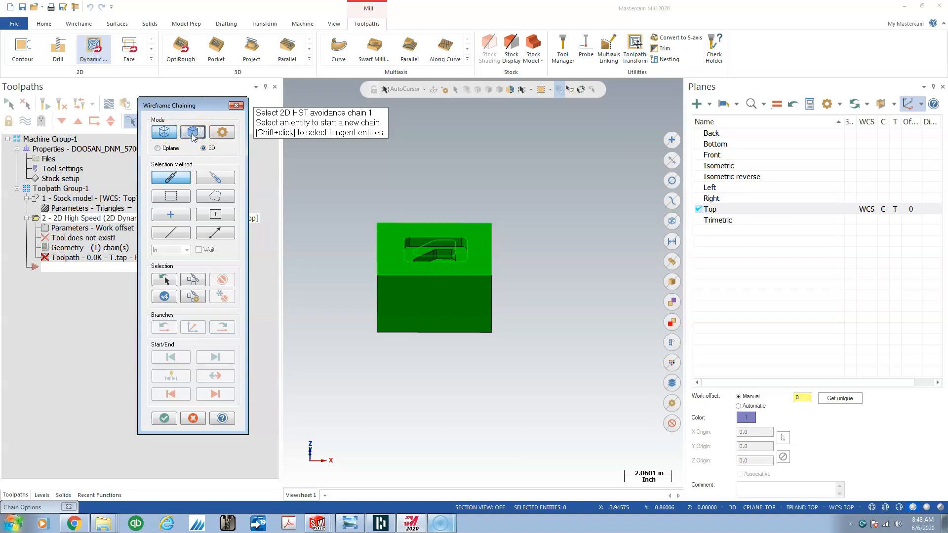
pyautogui.click(192, 132)
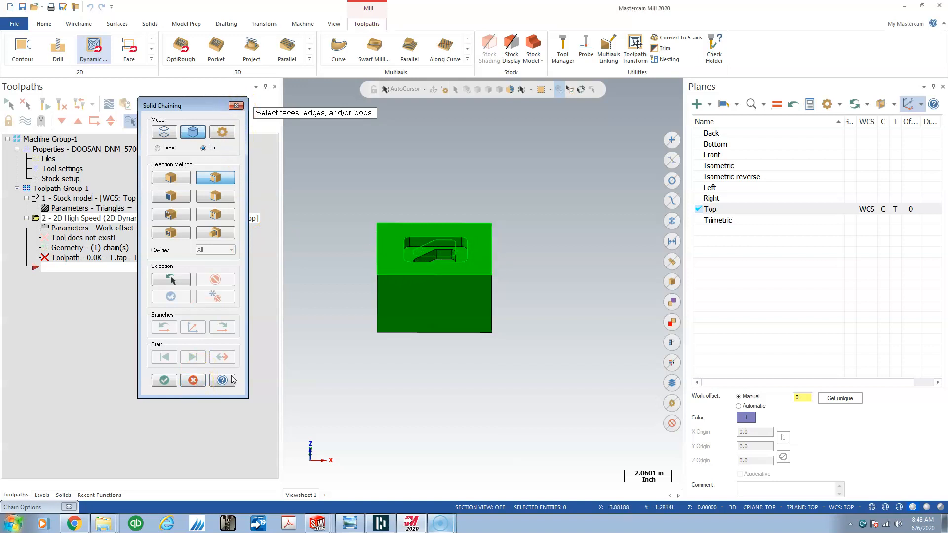
pyautogui.click(163, 380)
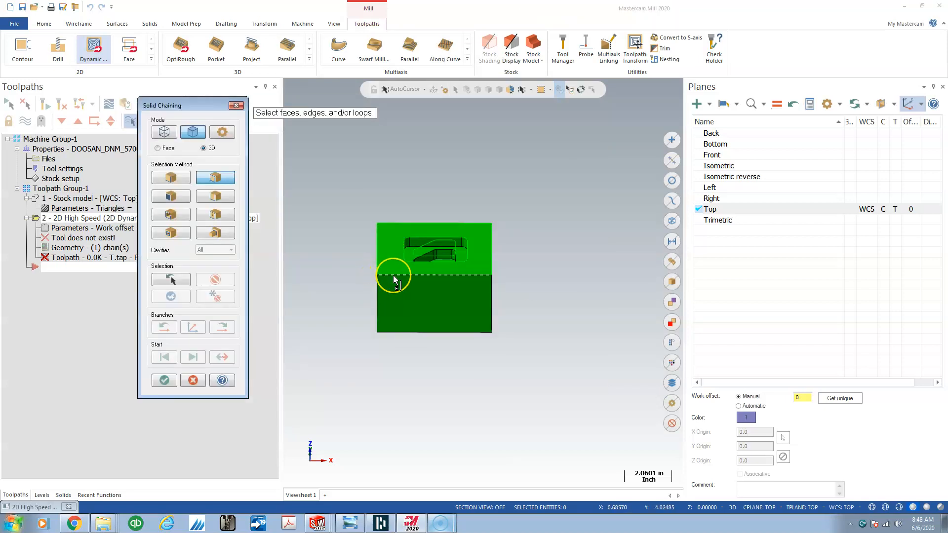
pyautogui.click(434, 248)
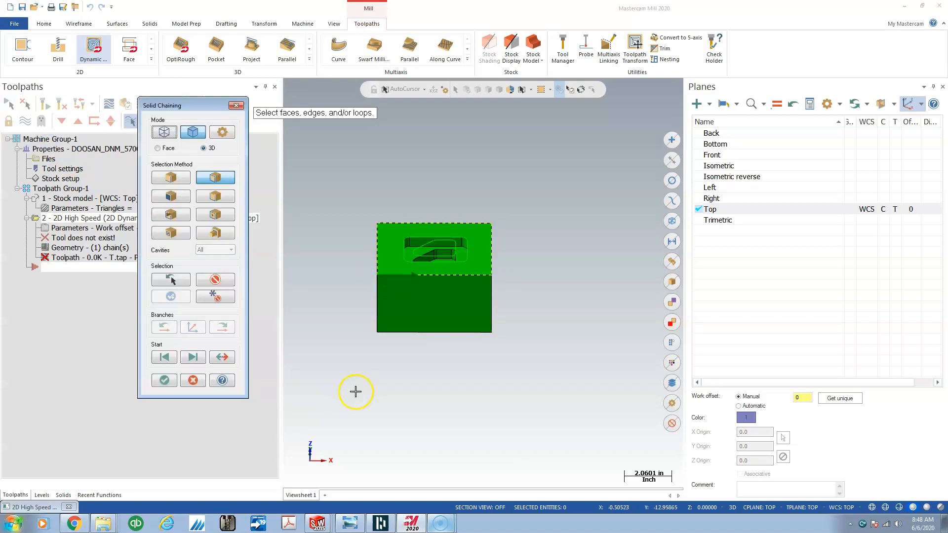
pyautogui.click(163, 380)
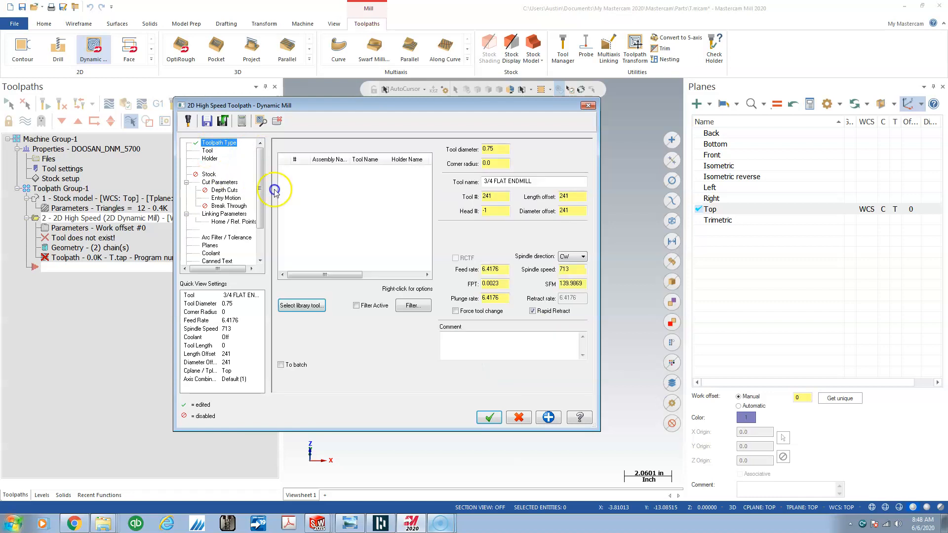
# Define a new flat endmill with 0.375 cutting diameter and advance to final properties
pyautogui.click(207, 150)
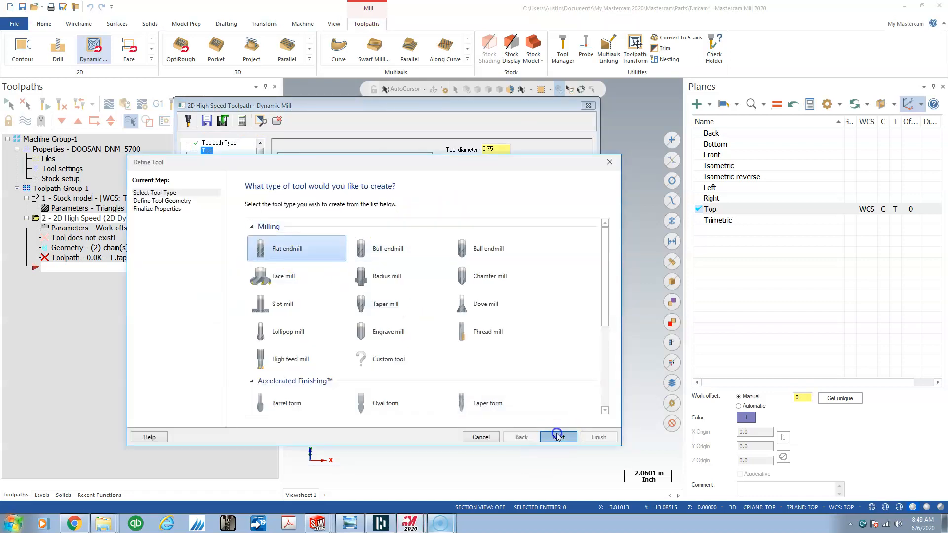
pyautogui.click(557, 437)
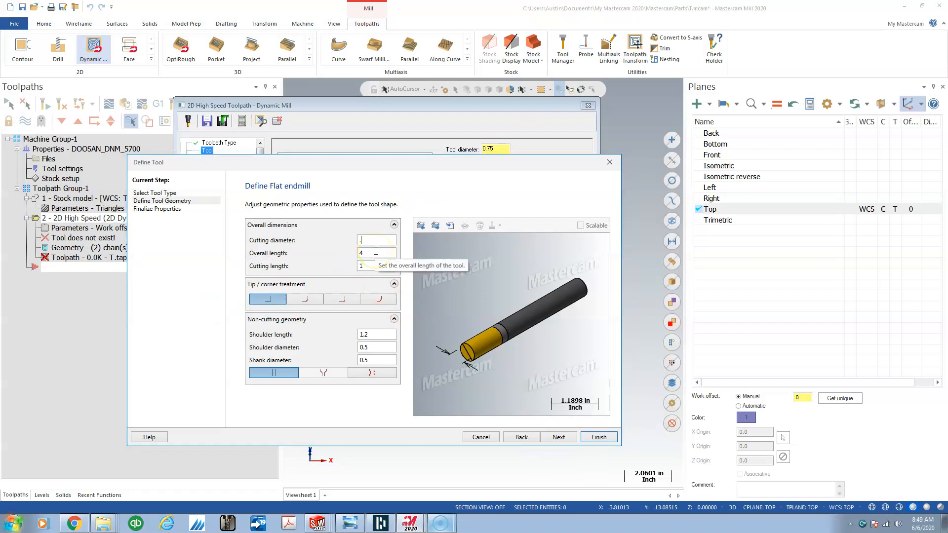
pyautogui.write('0.375')
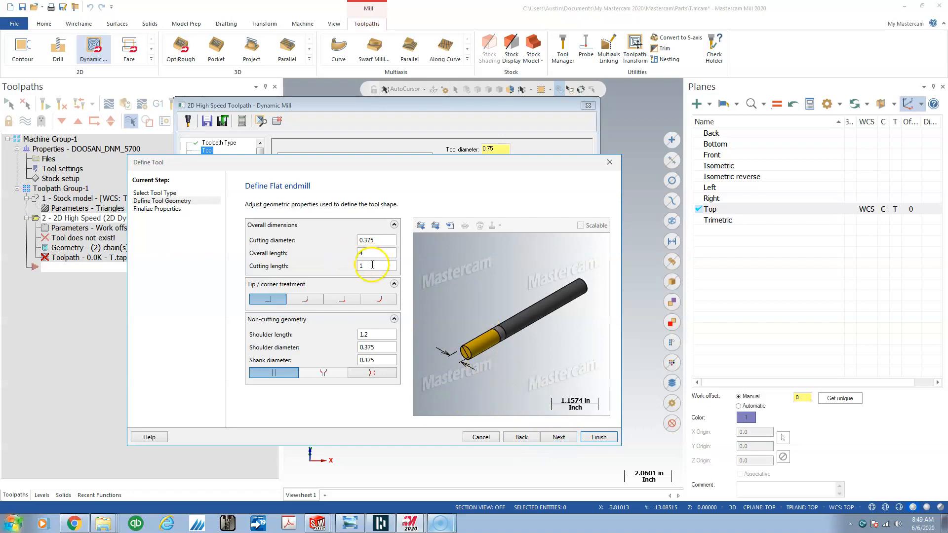
pyautogui.moveTo(365, 253)
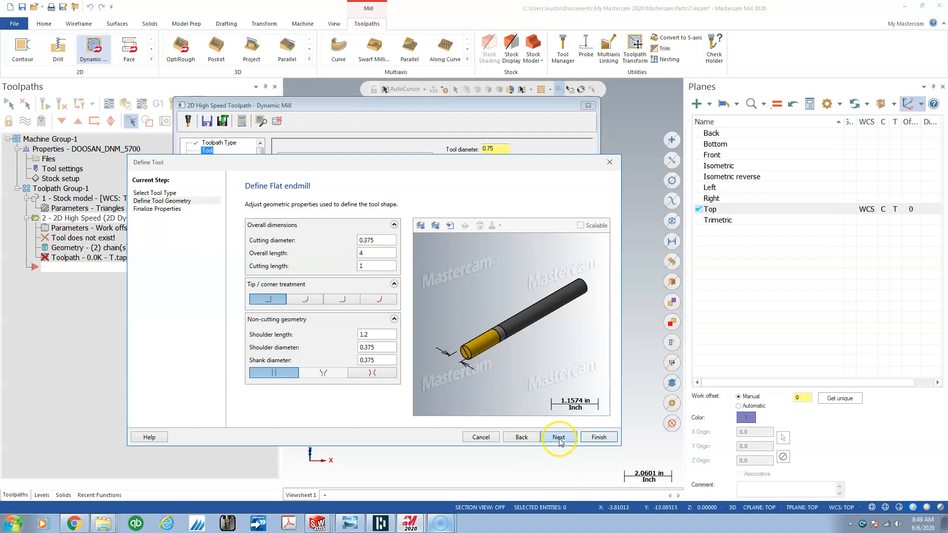
pyautogui.click(558, 437)
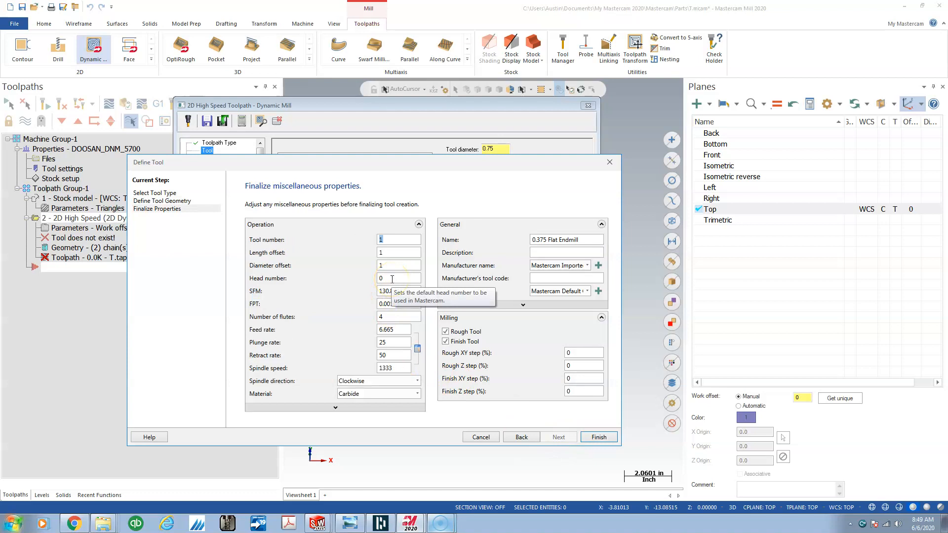
# Change the new endmill's cutting diameter to 0.4375 (7/16)
pyautogui.click(520, 436)
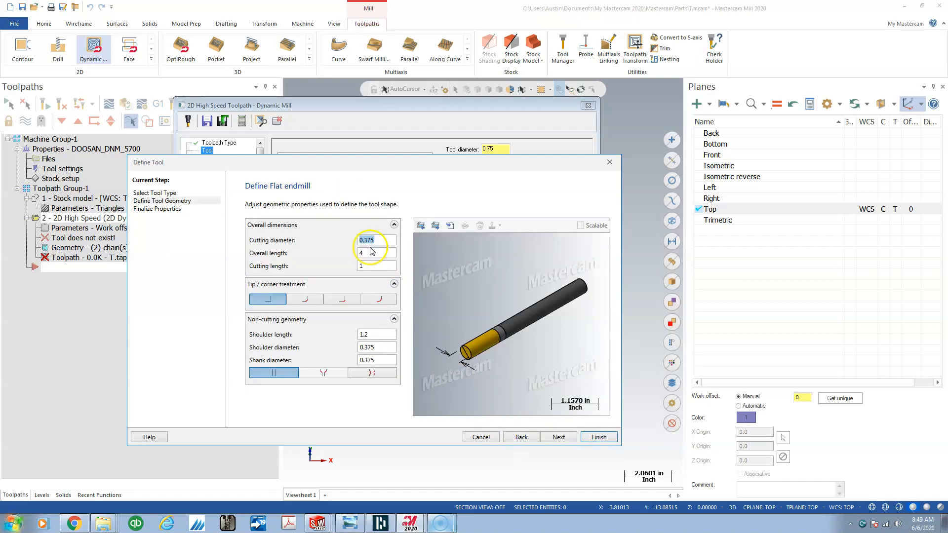
pyautogui.moveTo(372, 251)
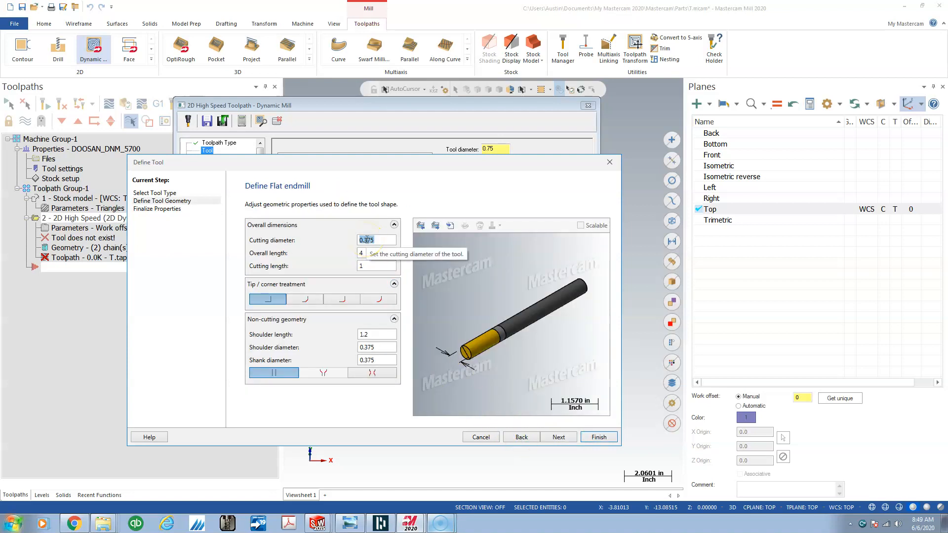
pyautogui.write('7/')
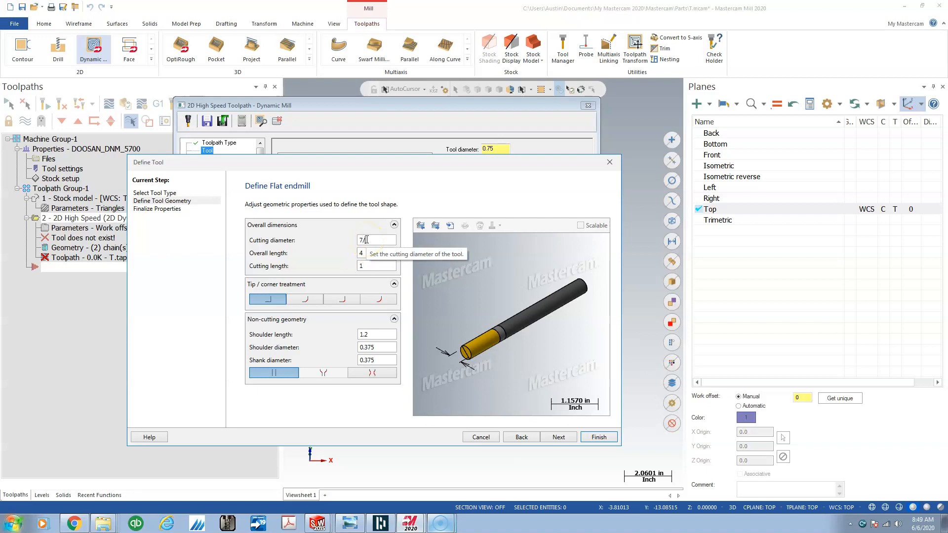
pyautogui.write('0.4375')
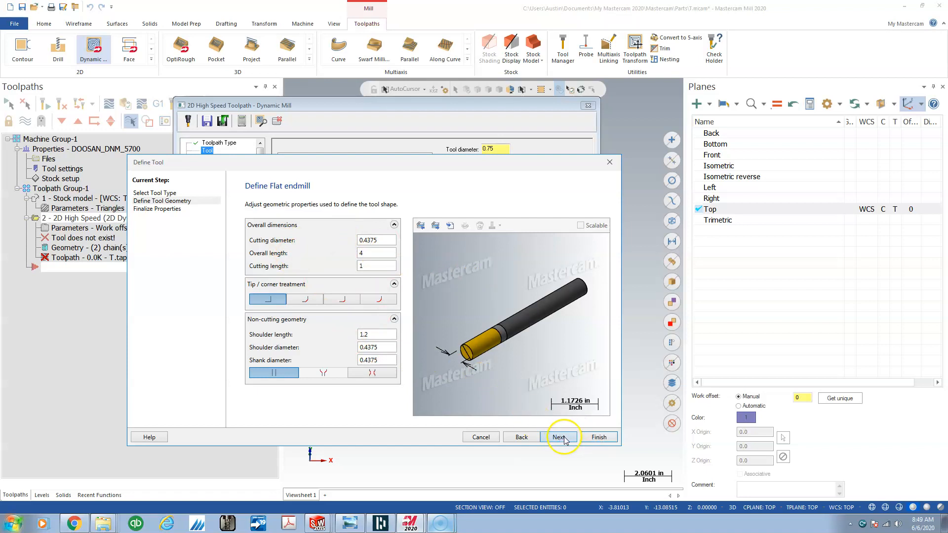
pyautogui.click(558, 437)
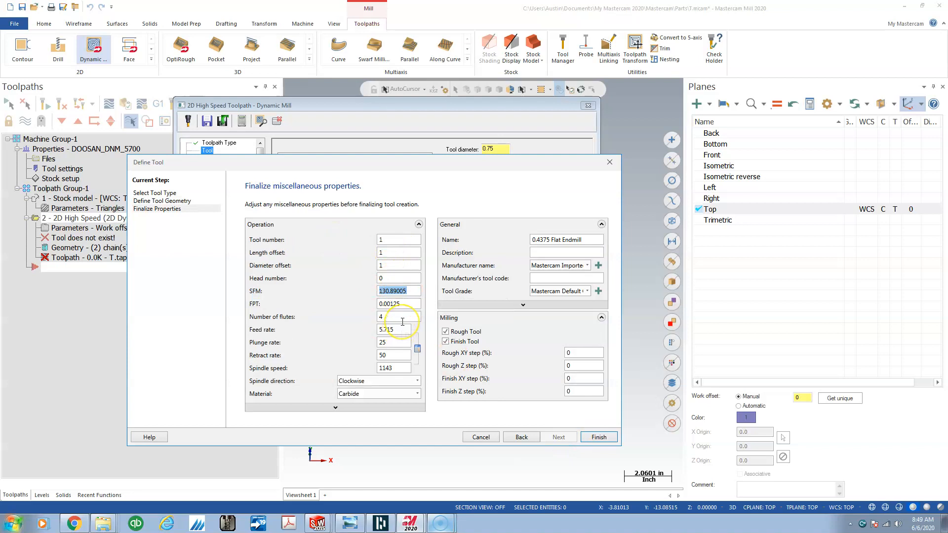
pyautogui.moveTo(402, 319)
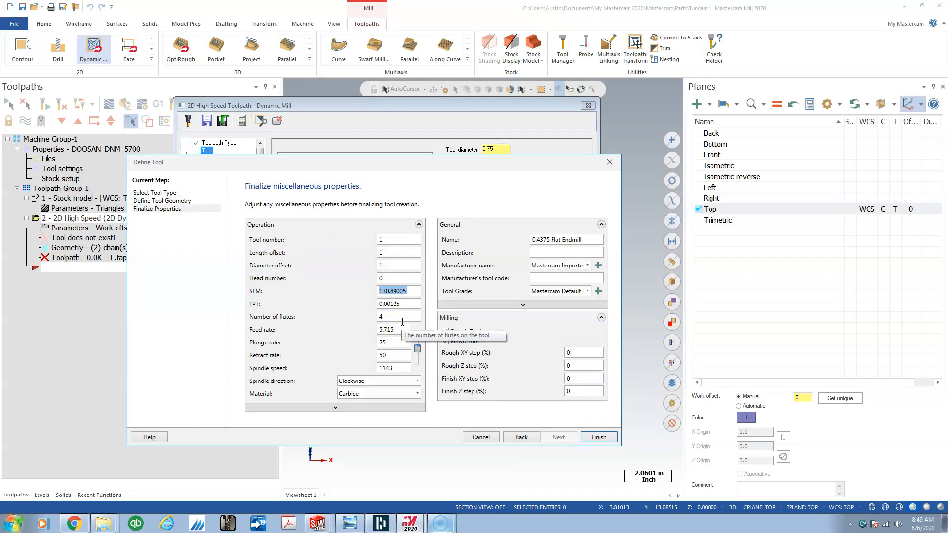
# Set the tool's feed per tooth 0.0015, plunge rate 100 and retract rate 150
pyautogui.write('3')
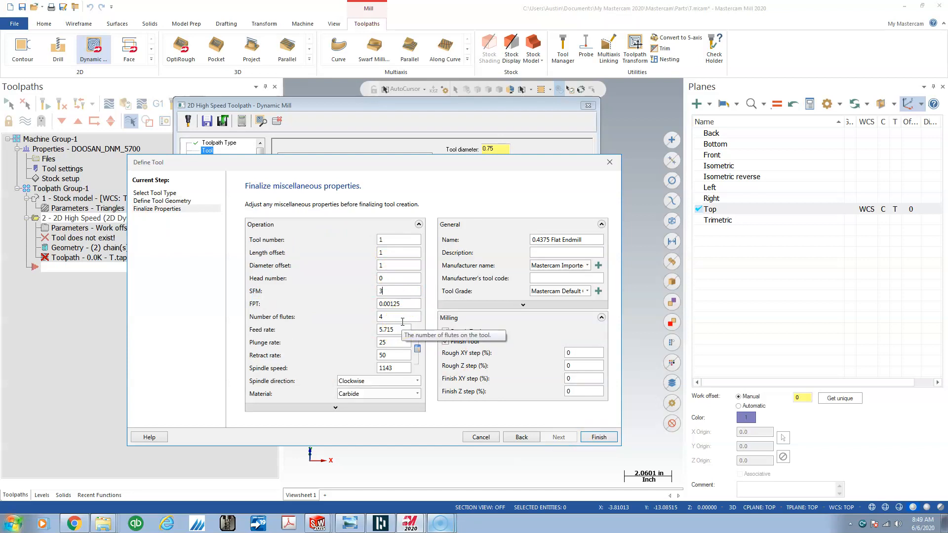
pyautogui.write('299.95092')
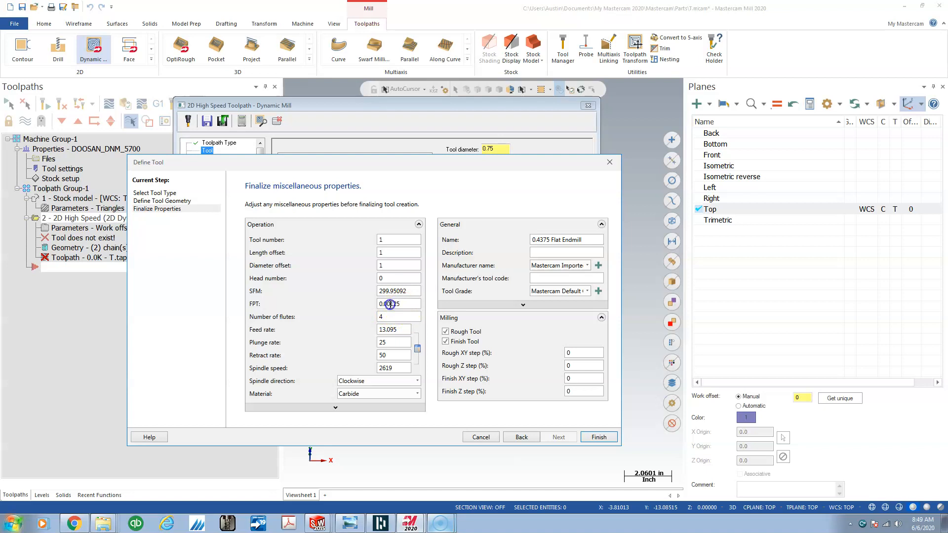
pyautogui.click(390, 303)
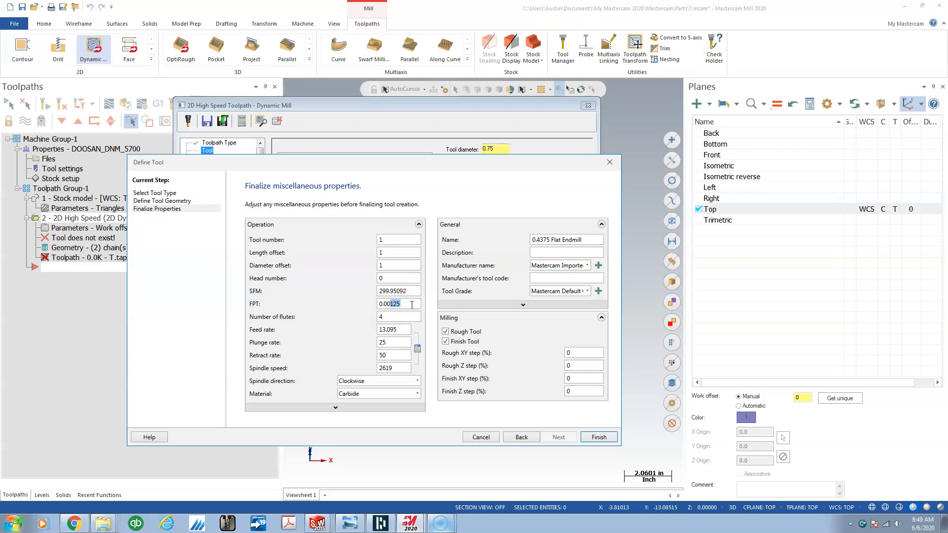
pyautogui.write('0.0015')
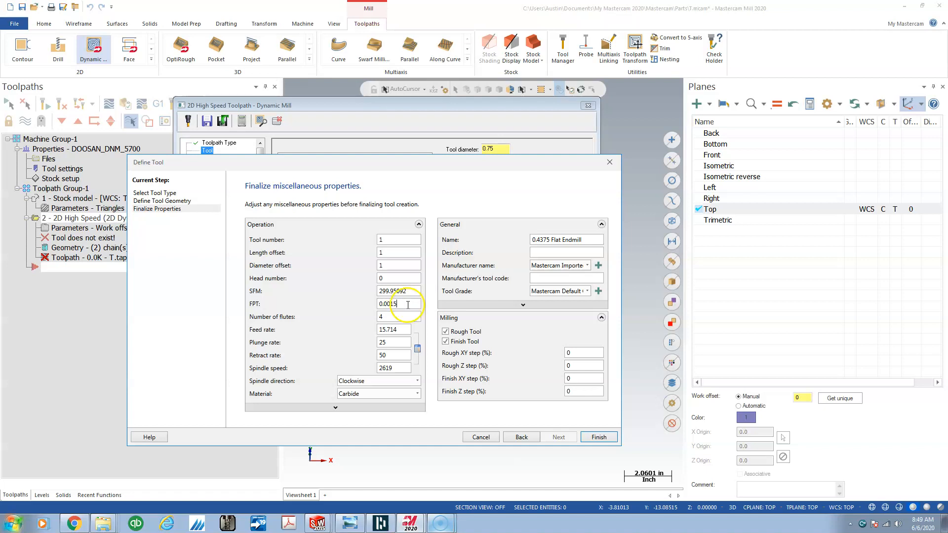
pyautogui.moveTo(392, 342)
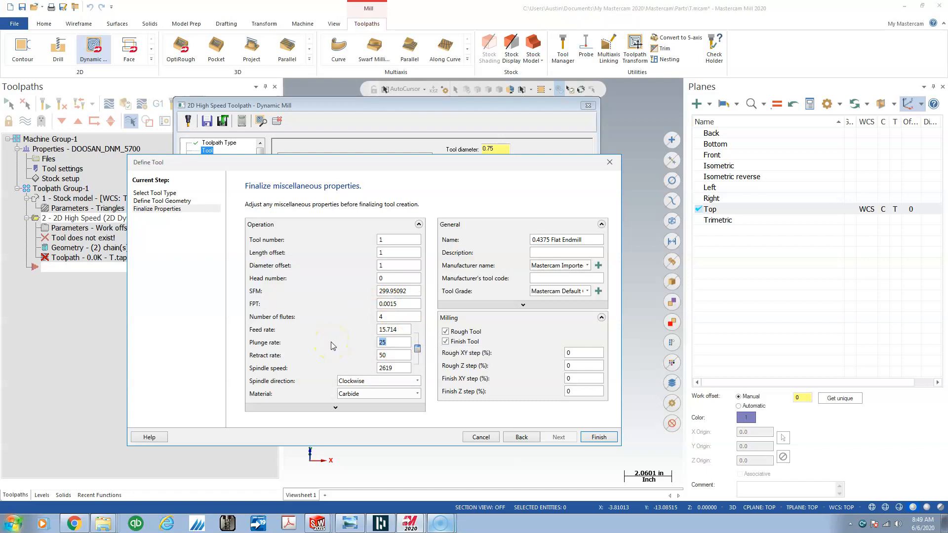
pyautogui.write('100')
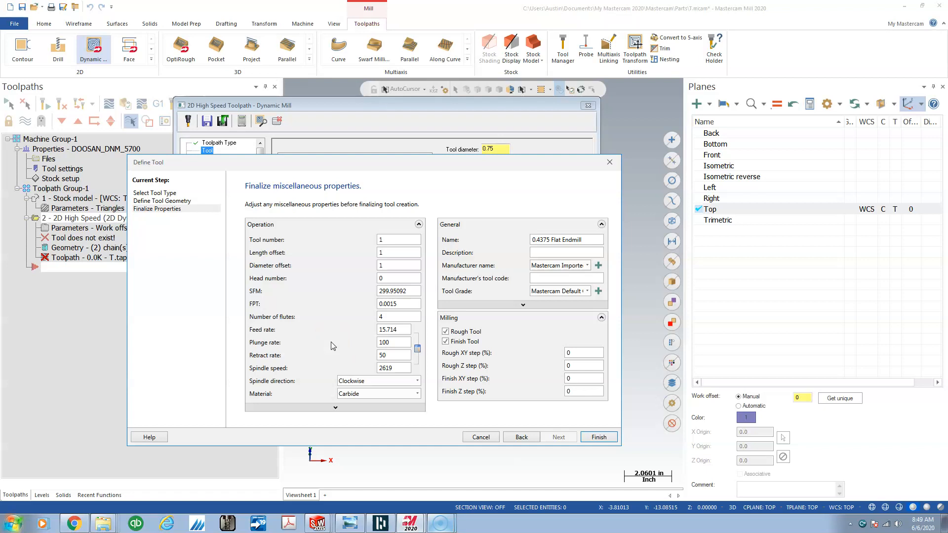
pyautogui.click(393, 355)
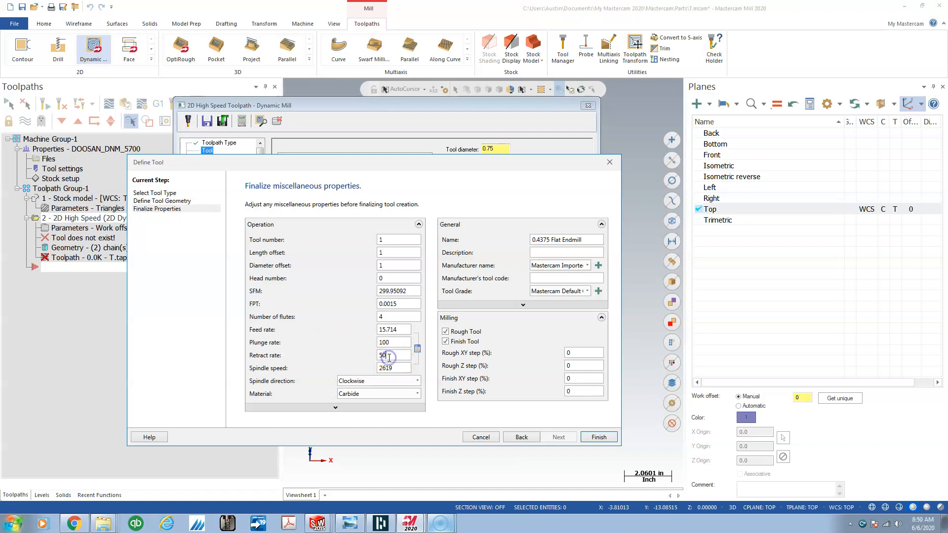
pyautogui.write('1')
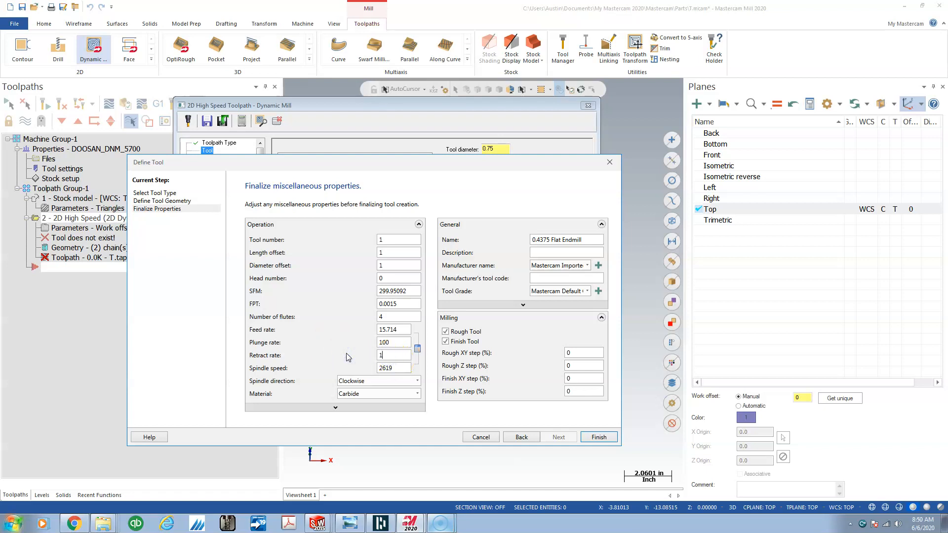
pyautogui.write('150')
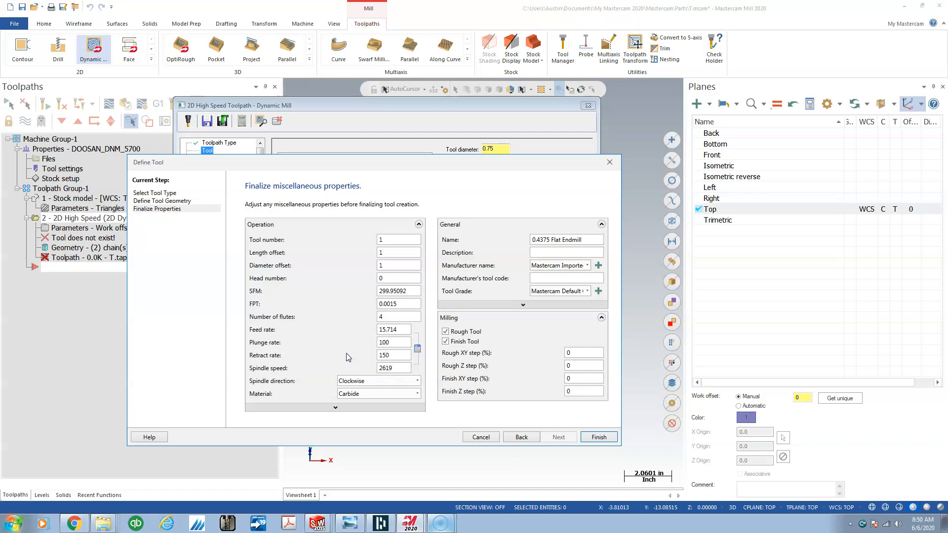
pyautogui.moveTo(385, 369)
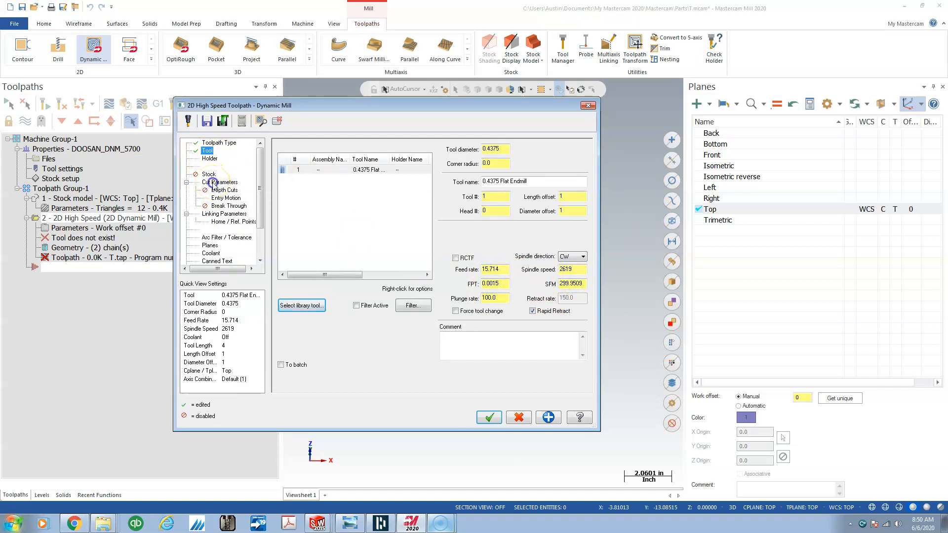
# Set stepover 15%, micro lift 0.006, back feedrate 500, wall stock 0.008, floor stock 0
pyautogui.click(221, 182)
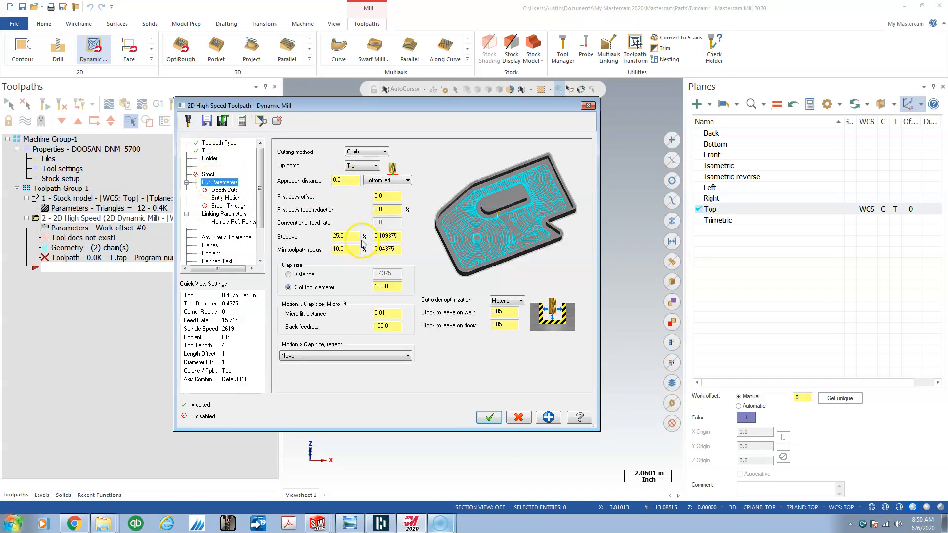
pyautogui.click(344, 236)
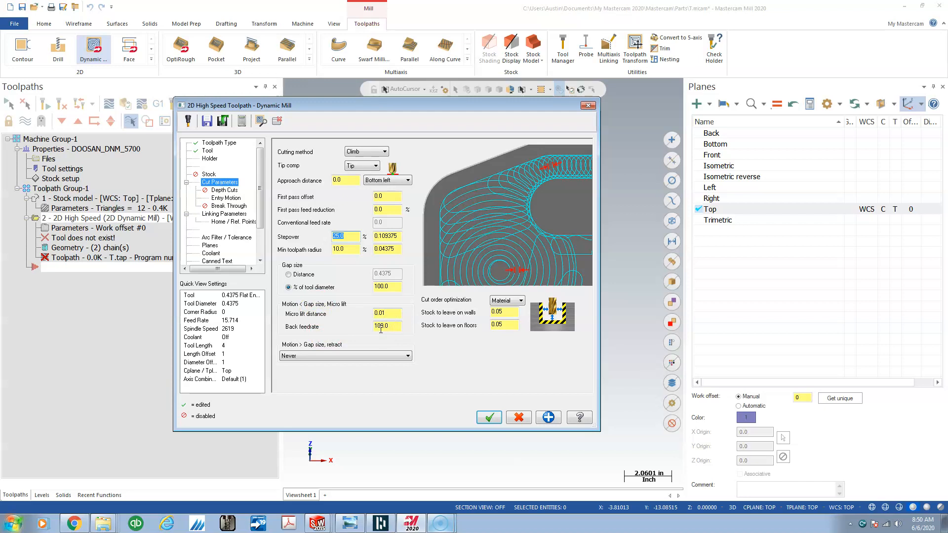
pyautogui.write('150')
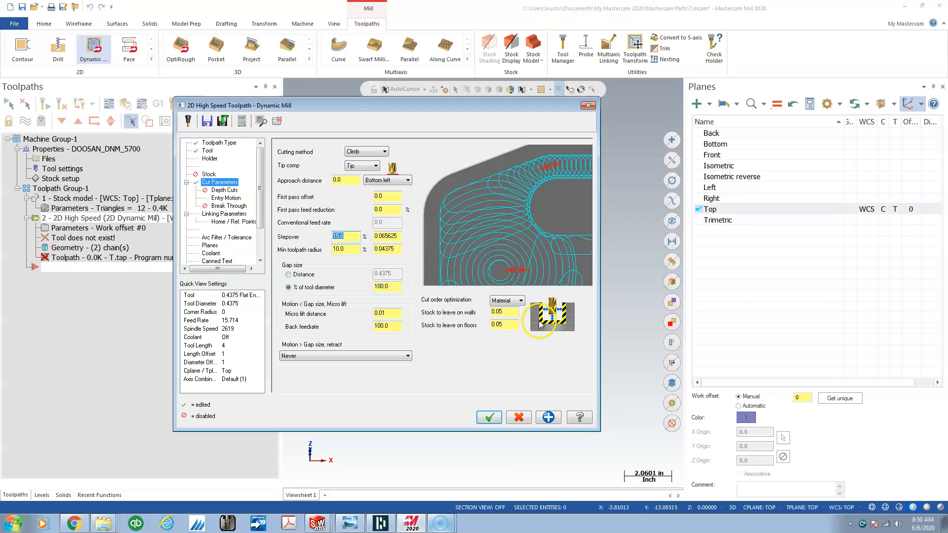
pyautogui.moveTo(477, 284)
pyautogui.write('0.008')
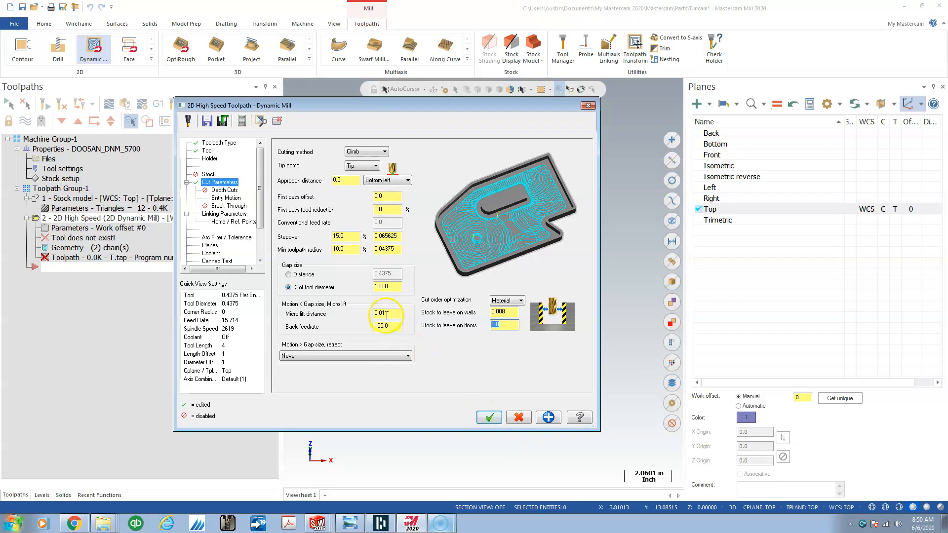
pyautogui.click(384, 314)
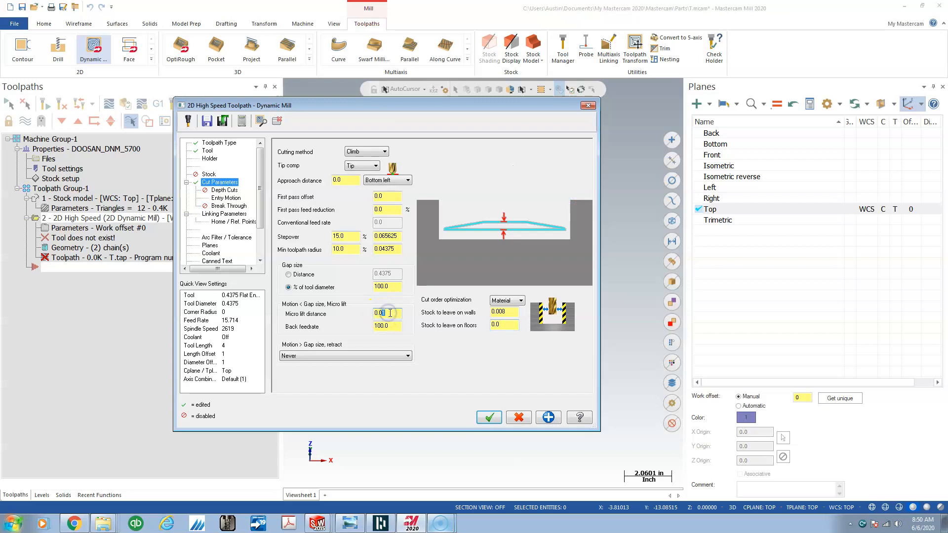
pyautogui.tripleClick(380, 313)
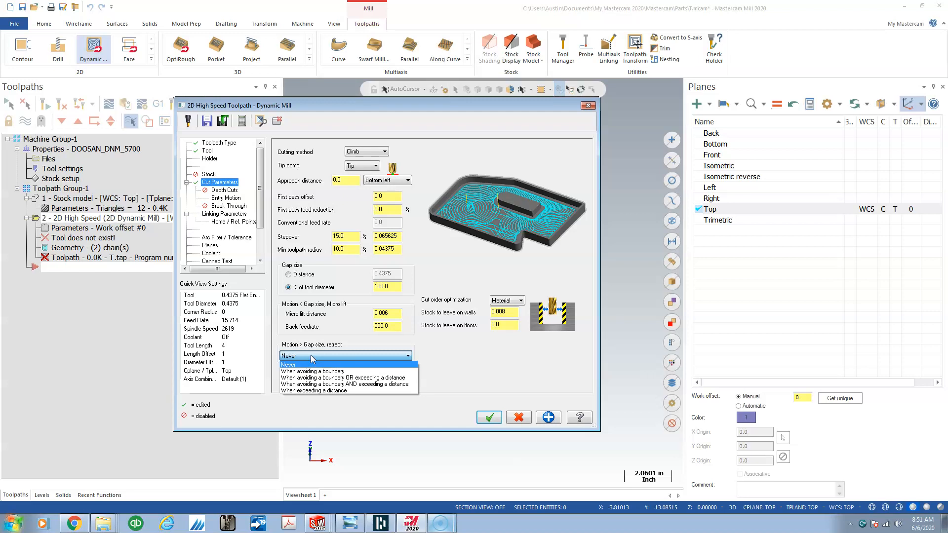
pyautogui.click(305, 356)
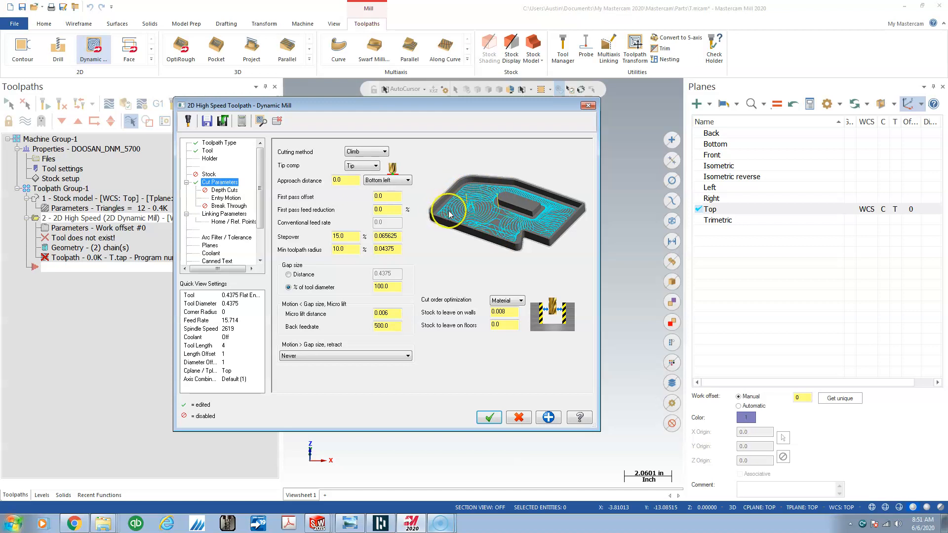
pyautogui.moveTo(471, 208)
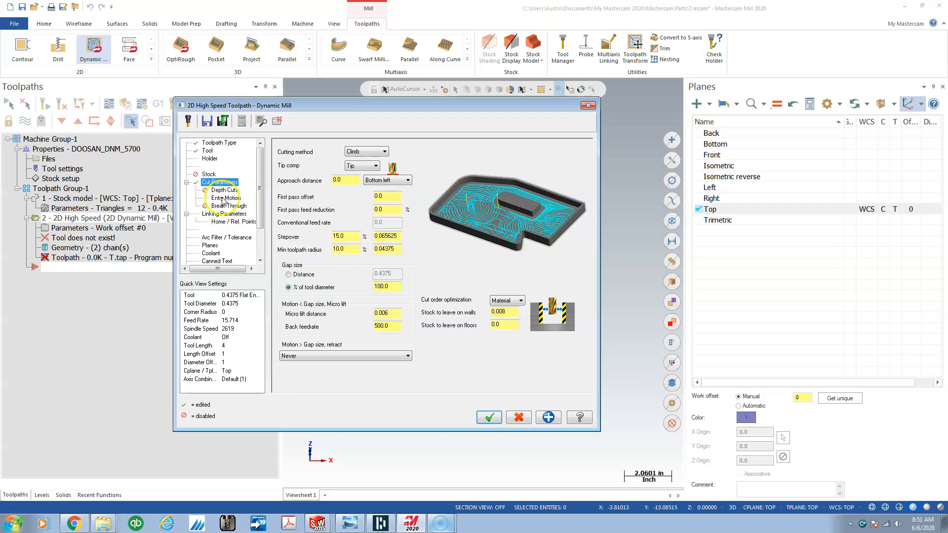
# Review the helix entry motion settings, then view the linking parameters
pyautogui.click(221, 197)
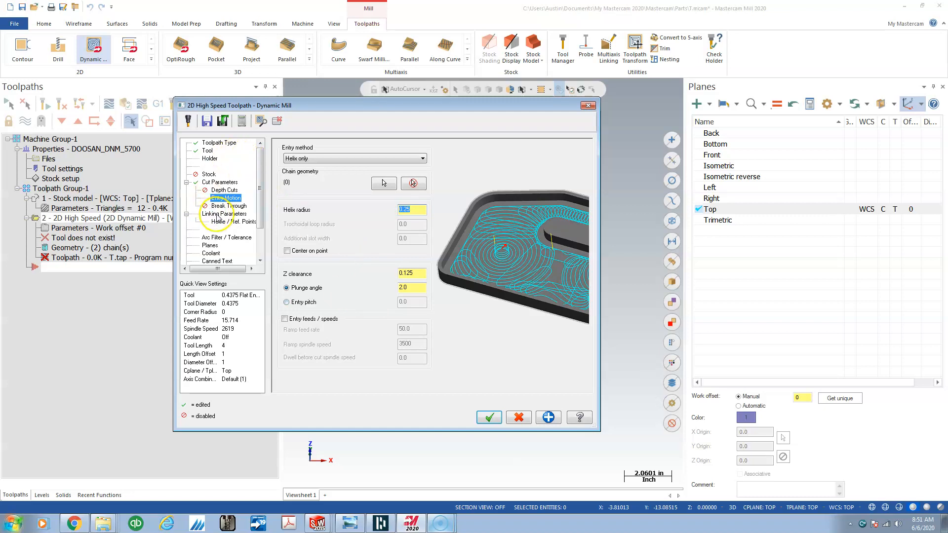
pyautogui.click(224, 214)
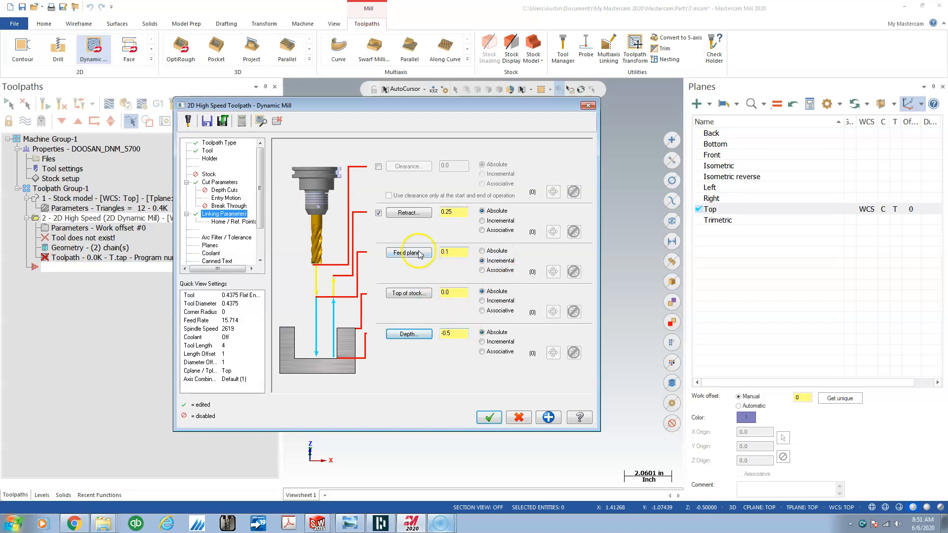
# Set retract height 0.1 and absolute feed plane 0.05, then check the Top planes
pyautogui.click(452, 212)
pyautogui.write('0.1')
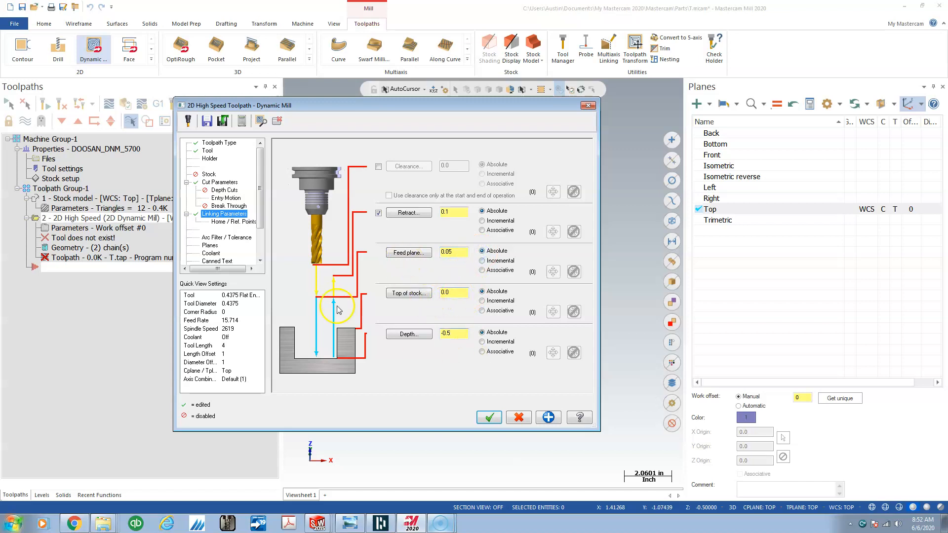
pyautogui.click(210, 237)
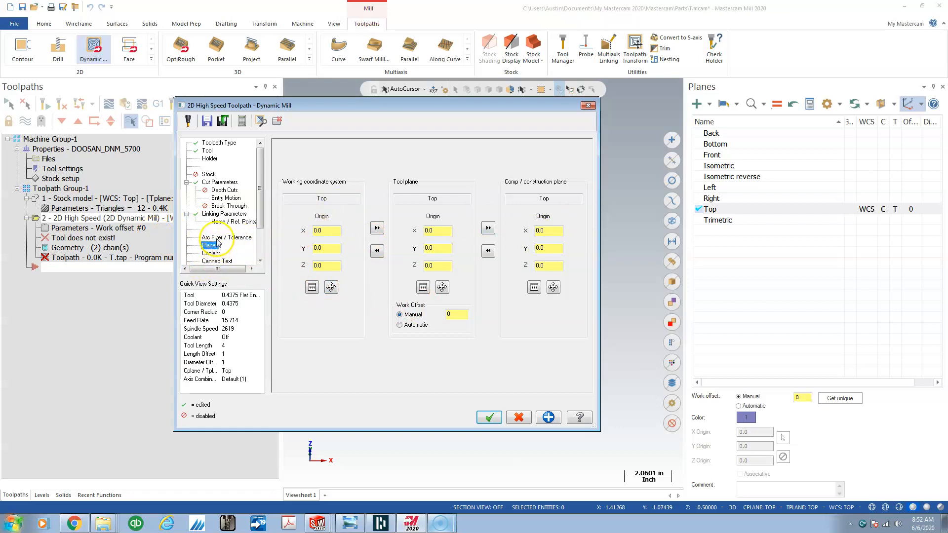
# Set total tolerance 0.003 with line/arc filtering, and turn on flood coolant M08
pyautogui.click(227, 237)
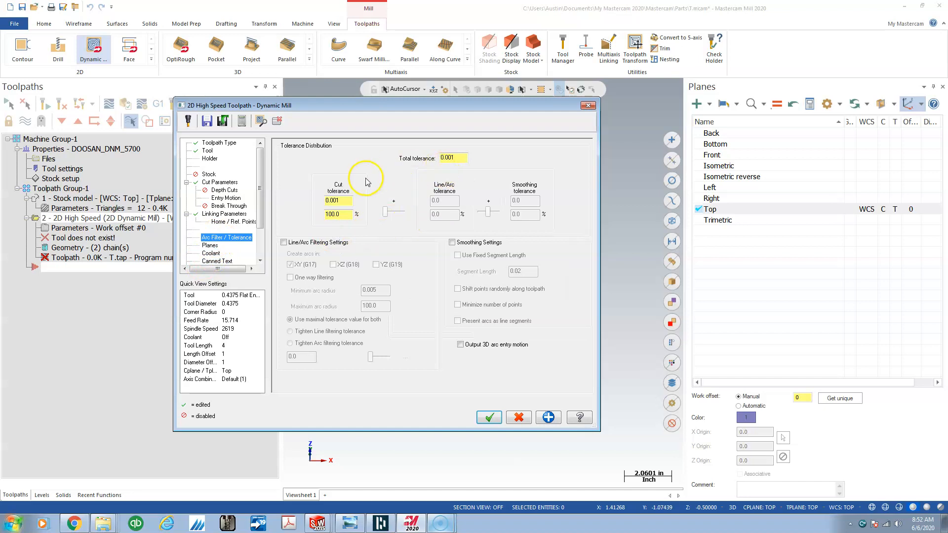
pyautogui.click(452, 158)
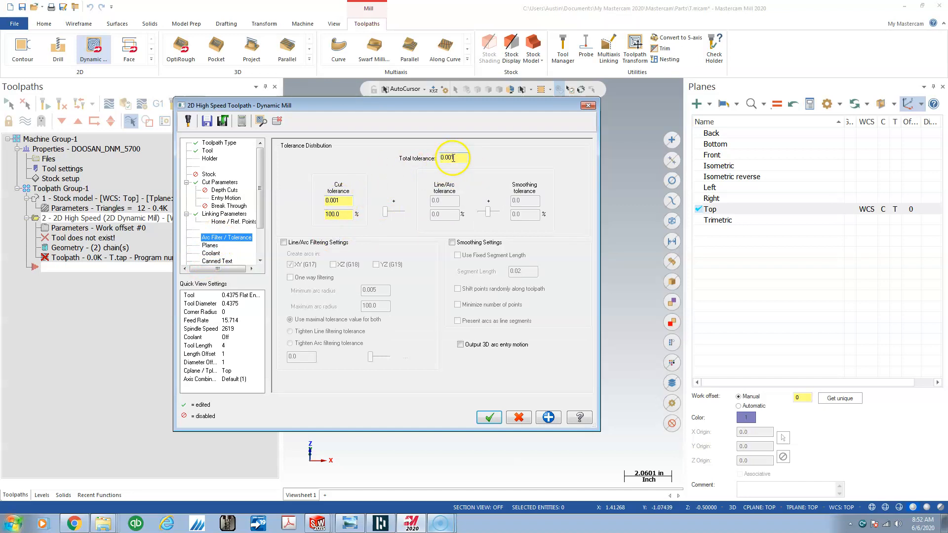
pyautogui.write('0.003')
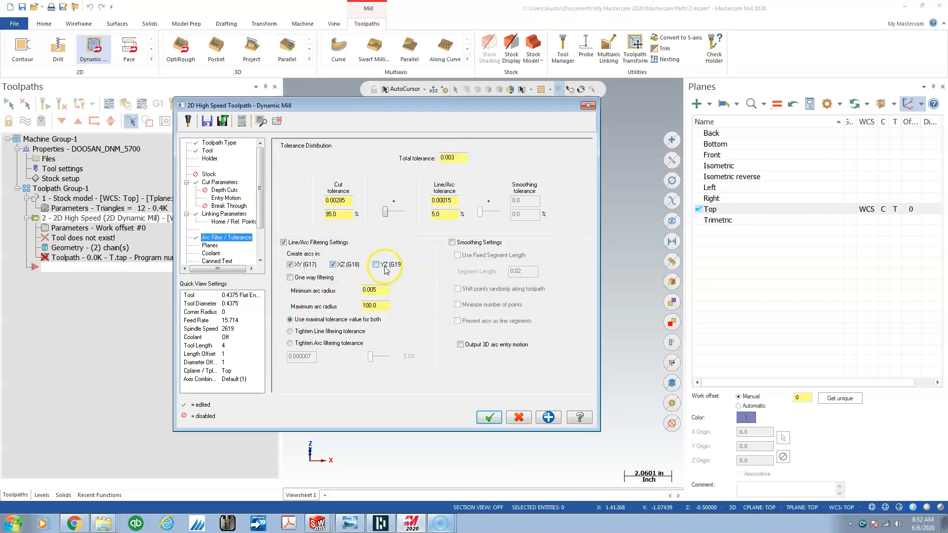
pyautogui.click(376, 264)
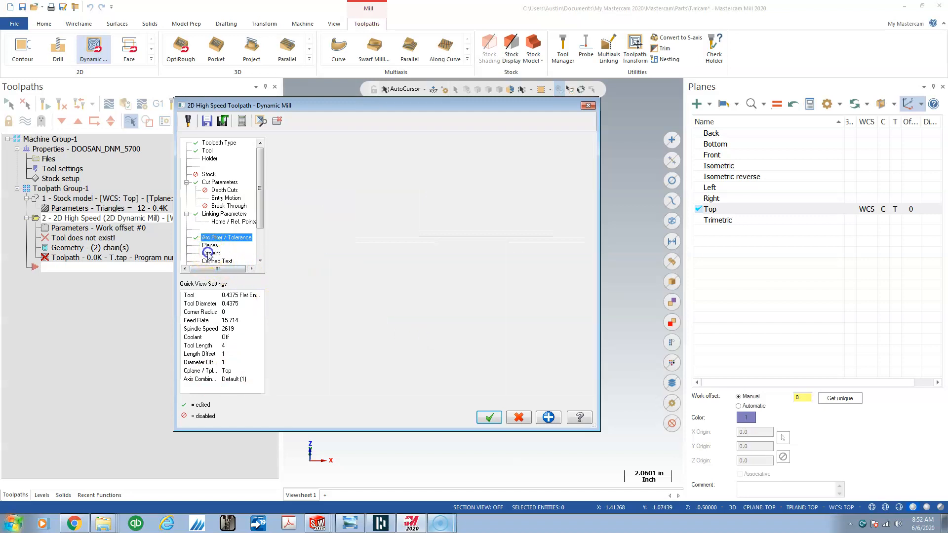
pyautogui.click(210, 253)
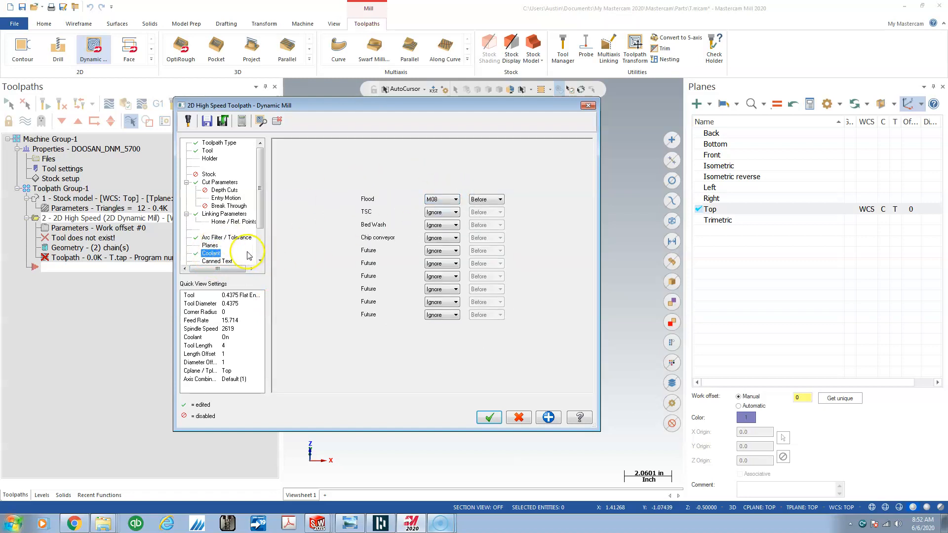
pyautogui.scroll(-3)
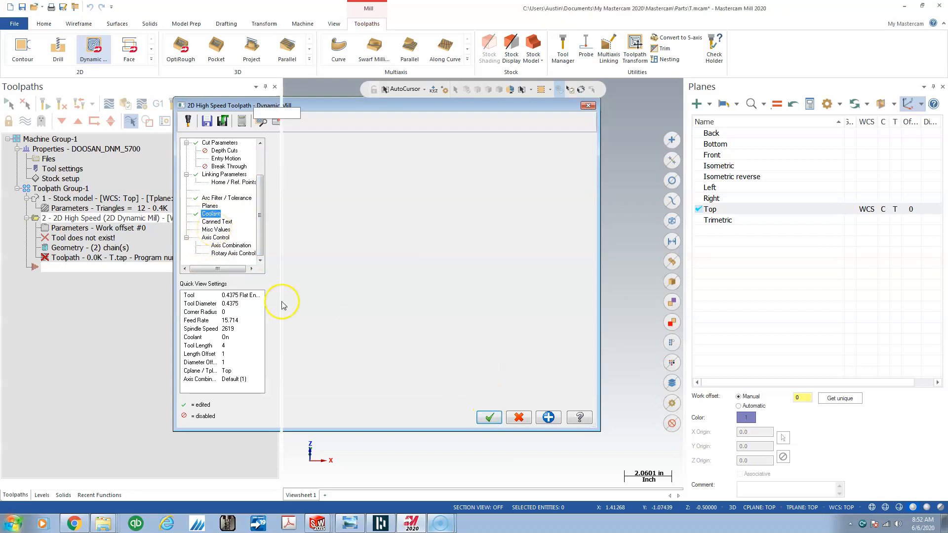
# Generate the Dynamic Mill toolpath and select Stock model operation 1 for copying
pyautogui.click(488, 417)
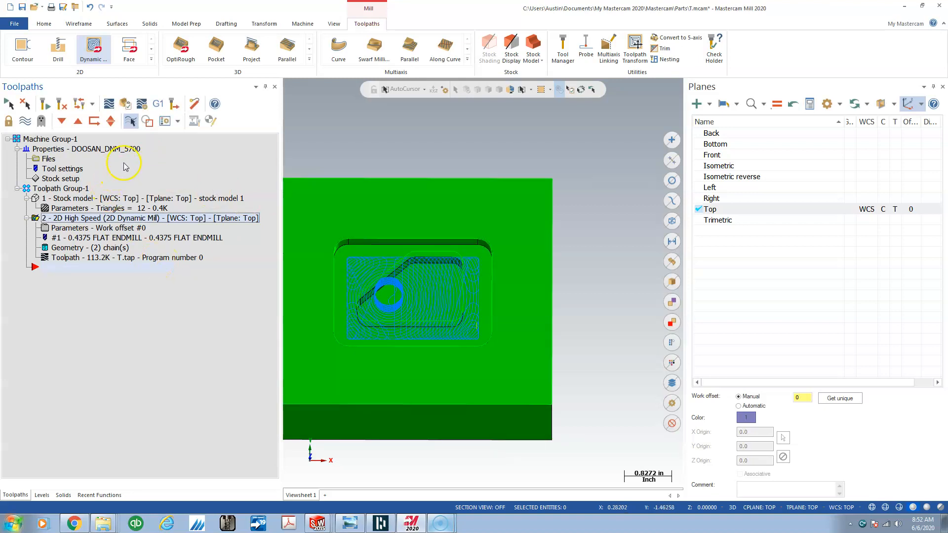
pyautogui.click(90, 199)
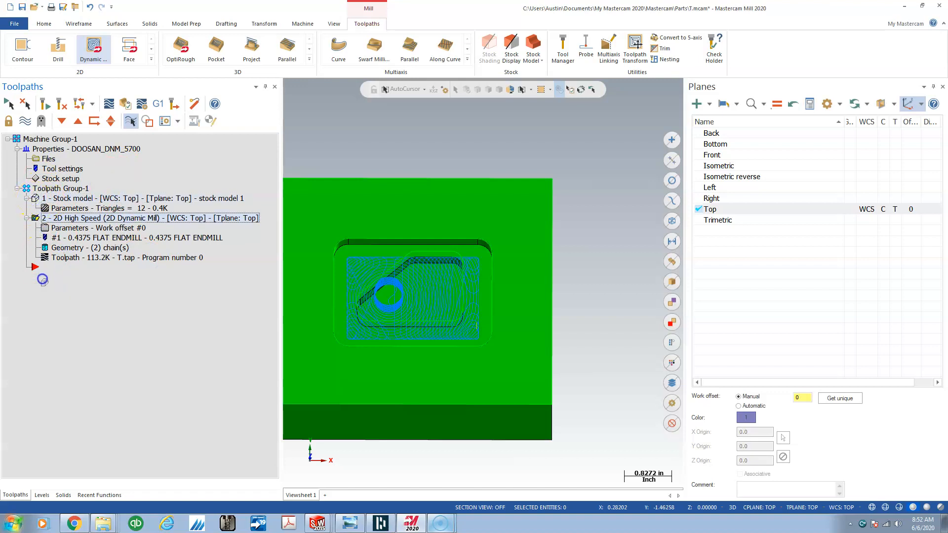
pyautogui.click(72, 198)
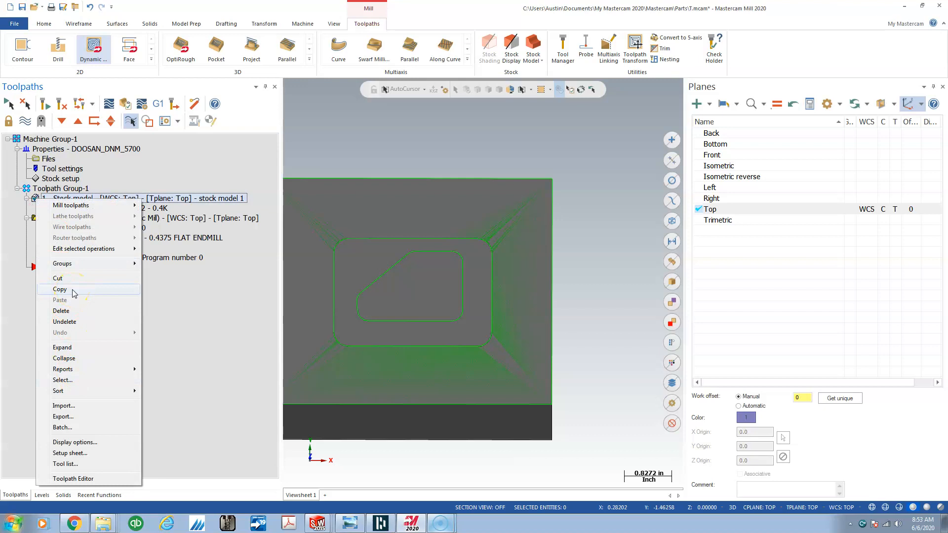
# Paste a copied stock model after the Dynamic Mill and source it from that roughing
pyautogui.click(59, 289)
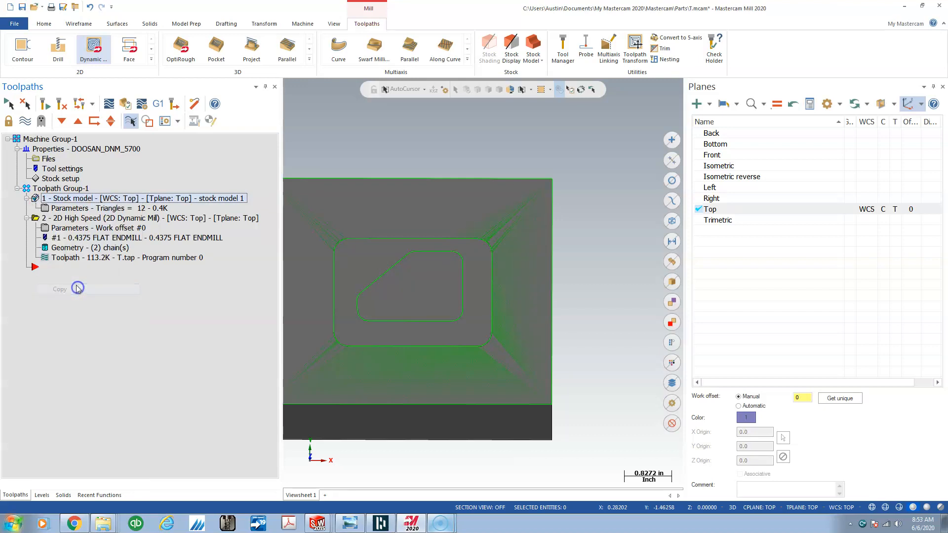
pyautogui.click(60, 288)
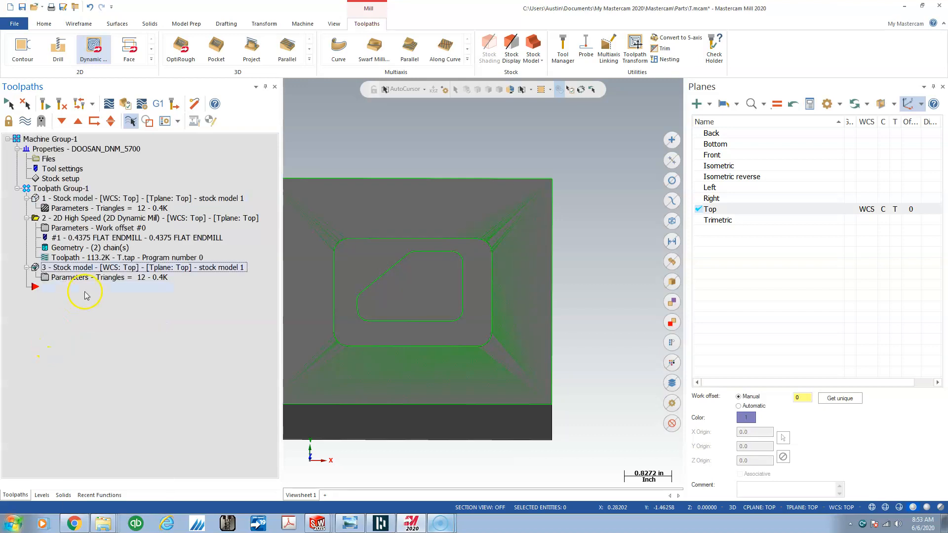
pyautogui.click(91, 277)
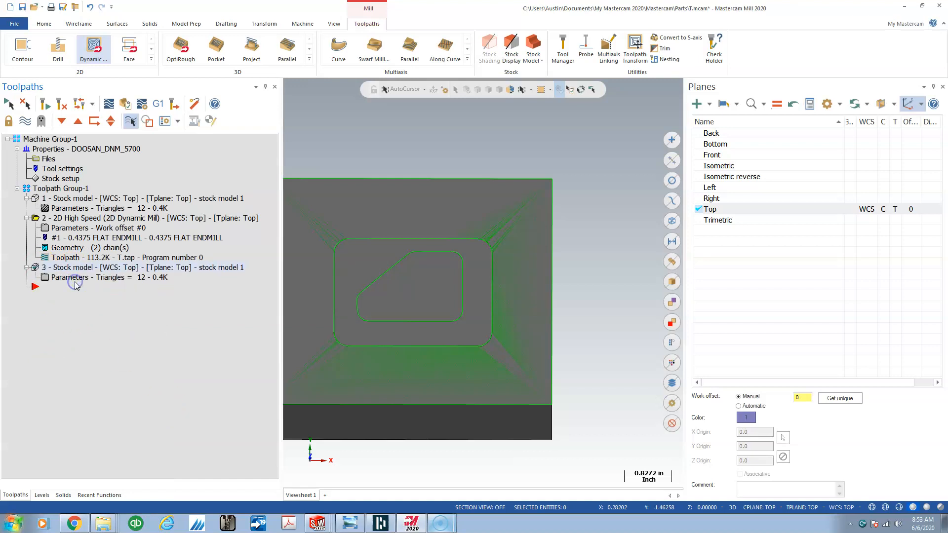
pyautogui.doubleClick(75, 277)
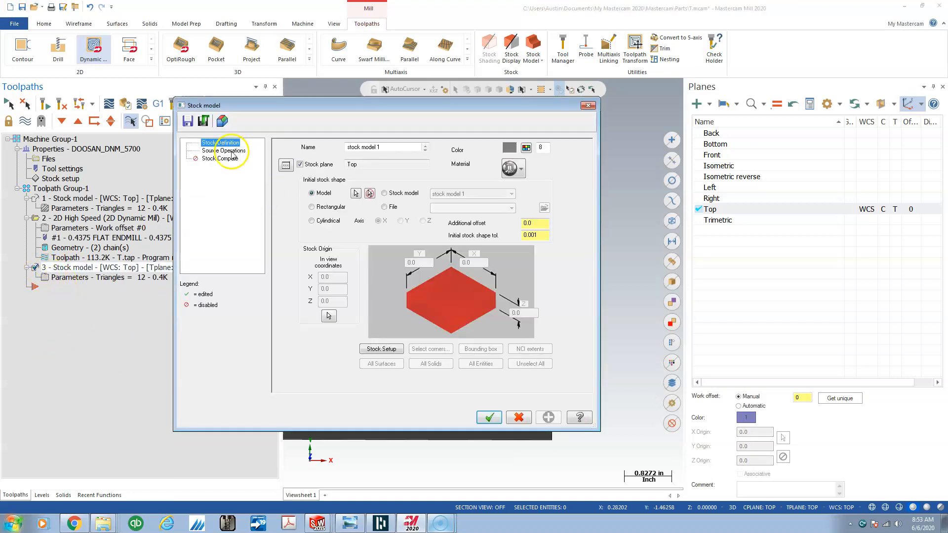
pyautogui.click(223, 150)
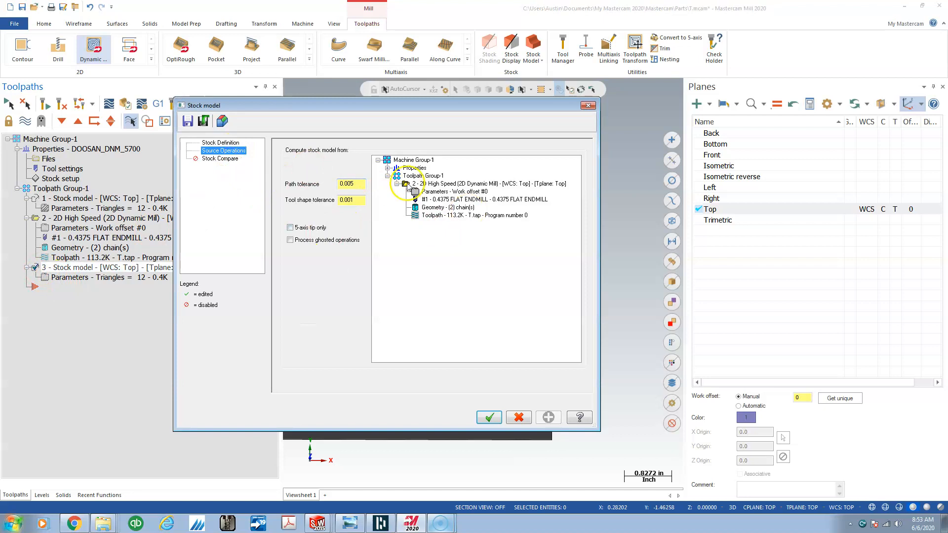
pyautogui.click(488, 417)
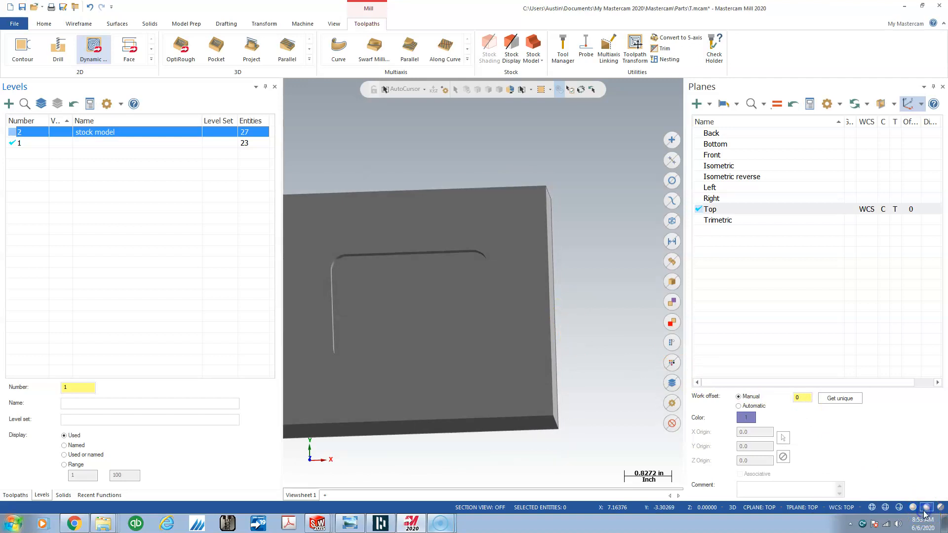
pyautogui.moveTo(924, 507)
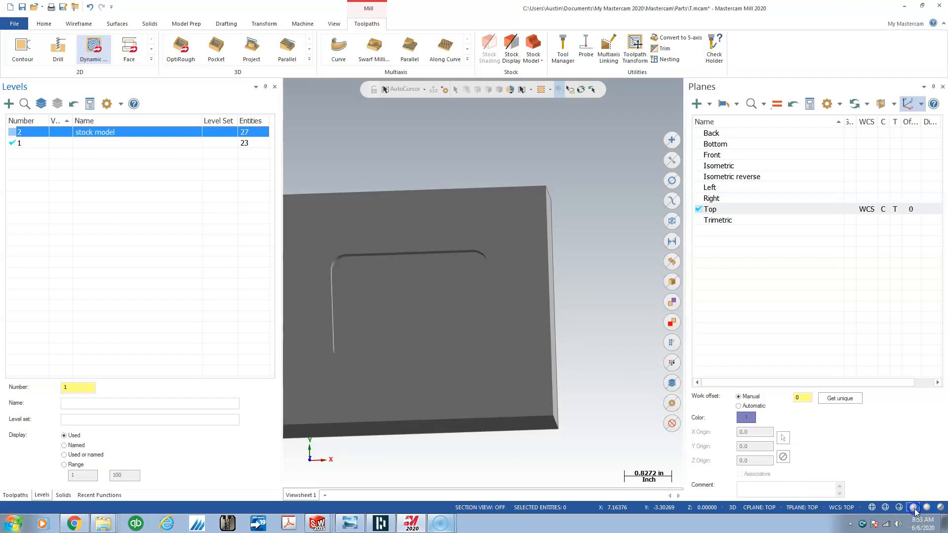
pyautogui.moveTo(185, 23)
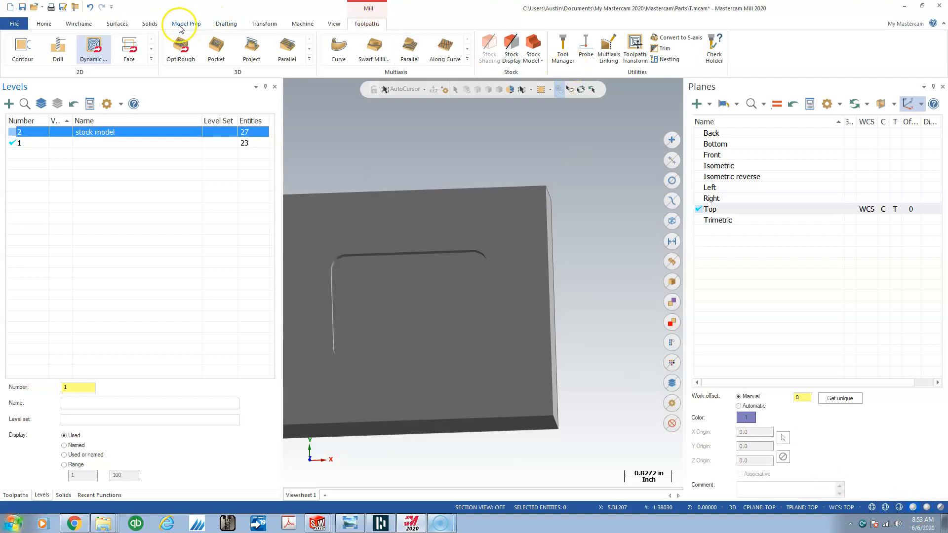
# Toggle the stock model between wireframe and shaded, then orbit to inspect the roughed pocket
pyautogui.click(333, 24)
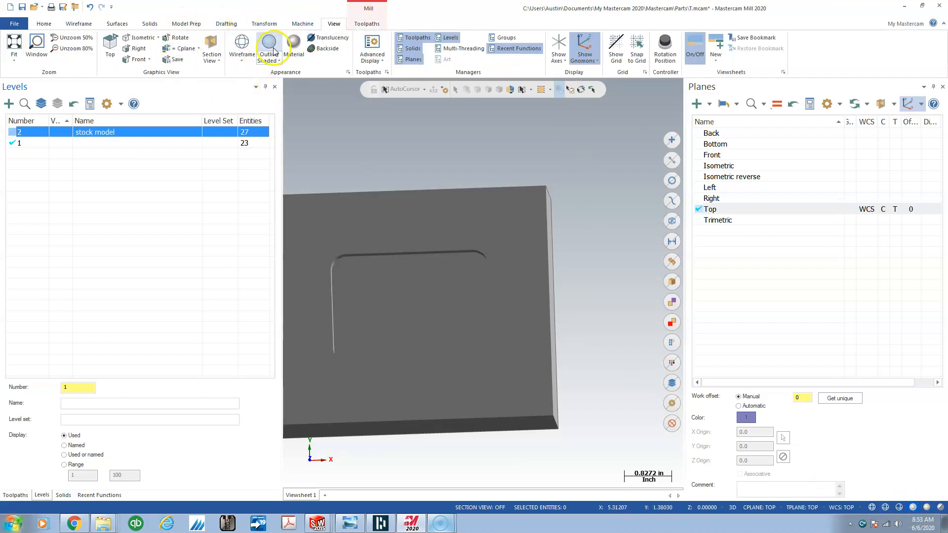
pyautogui.click(242, 46)
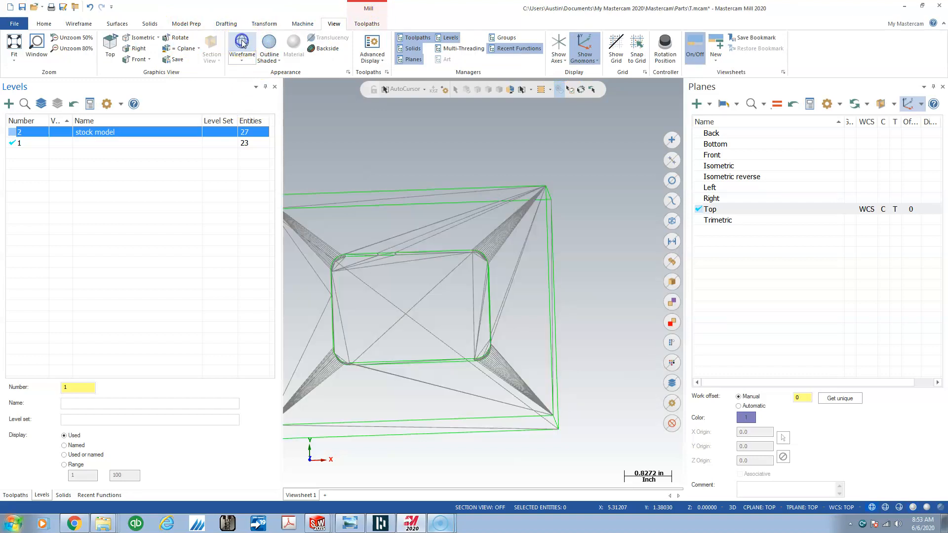
pyautogui.click(269, 46)
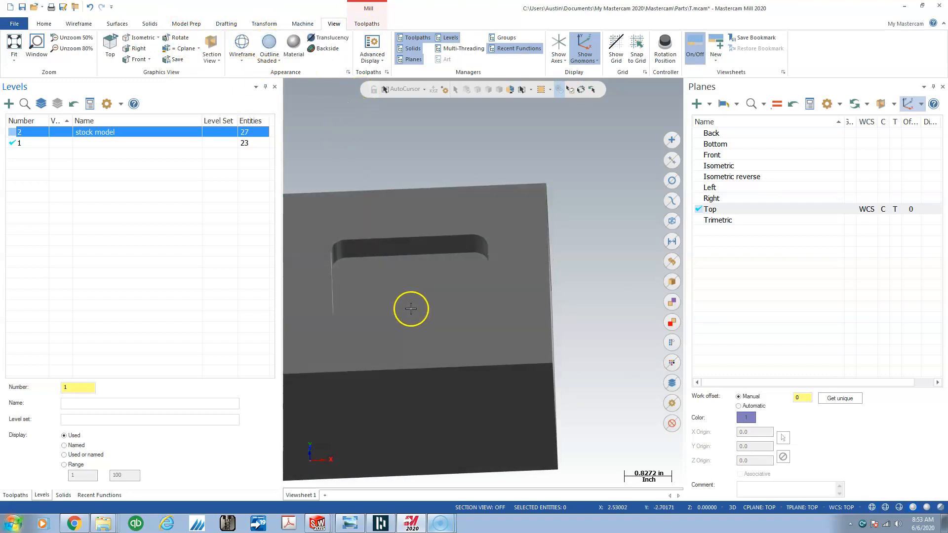
pyautogui.moveTo(411, 308); pyautogui.dragTo(413, 310)
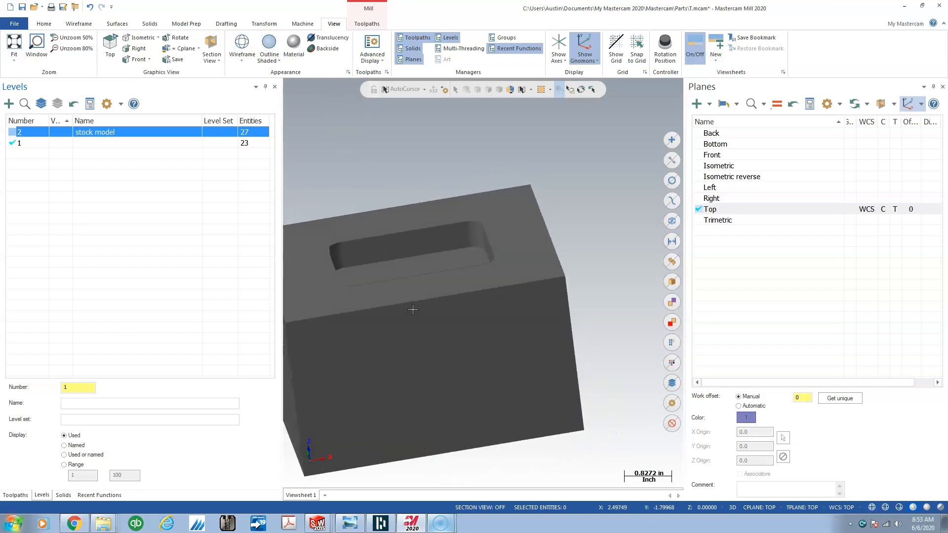
pyautogui.moveTo(413, 309); pyautogui.dragTo(422, 305)
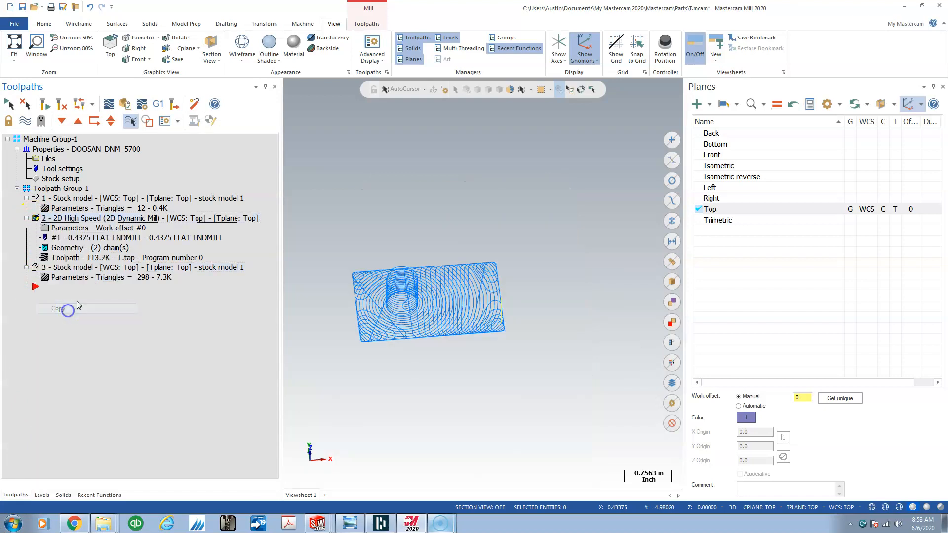
pyautogui.moveTo(61, 121)
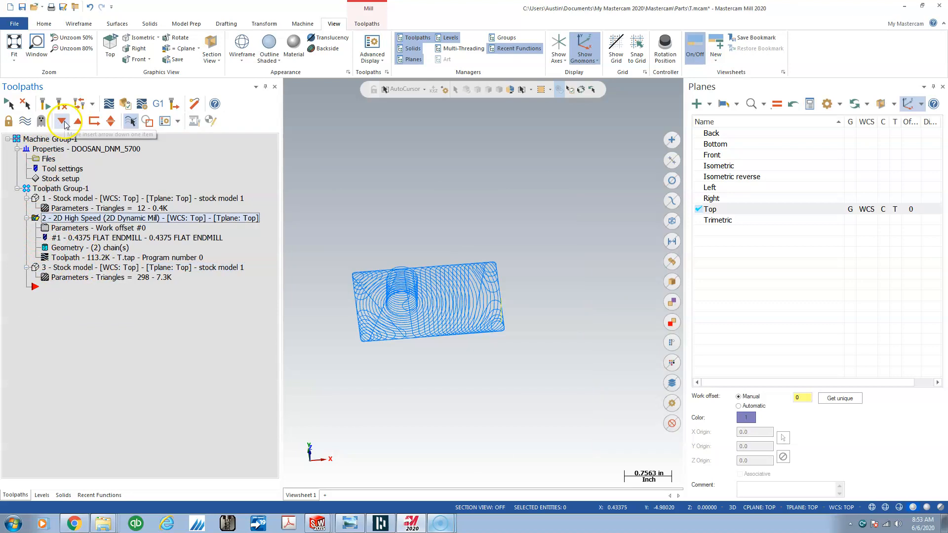
# Move the insert point down, show level 1 geometry, and open the copied roughing's parameters
pyautogui.click(61, 121)
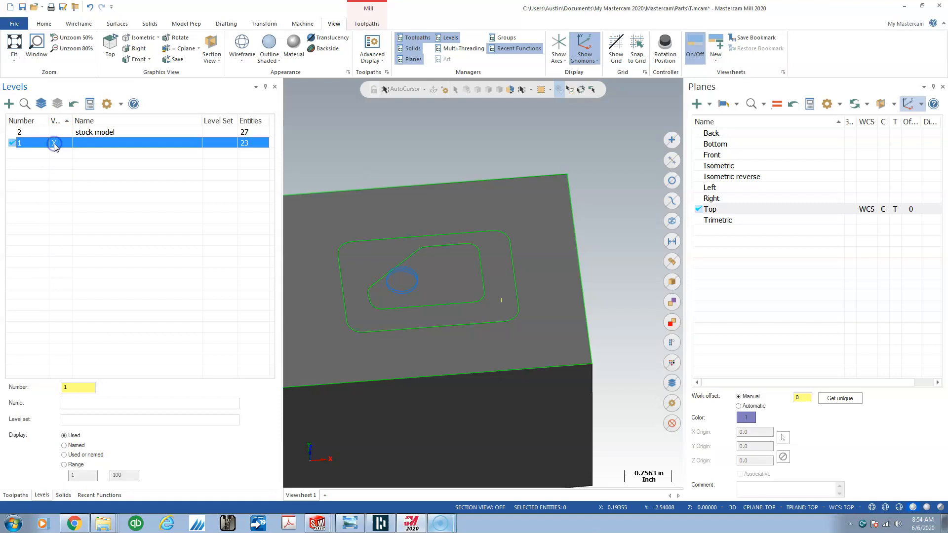
pyautogui.click(54, 131)
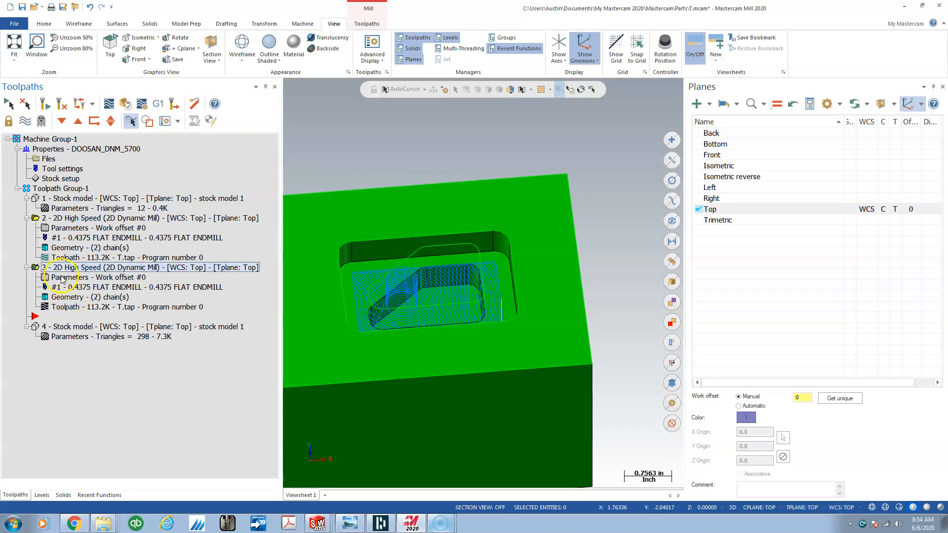
pyautogui.doubleClick(60, 267)
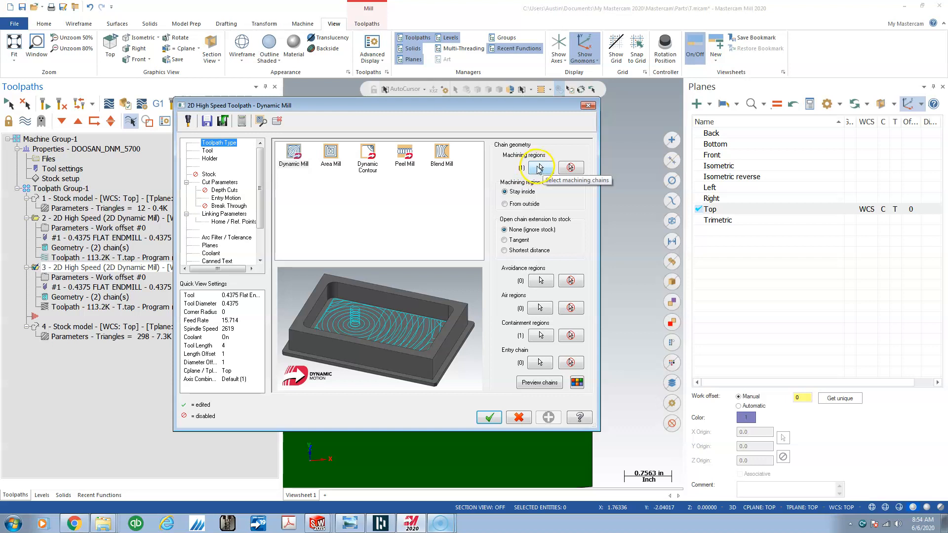
# Rechain operation 3's machining region to the inner angled step outline and regenerate it
pyautogui.click(541, 167)
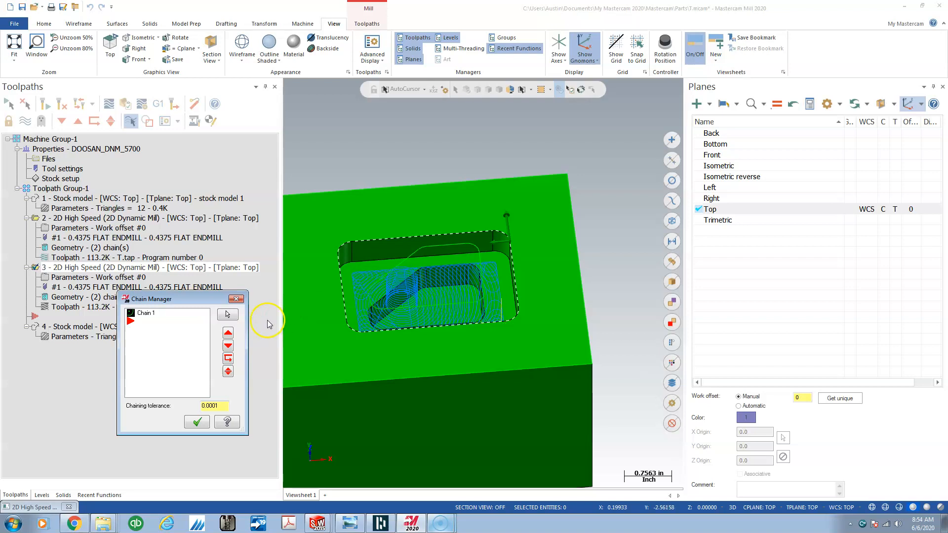
pyautogui.click(145, 312)
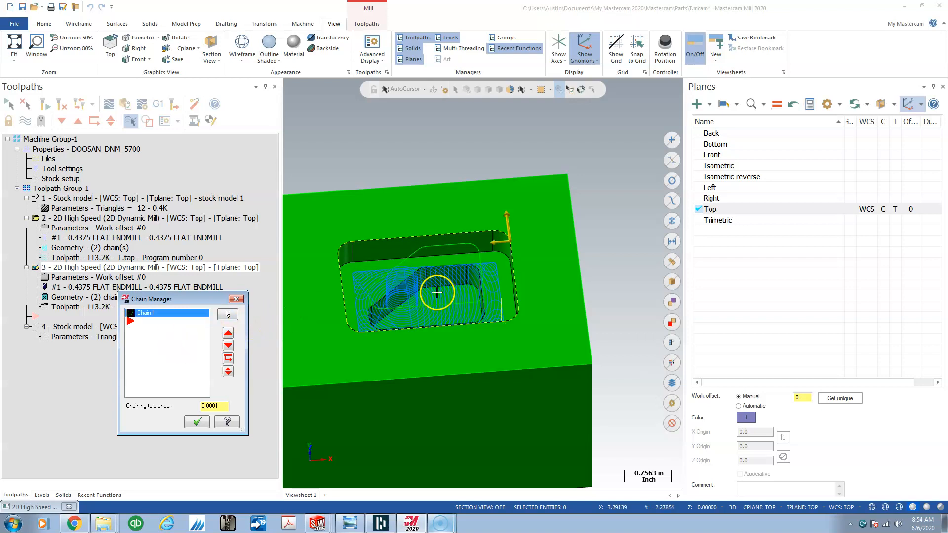
pyautogui.rightClick(145, 313)
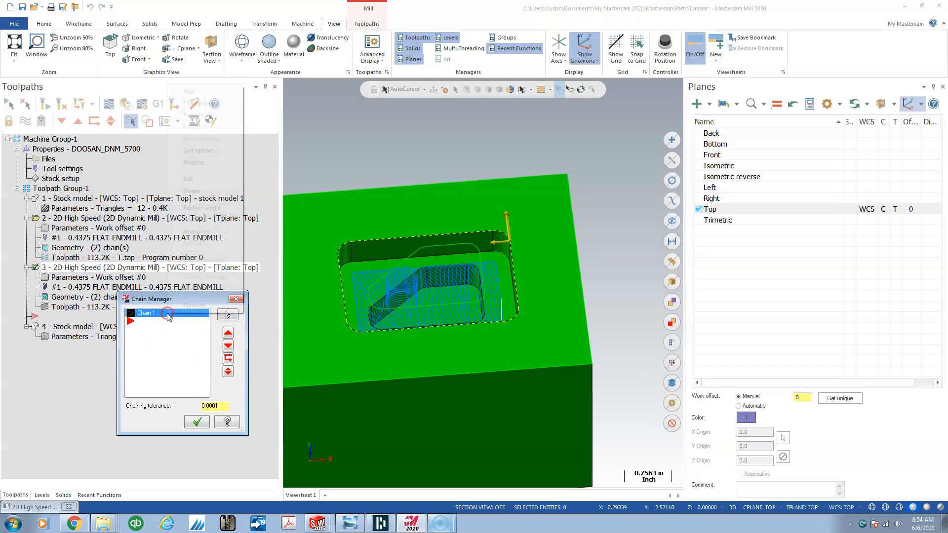
pyautogui.rightClick(145, 312)
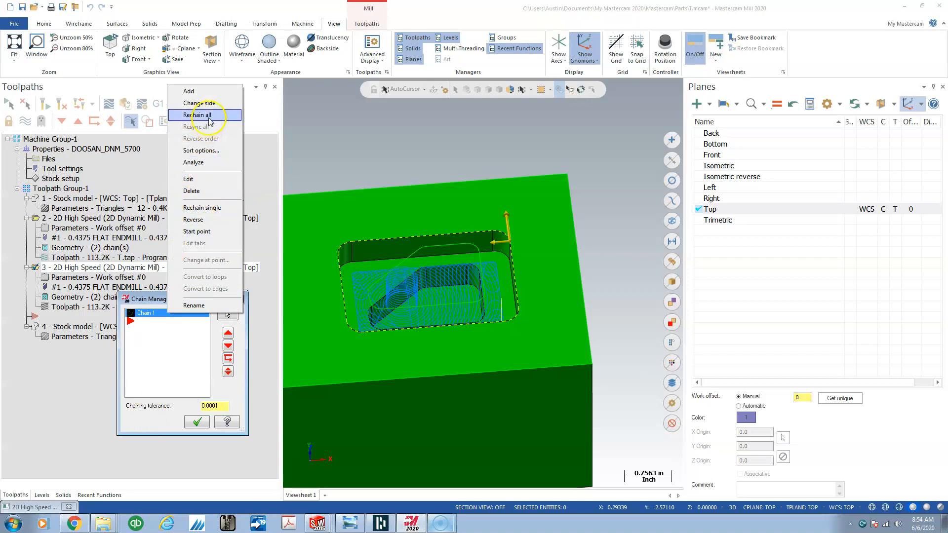
pyautogui.click(199, 115)
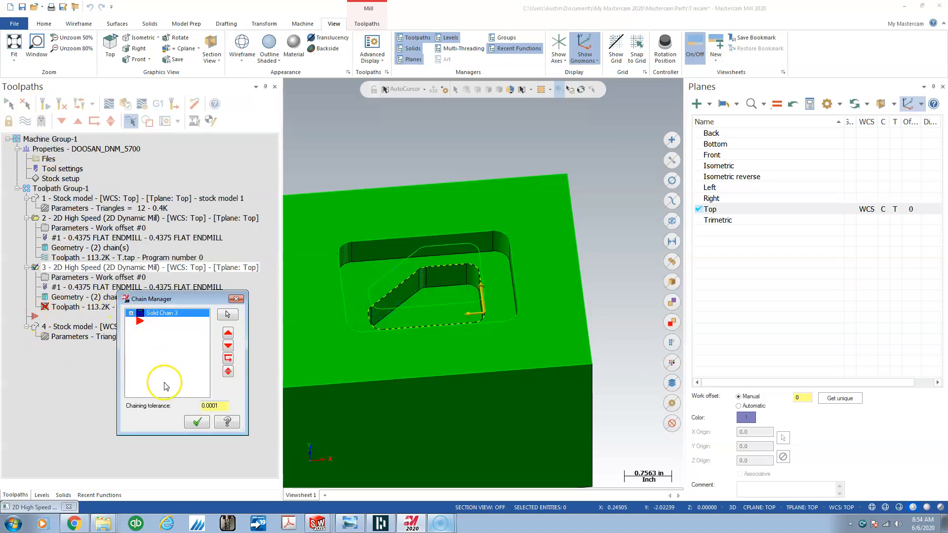
pyautogui.click(196, 421)
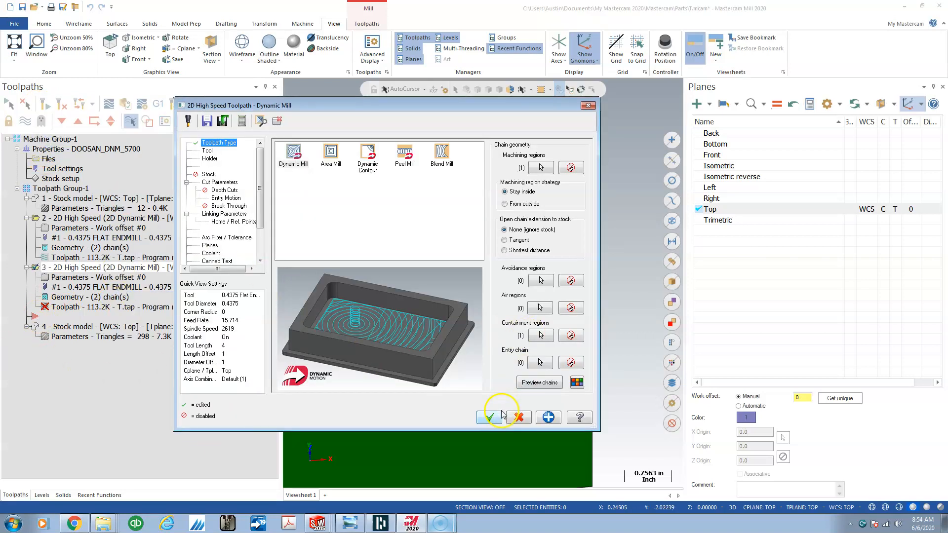
pyautogui.click(497, 417)
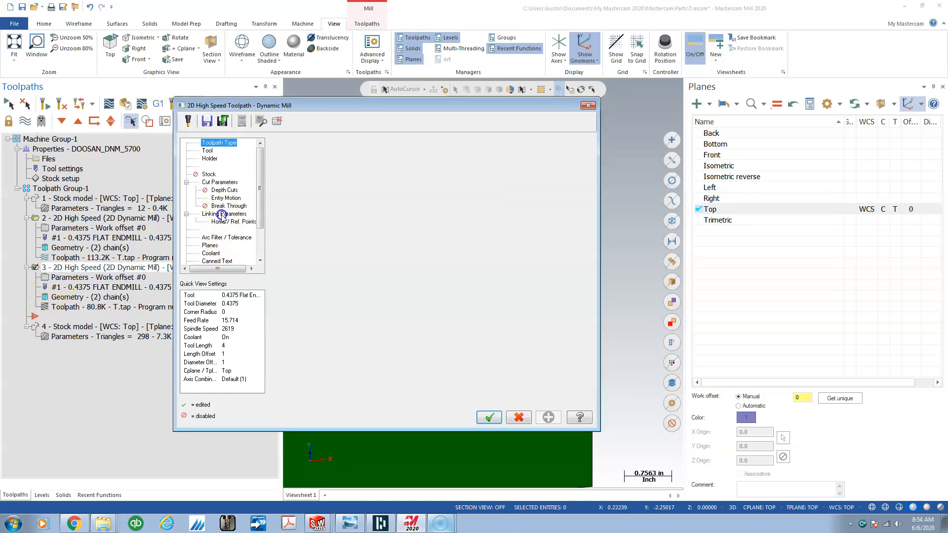
# Pick operation 3's cutting depth from the part and accept the Dynamic Mill settings
pyautogui.click(224, 213)
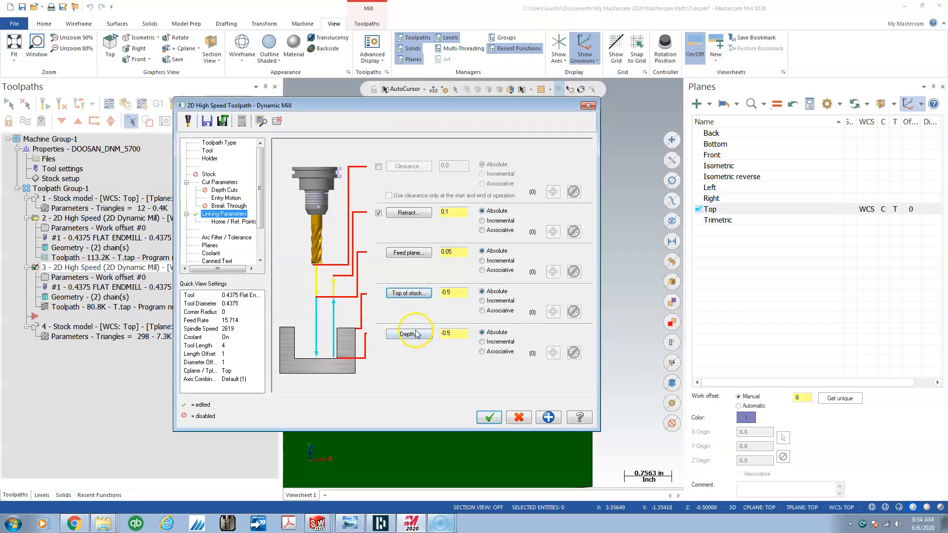
pyautogui.click(409, 333)
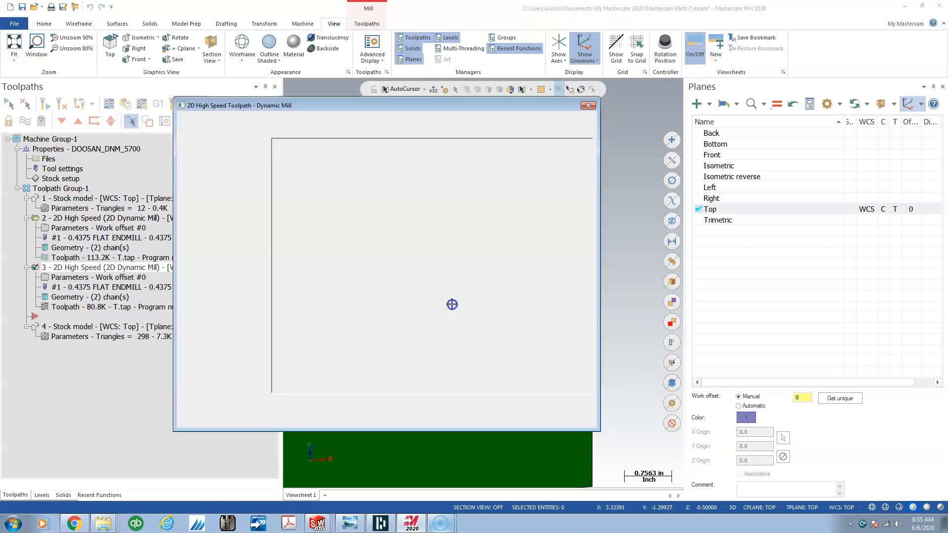
pyautogui.click(224, 213)
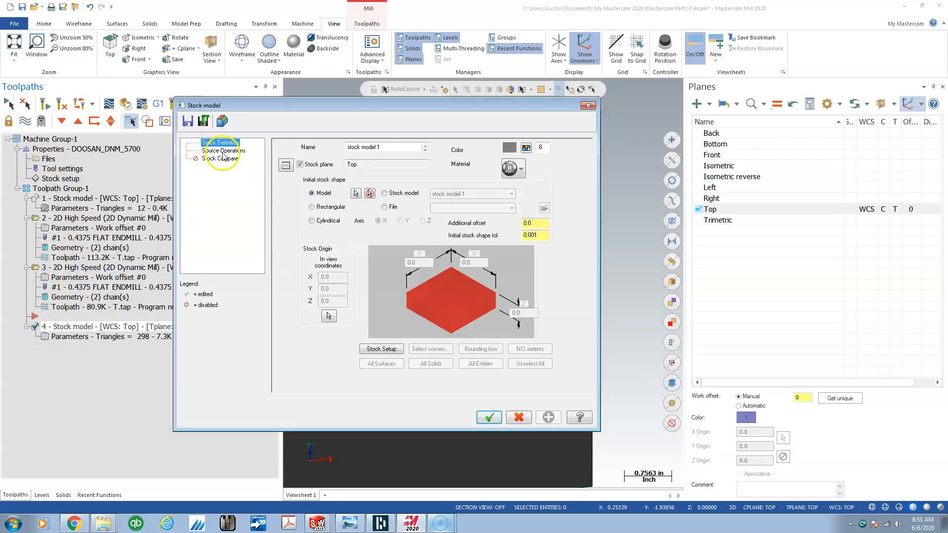
# Add operation 3 to the stock model's source operations and accept
pyautogui.click(223, 150)
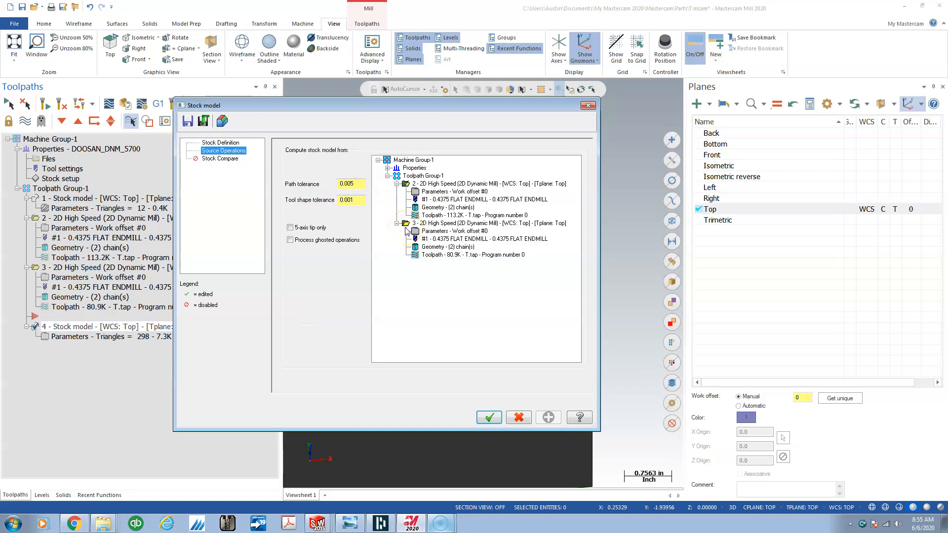
pyautogui.click(488, 417)
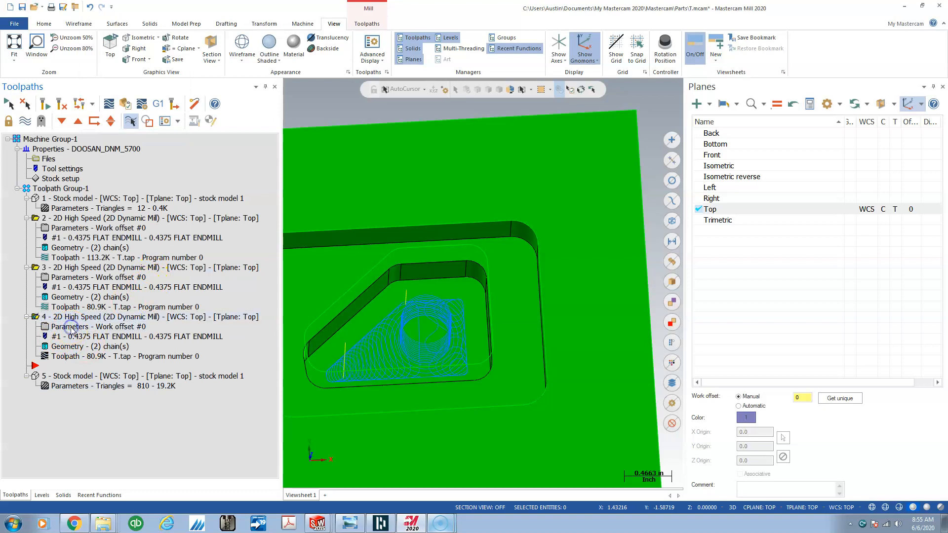
# In operation 4, create tool #2: a 0.25 flat endmill with plunge 50 and retract 150
pyautogui.doubleClick(70, 327)
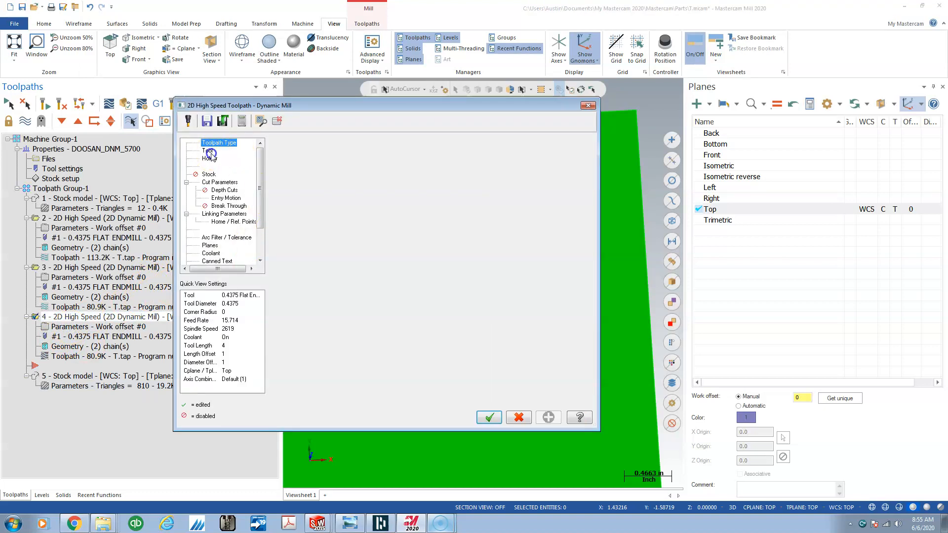
pyautogui.click(207, 151)
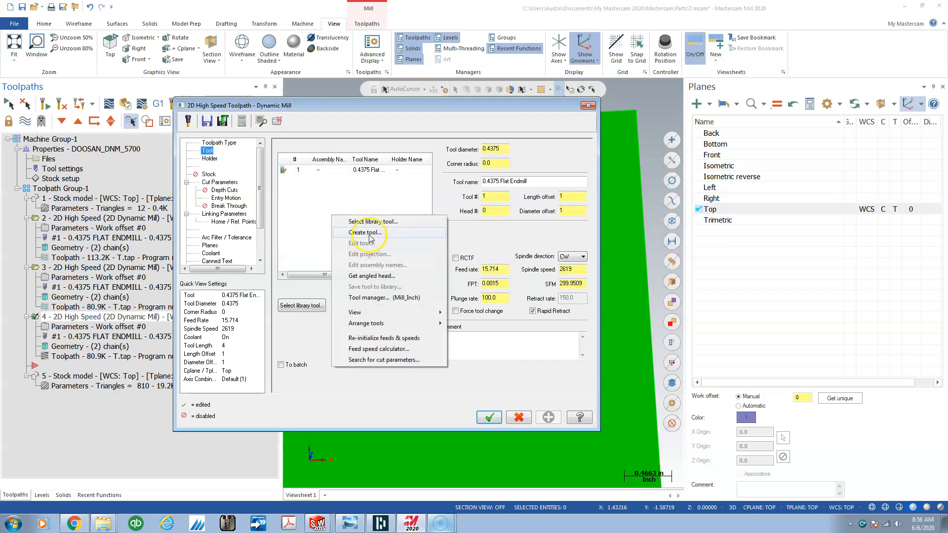
pyautogui.click(365, 232)
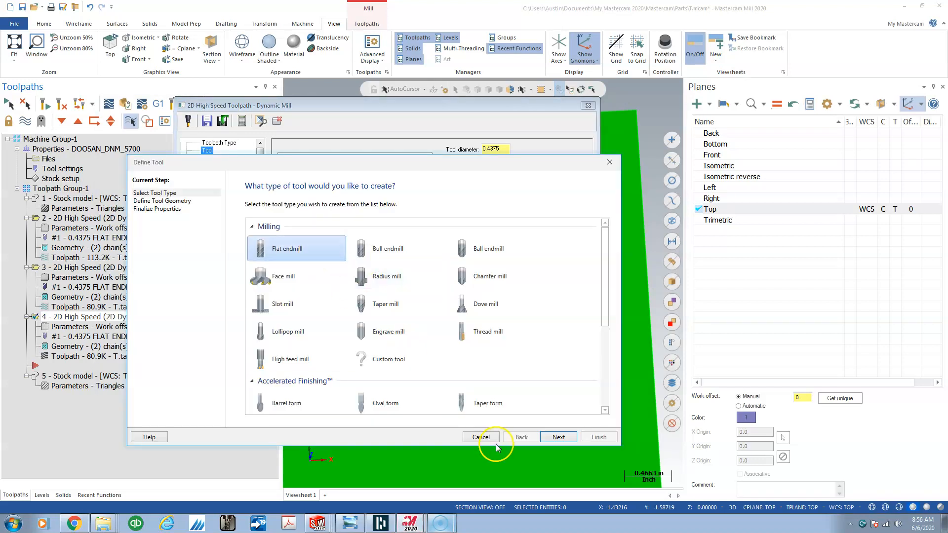
pyautogui.click(557, 437)
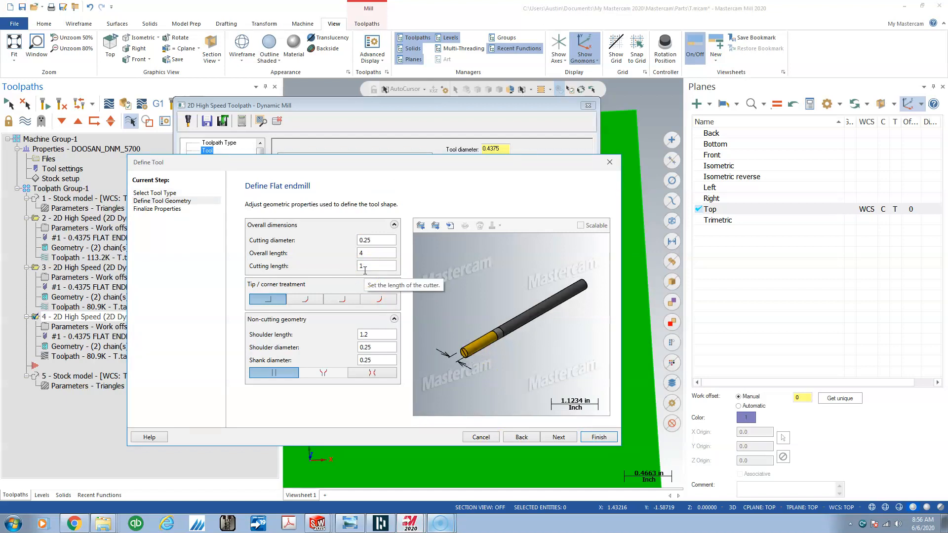
pyautogui.click(558, 436)
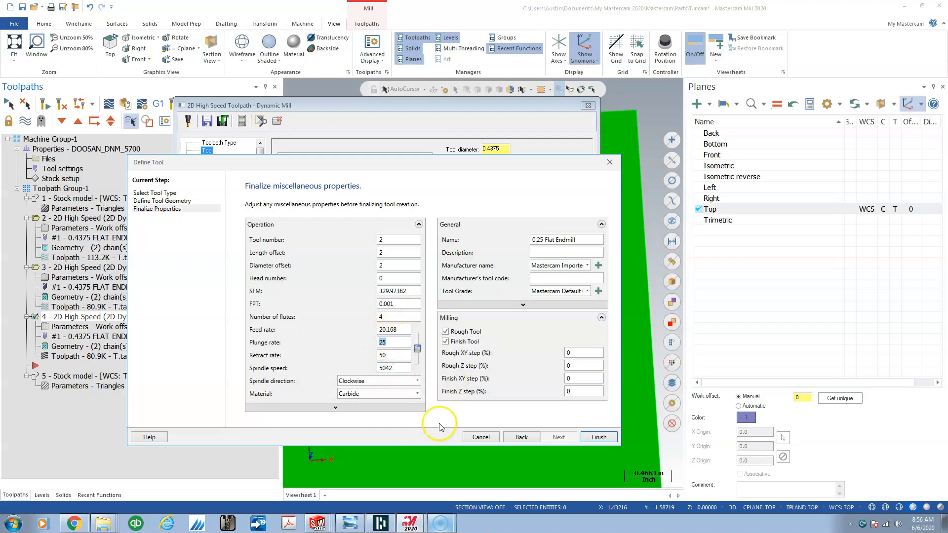
pyautogui.write('50')
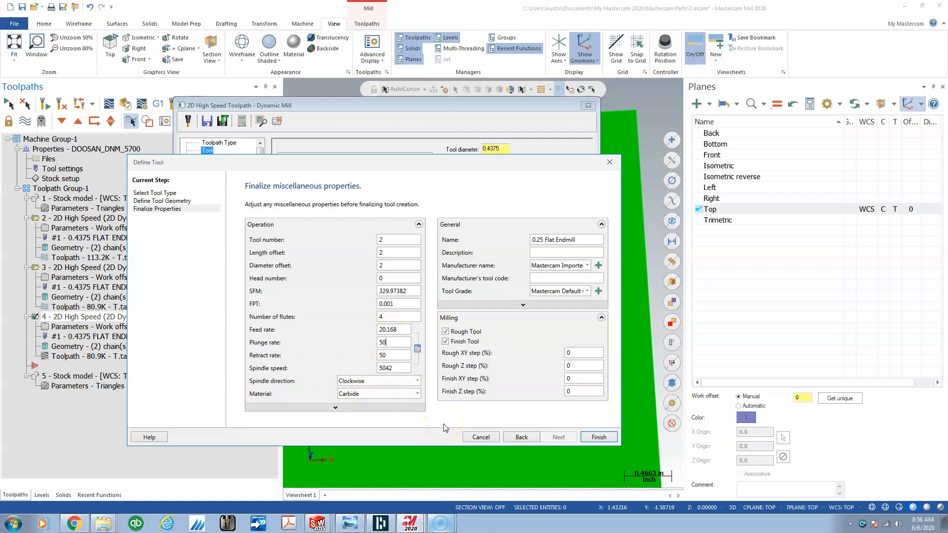
pyautogui.click(392, 355)
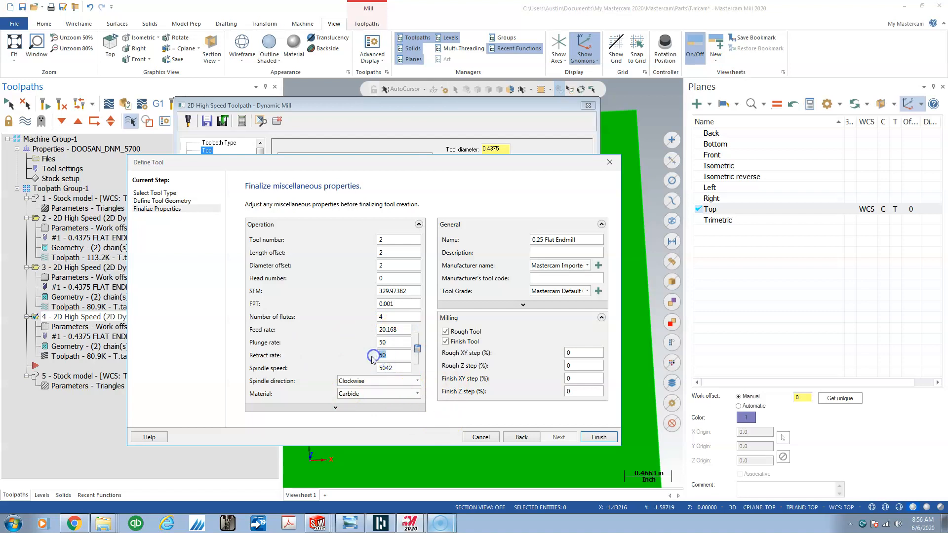
pyautogui.write('150')
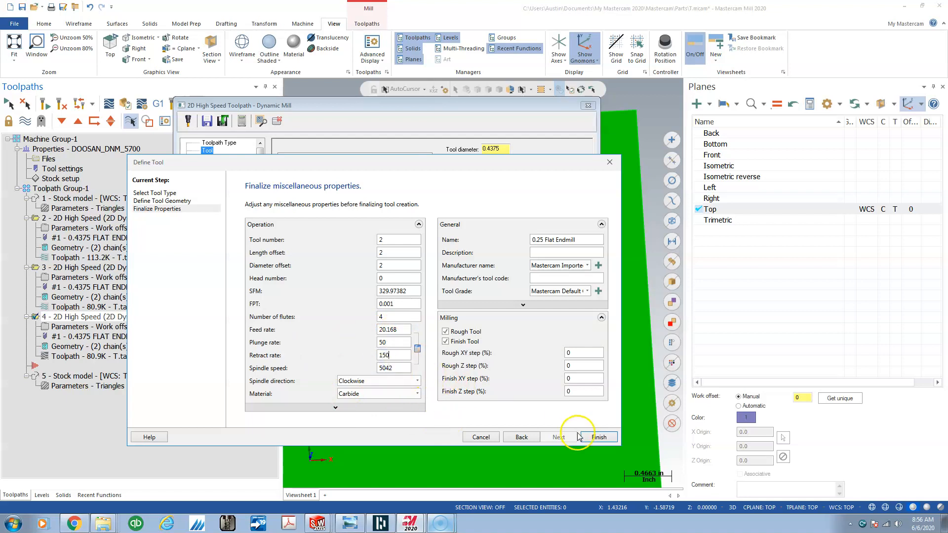
pyautogui.click(599, 436)
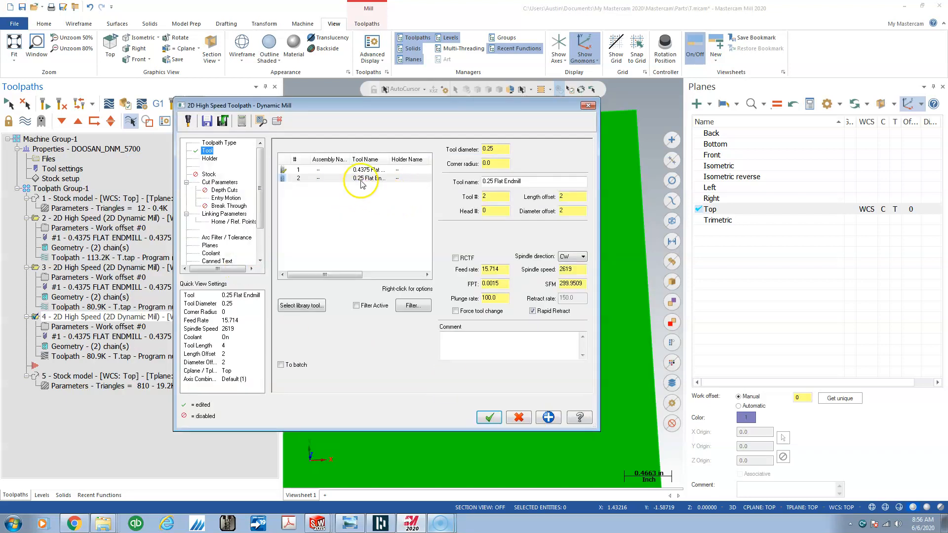
# Select the 0.25 flat endmill as operation 4's tool
pyautogui.doubleClick(365, 178)
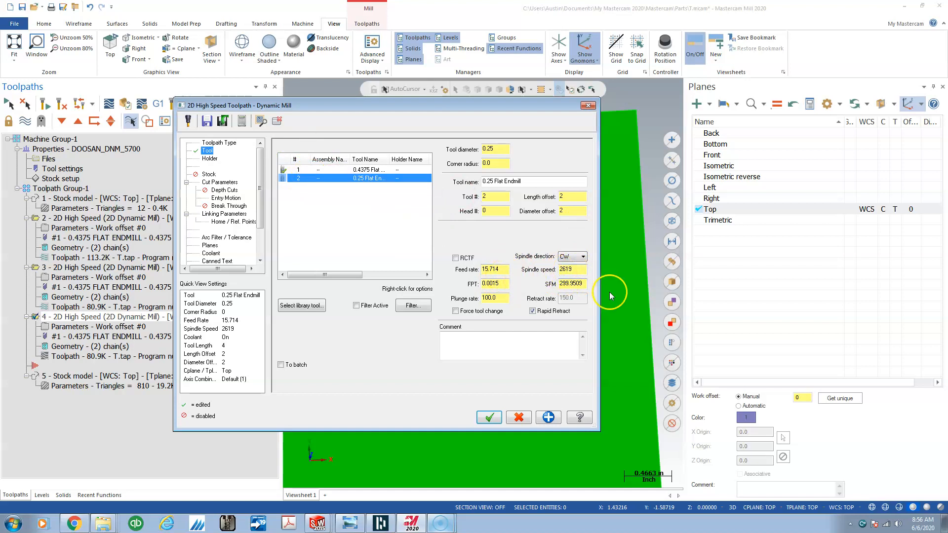
pyautogui.click(492, 148)
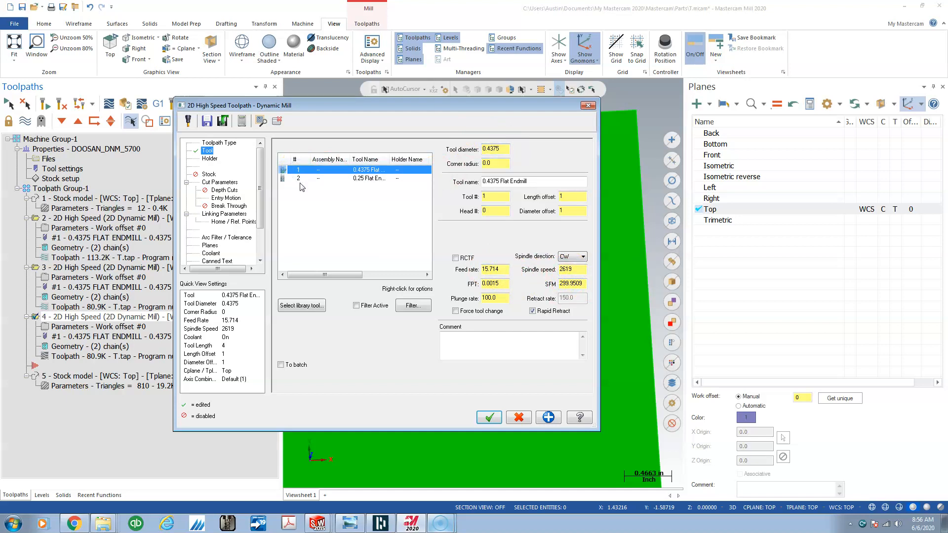
pyautogui.click(363, 178)
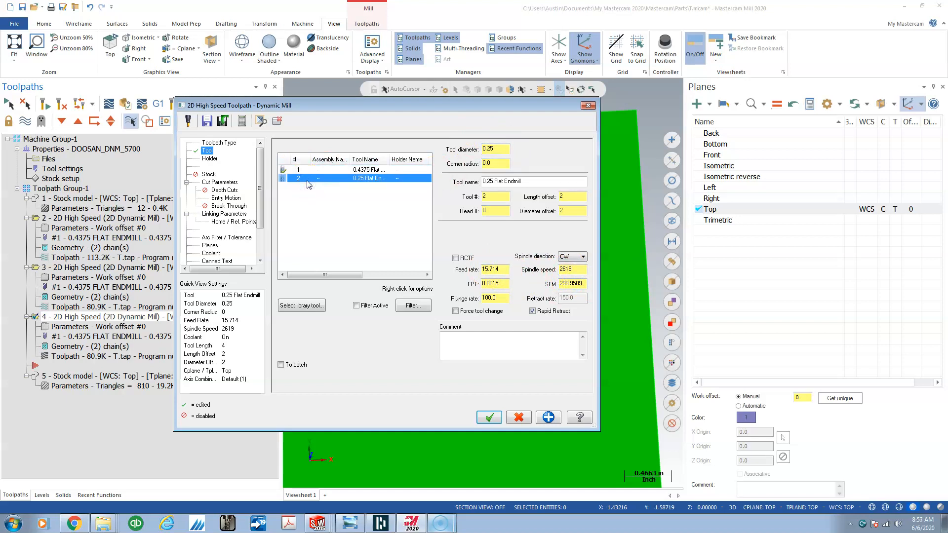
pyautogui.click(488, 418)
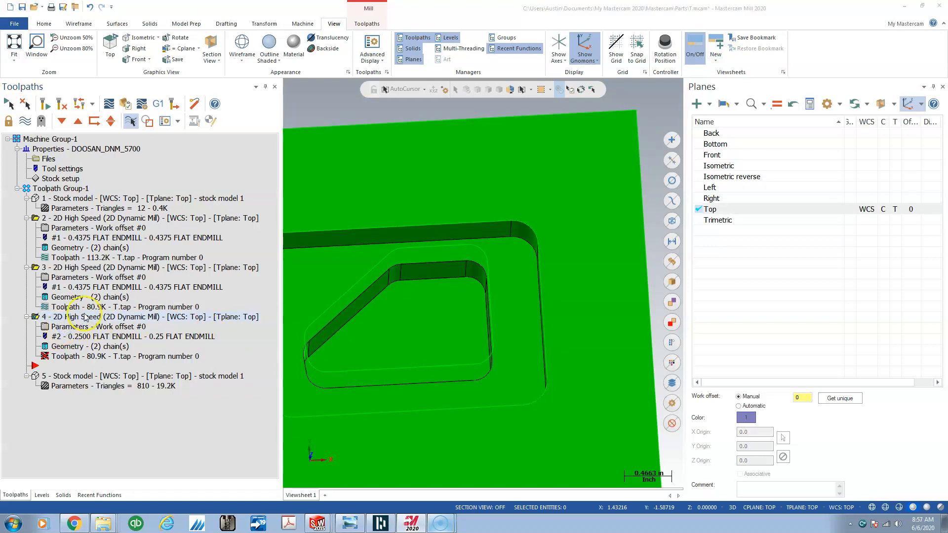
# Set operation 4 to 330 SFM with 0.001 feed per tooth
pyautogui.doubleClick(105, 317)
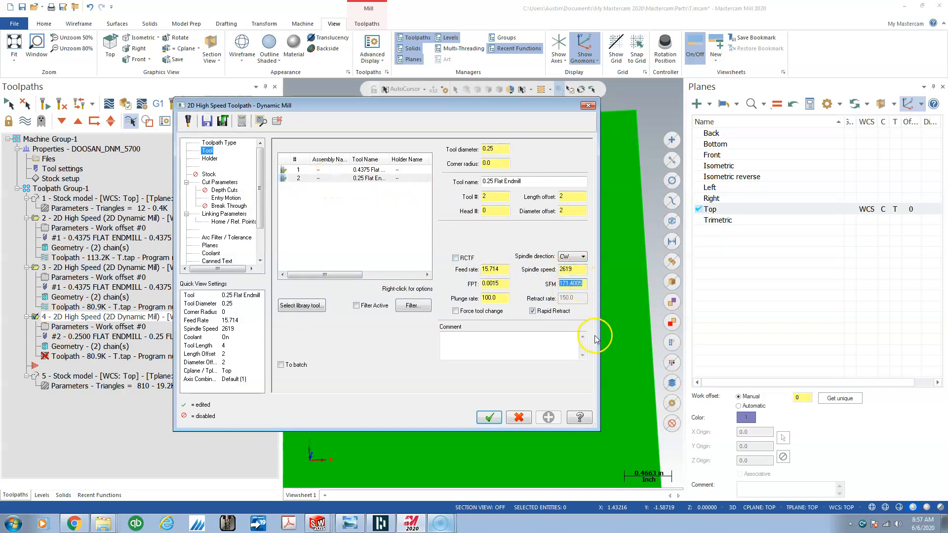
pyautogui.write('330.0')
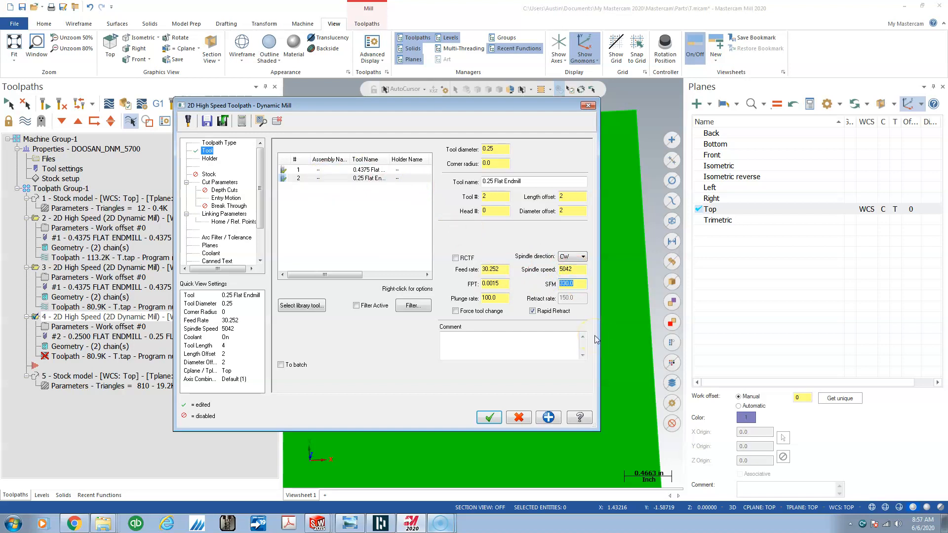
pyautogui.moveTo(398, 171)
pyautogui.write('0.001')
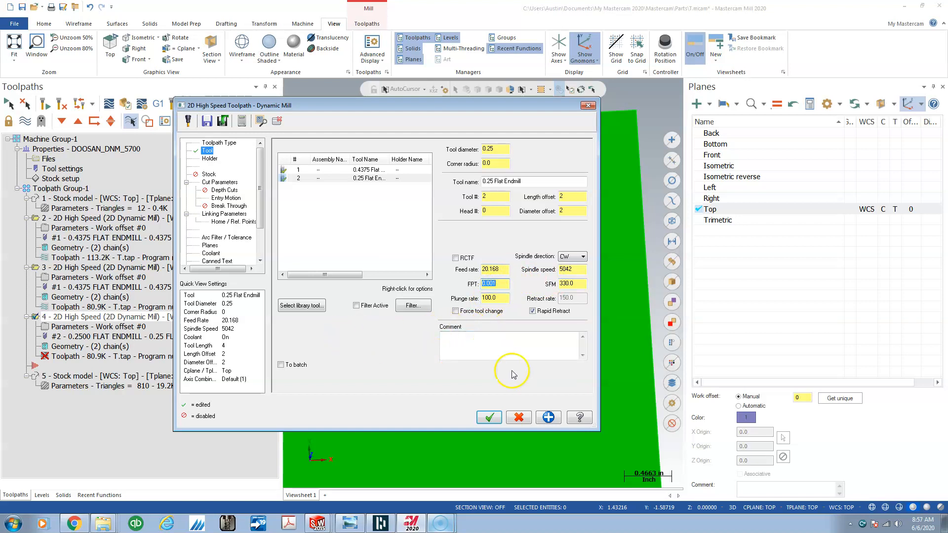
pyautogui.click(488, 418)
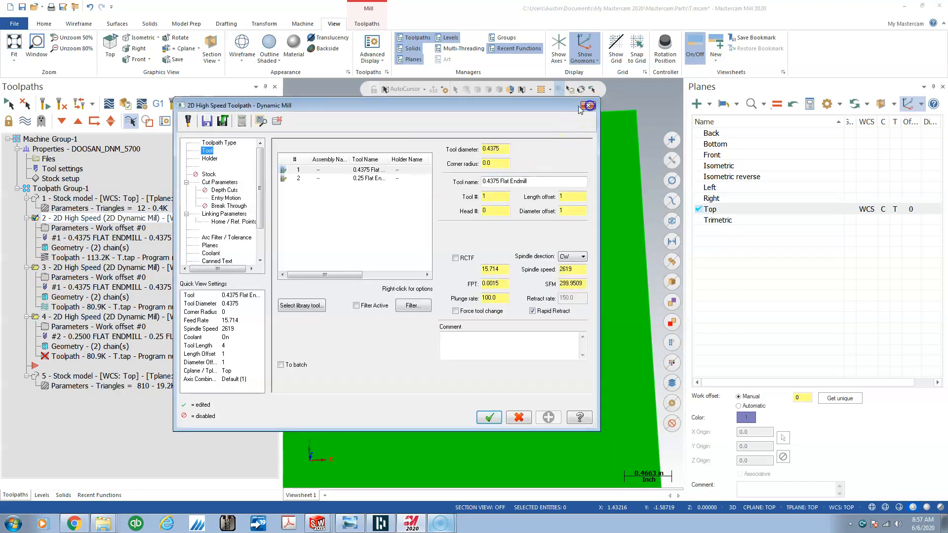
# Close the toolpath settings and backplot after reviewing the cycle time information
pyautogui.click(588, 105)
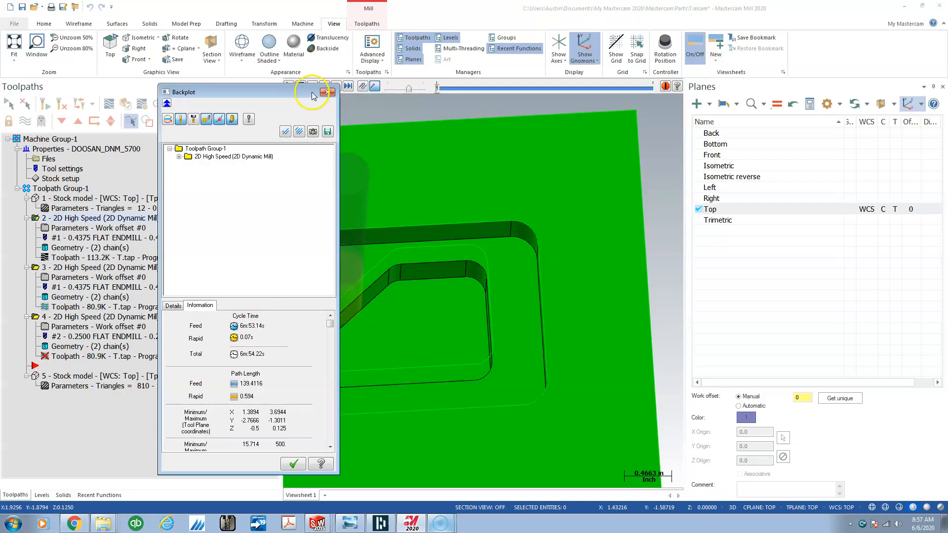
pyautogui.click(330, 92)
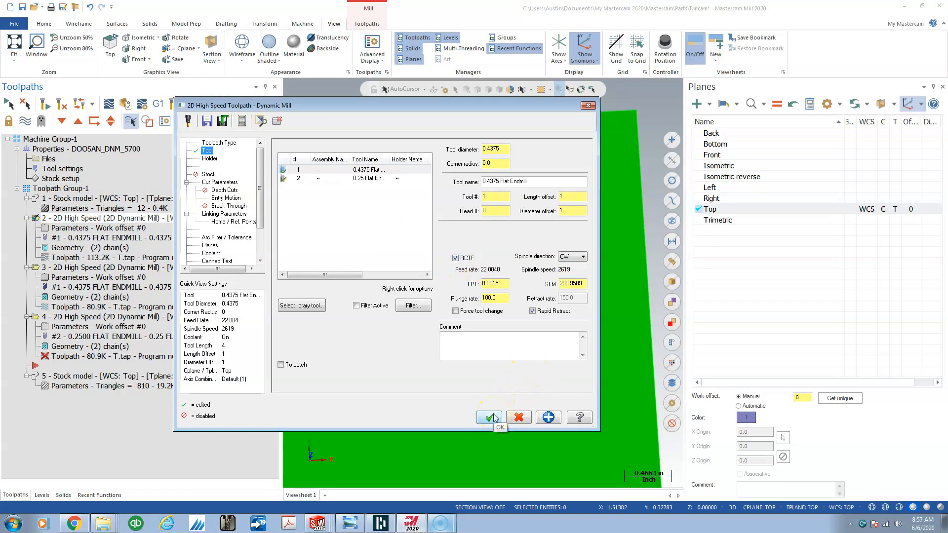
pyautogui.click(488, 418)
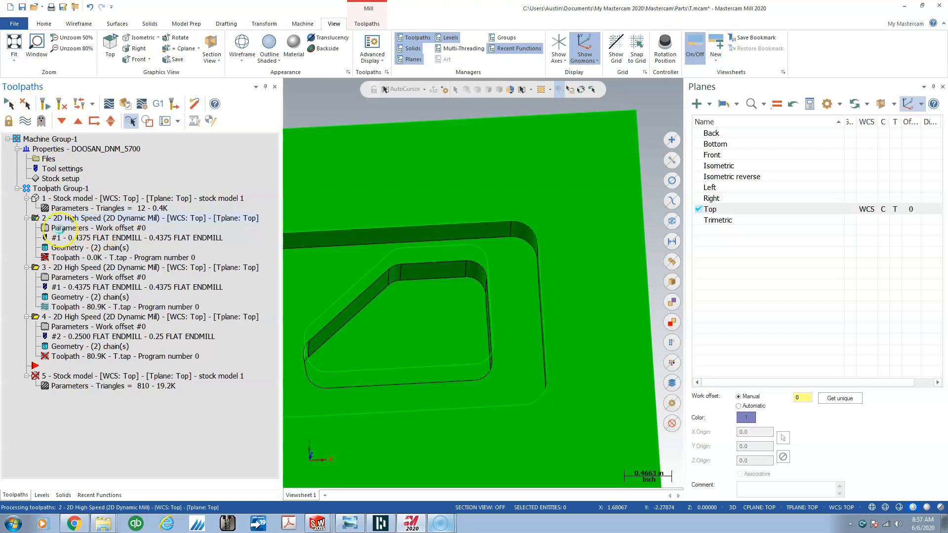
pyautogui.click(110, 104)
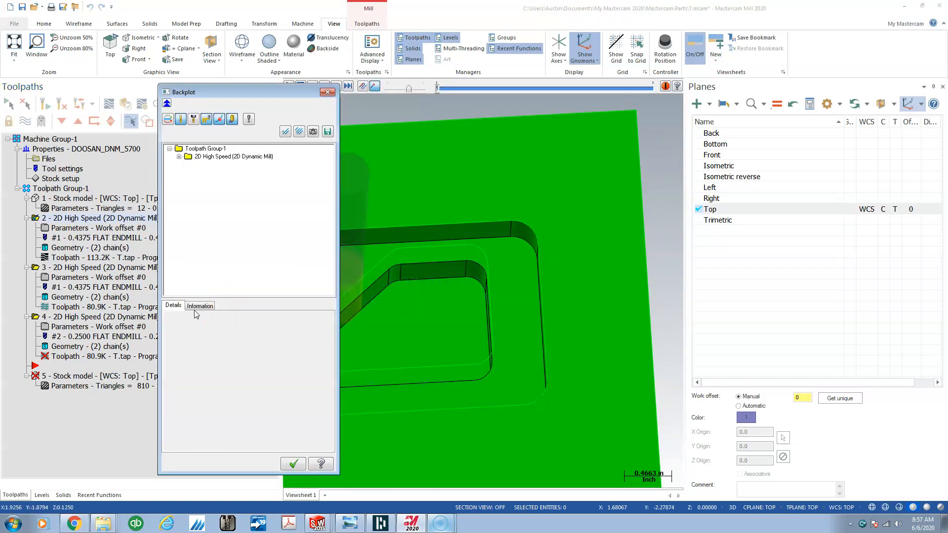
pyautogui.click(199, 305)
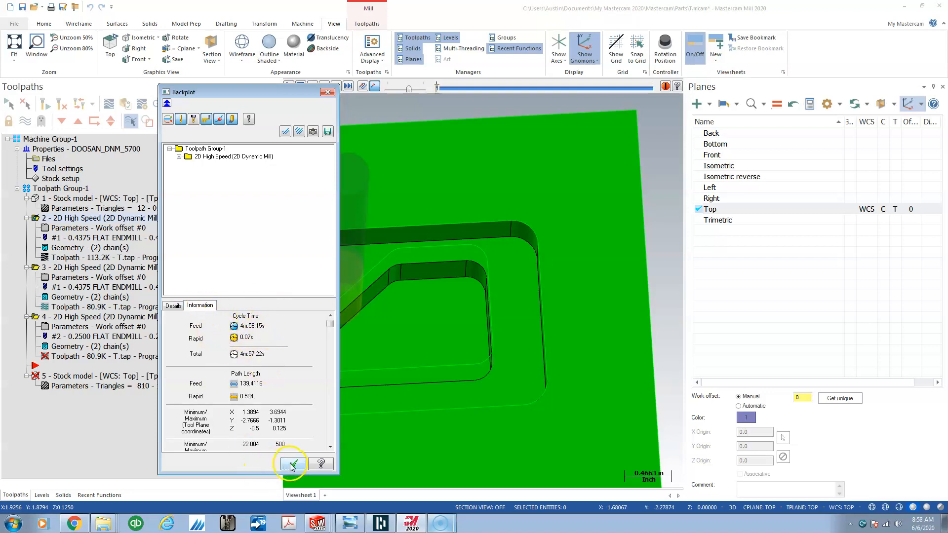
pyautogui.click(290, 463)
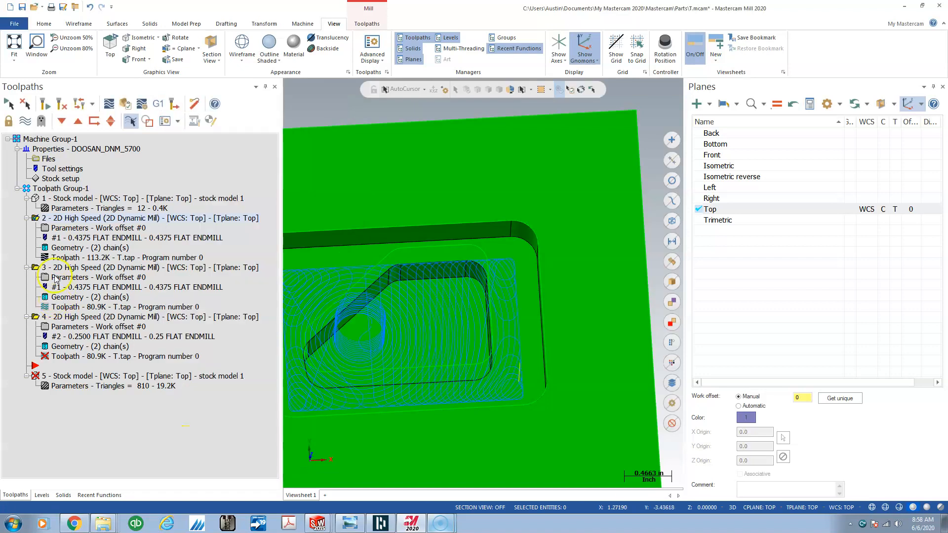
# Enable radial chip thinning on operation 4's endmill, raising its feed to 28.2408
pyautogui.doubleClick(69, 277)
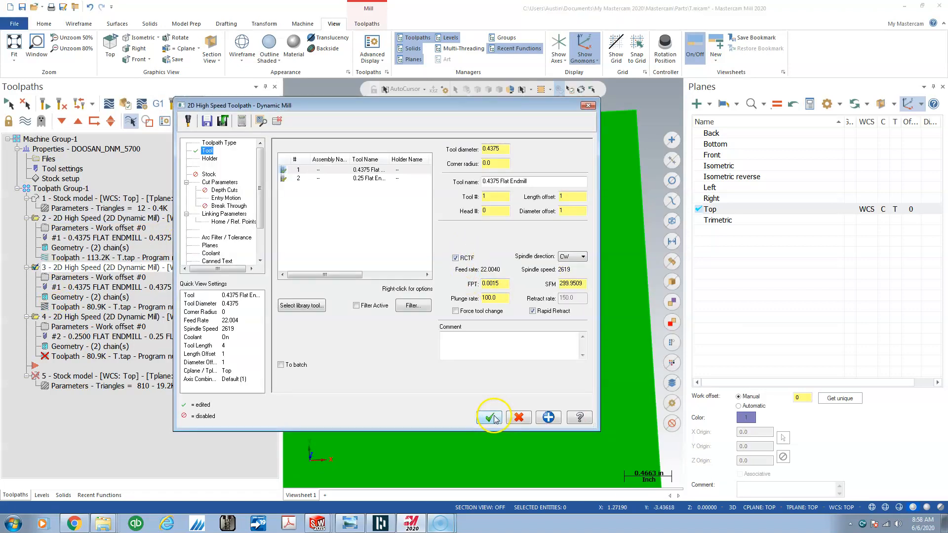
pyautogui.click(490, 417)
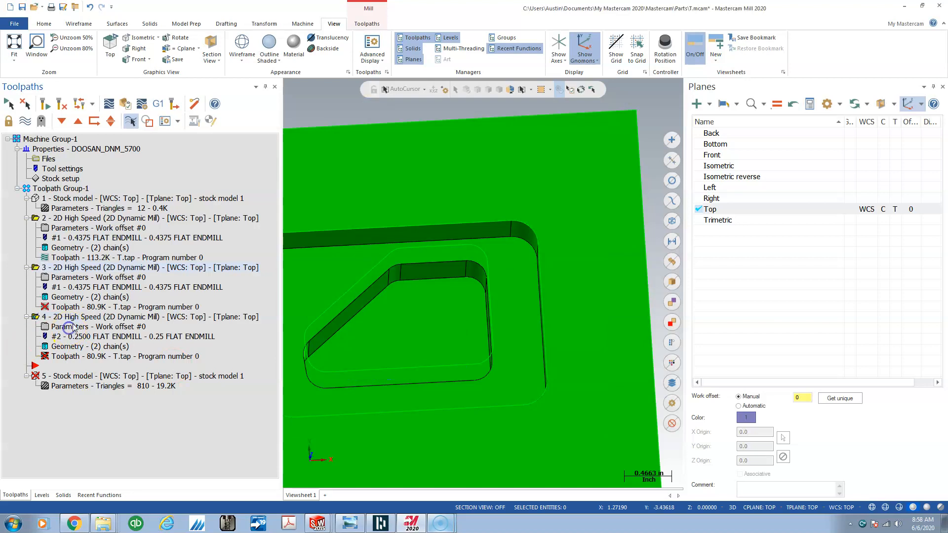
pyautogui.doubleClick(70, 326)
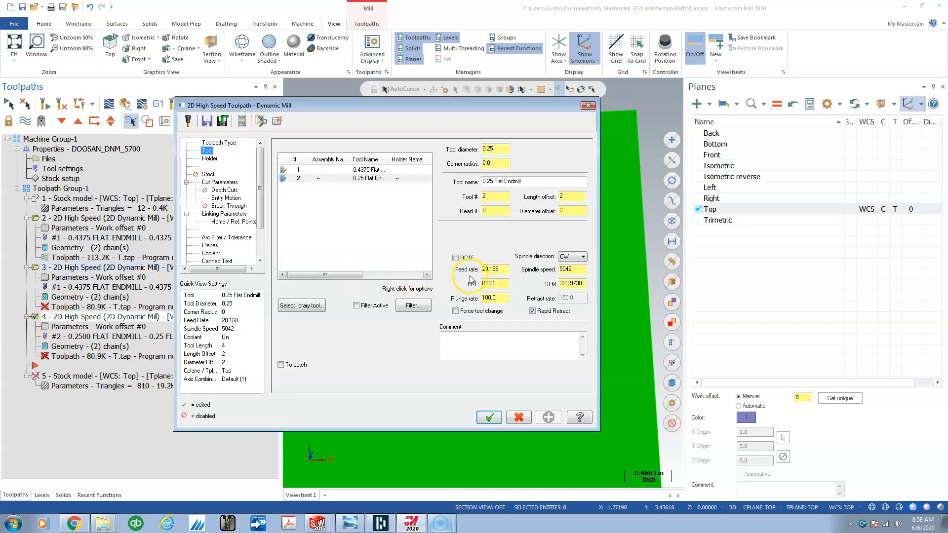
pyautogui.click(456, 258)
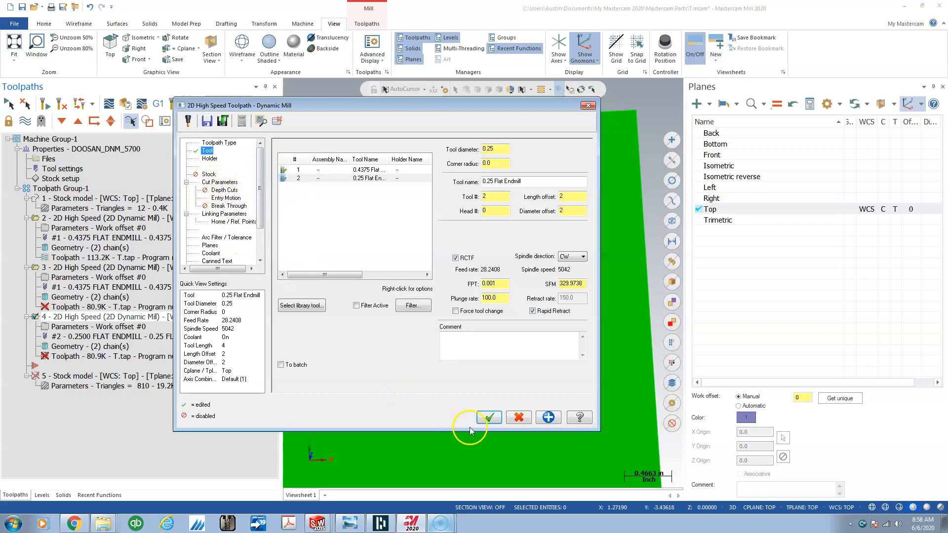
pyautogui.click(488, 417)
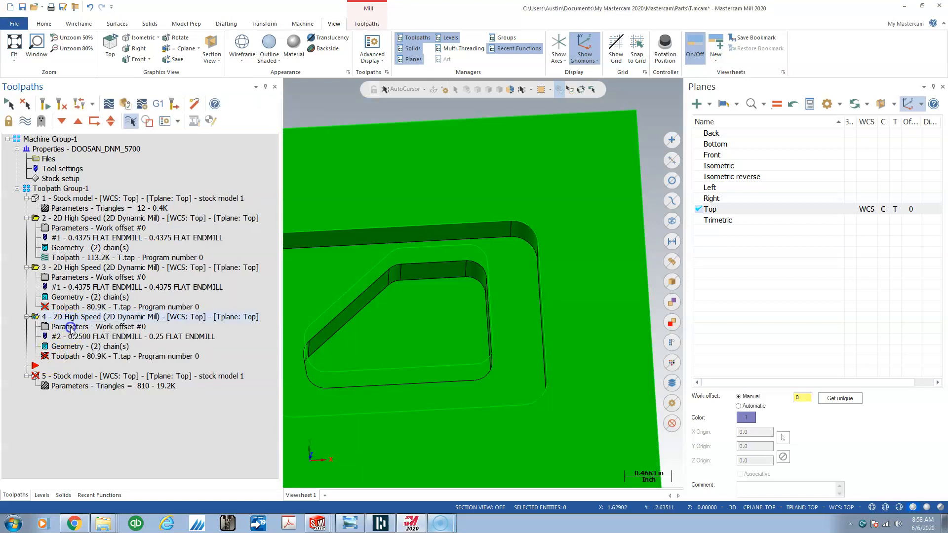
pyautogui.doubleClick(97, 326)
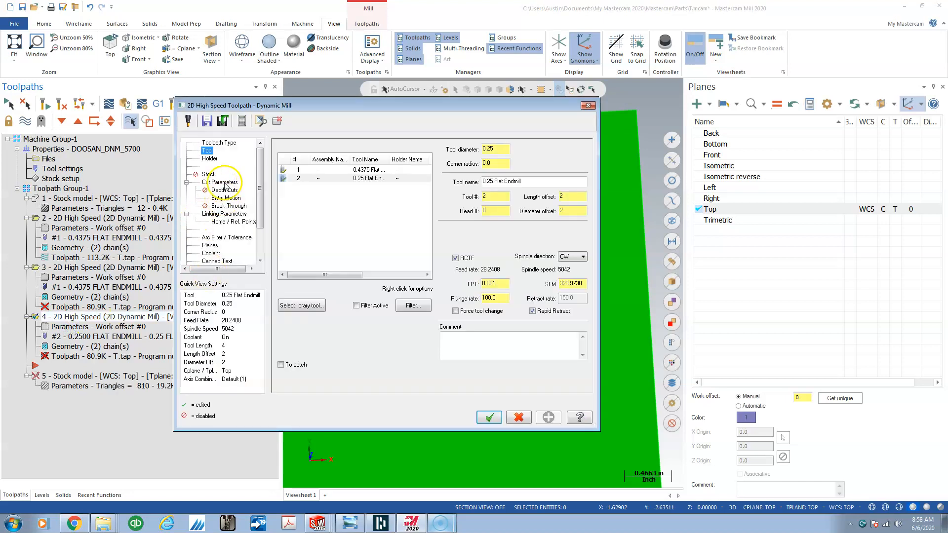
# Enable rest material on operation 4 computed from operation 3, confirming the regeneration
pyautogui.click(209, 174)
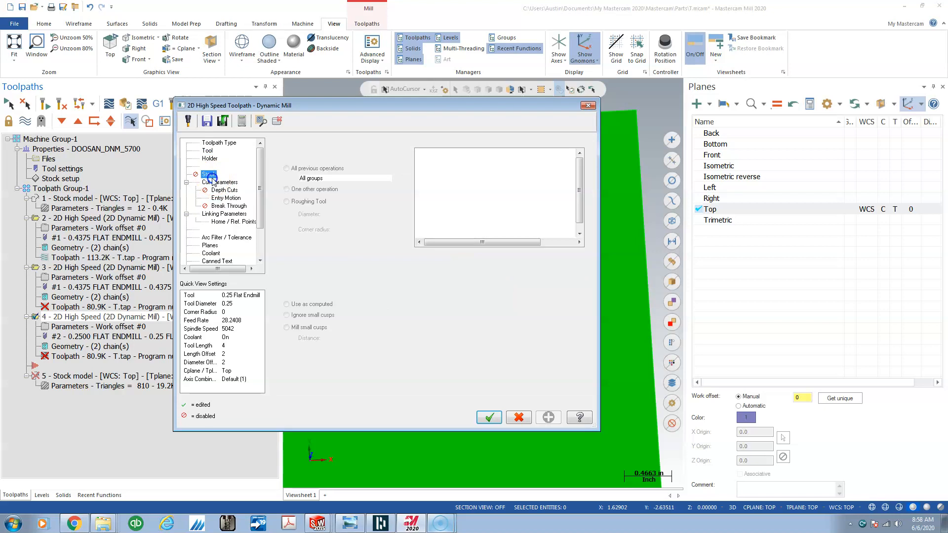
pyautogui.click(208, 174)
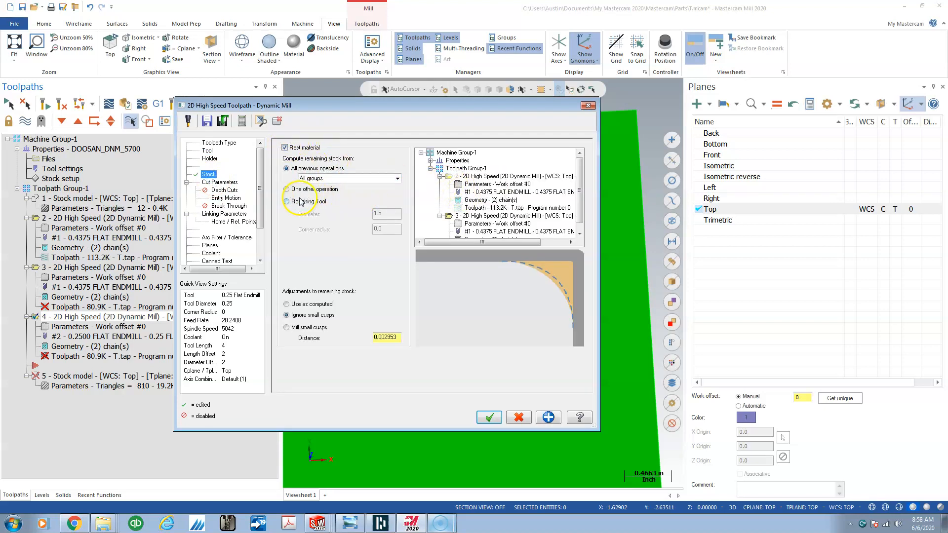
pyautogui.click(286, 201)
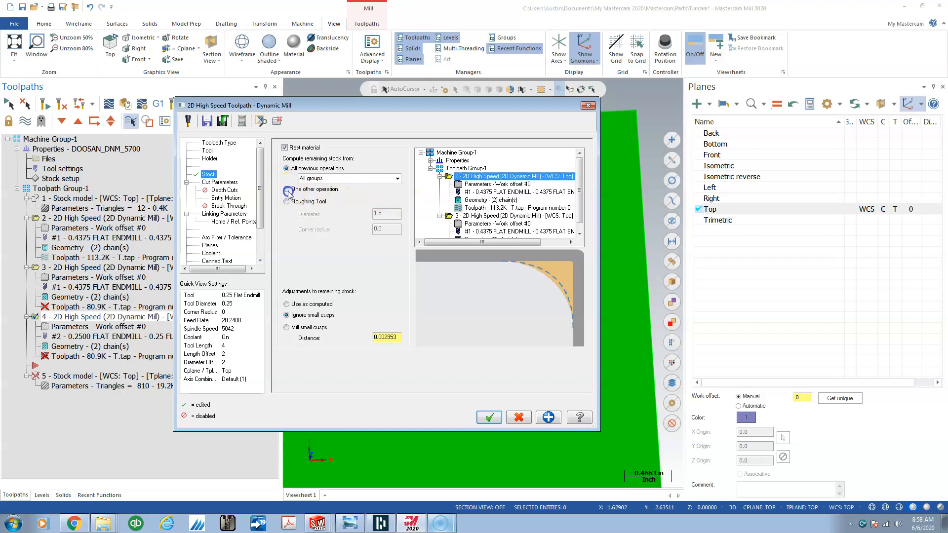
pyautogui.click(287, 189)
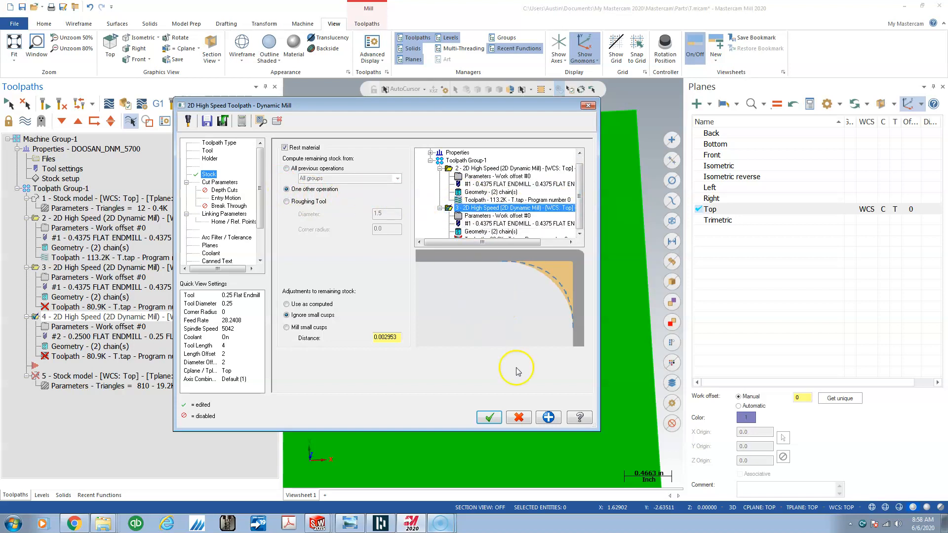
pyautogui.click(488, 417)
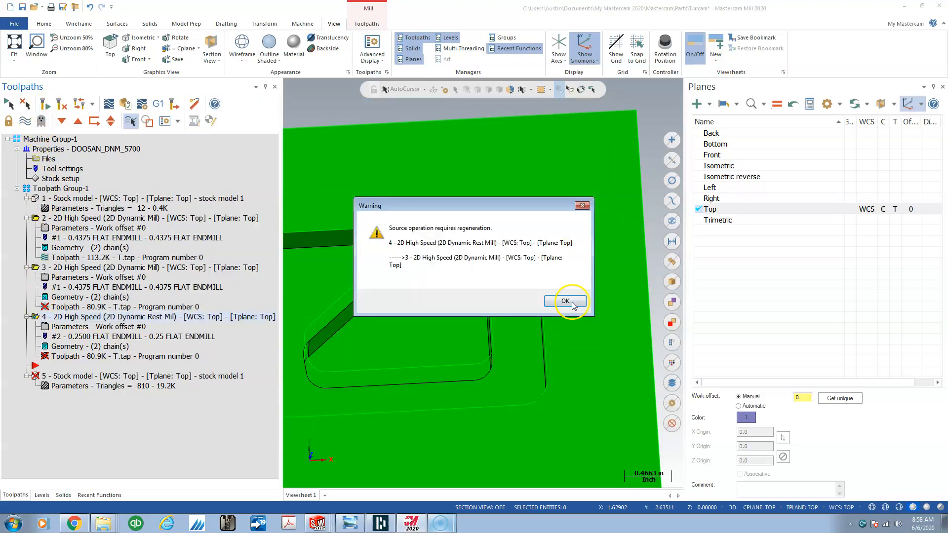
pyautogui.click(563, 301)
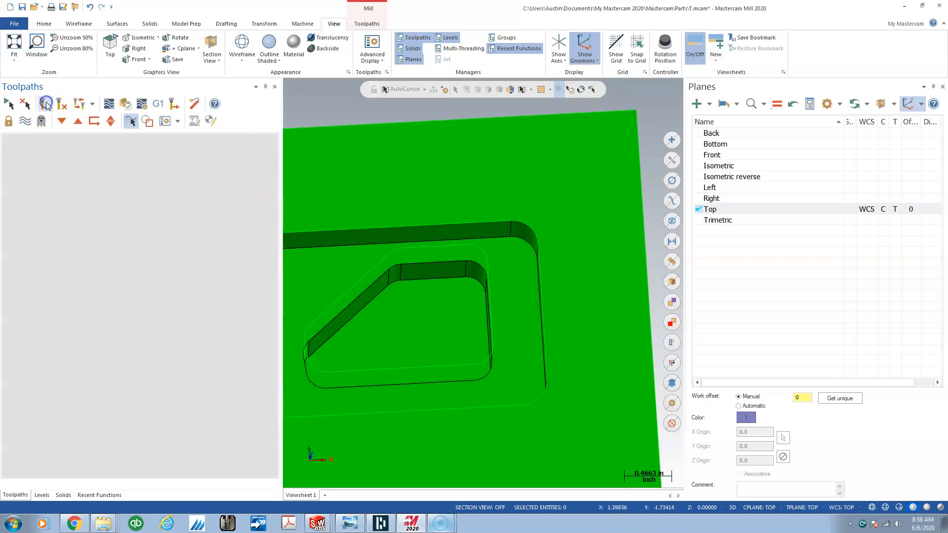
# Regenerate operation 4's Dynamic Rest Mill to 19.3K and hide the stock model level
pyautogui.click(45, 103)
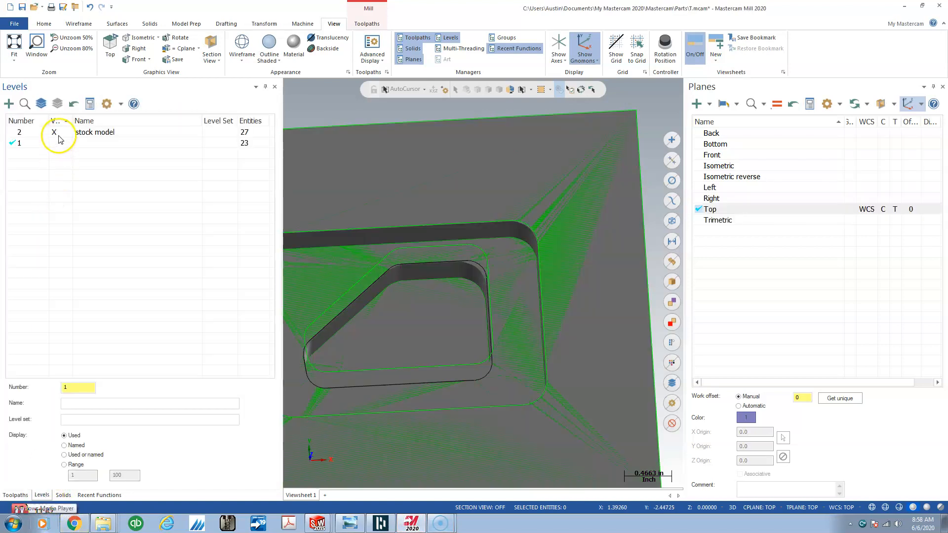
pyautogui.click(54, 131)
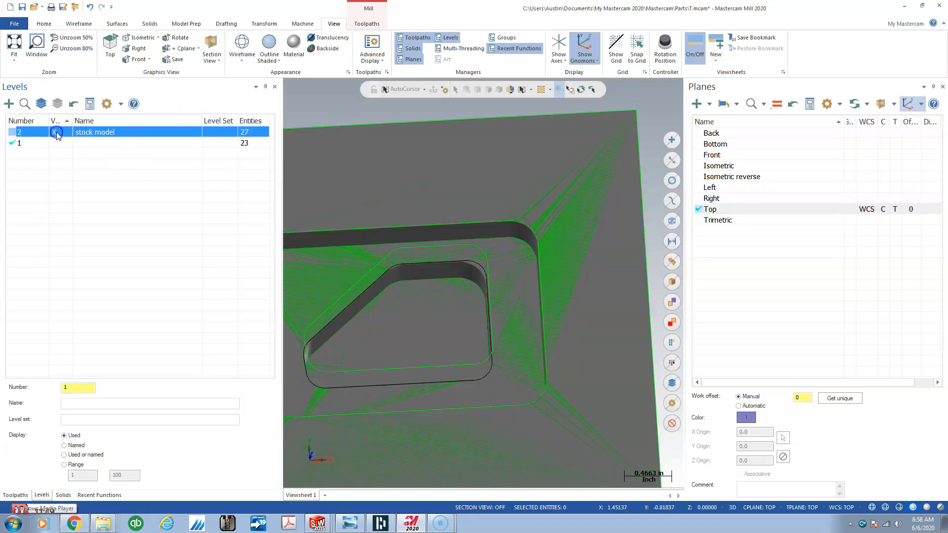
pyautogui.click(58, 132)
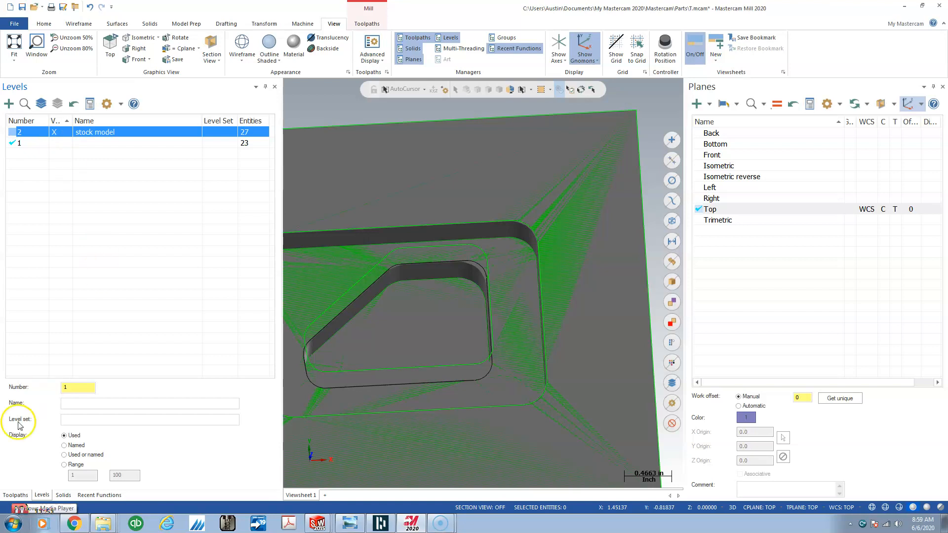
pyautogui.click(16, 494)
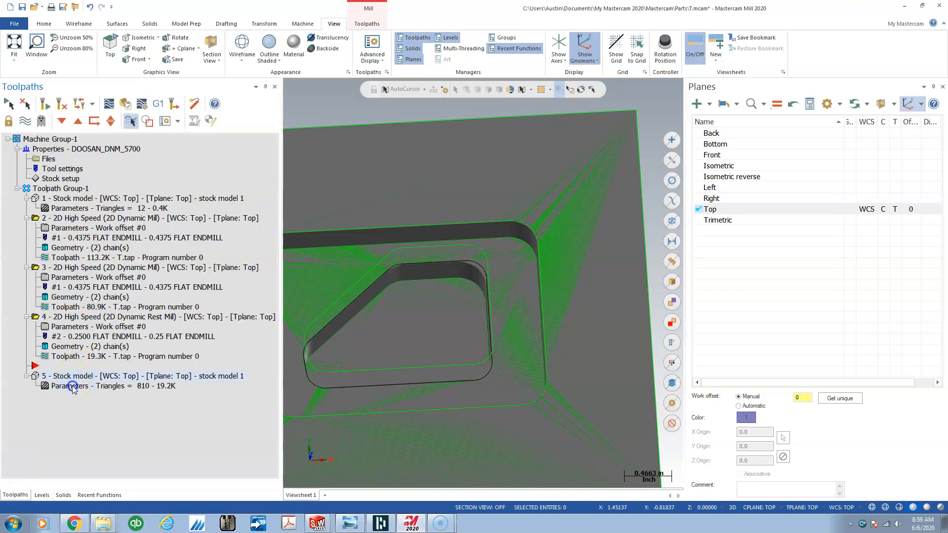
# Add operation 4's rest mill to stock model 5's source operations, regenerating at 974 - 23.2K triangles
pyautogui.doubleClick(68, 386)
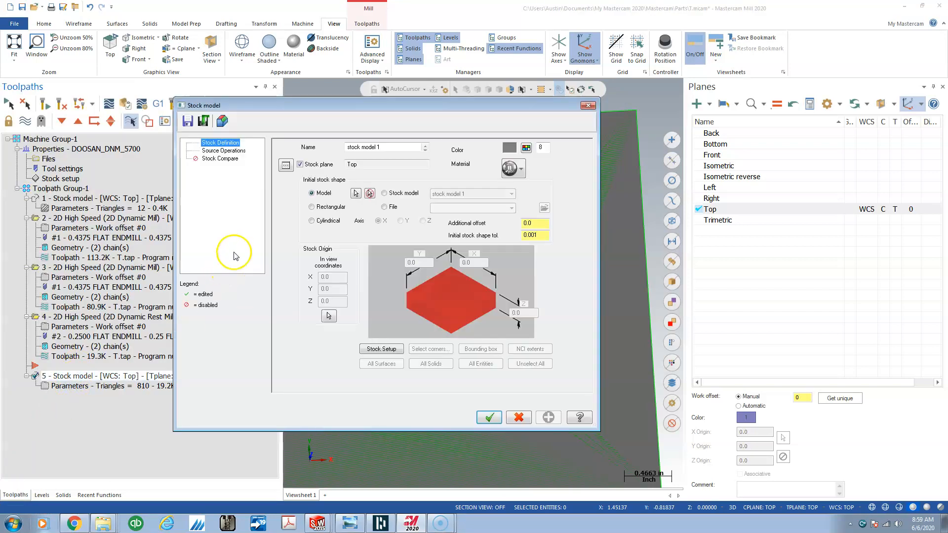
pyautogui.click(223, 150)
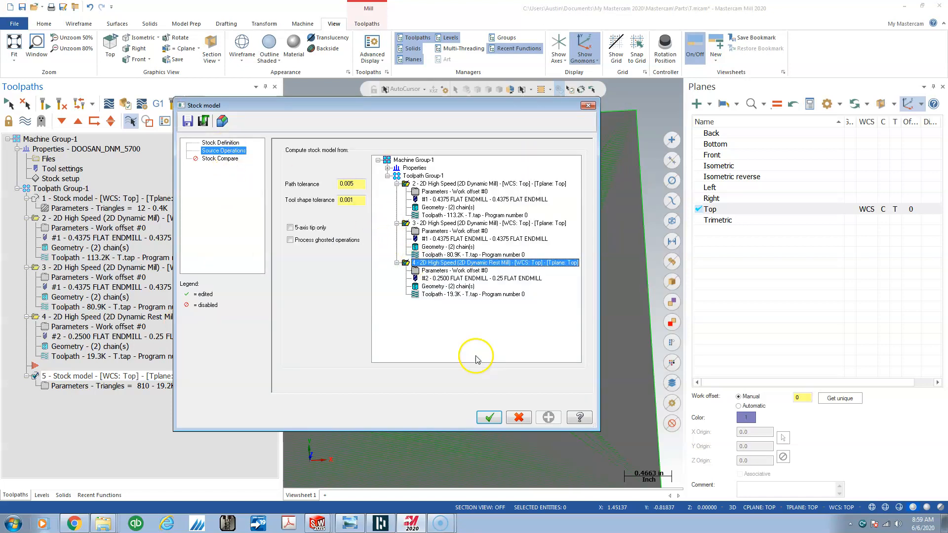
pyautogui.click(488, 417)
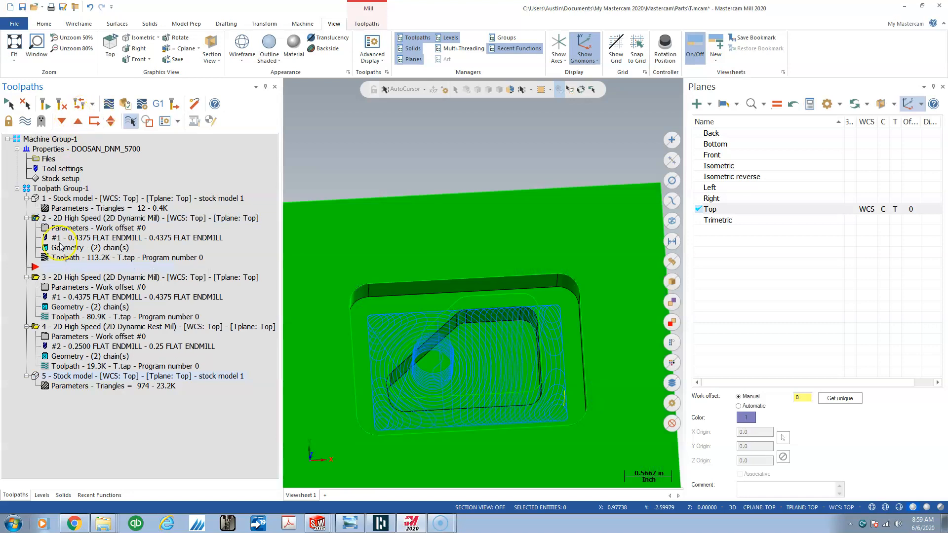
# Paste a copy of operation 2 and make it a Dynamic Contour with wall stock
pyautogui.rightClick(66, 248)
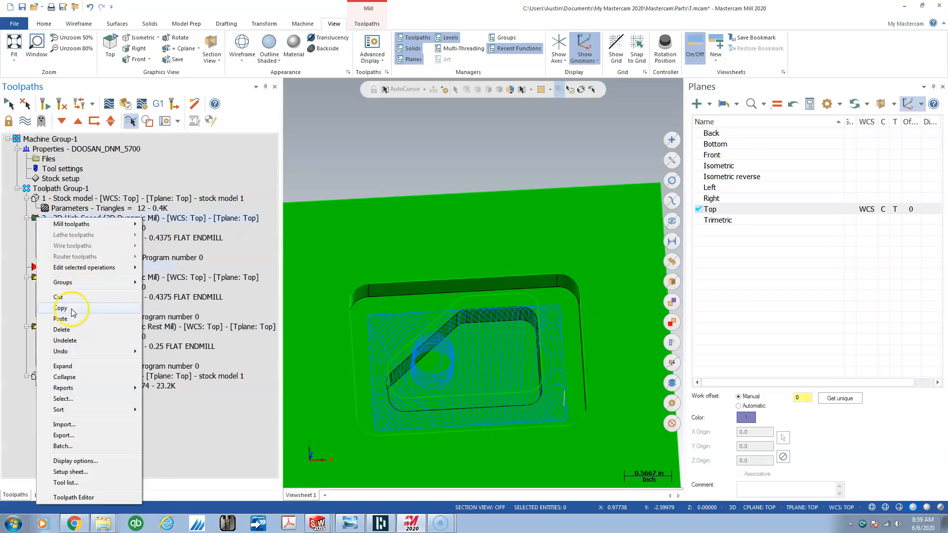
pyautogui.click(61, 319)
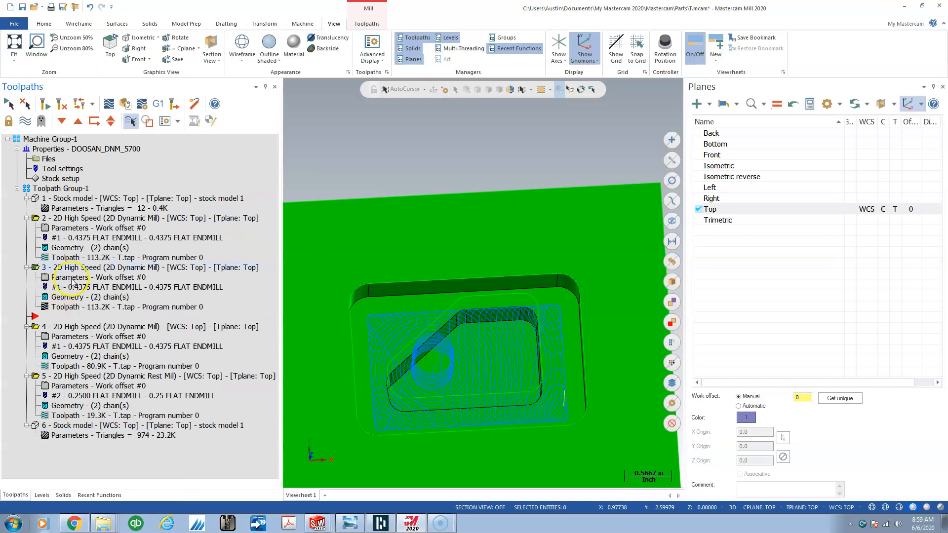
pyautogui.doubleClick(71, 277)
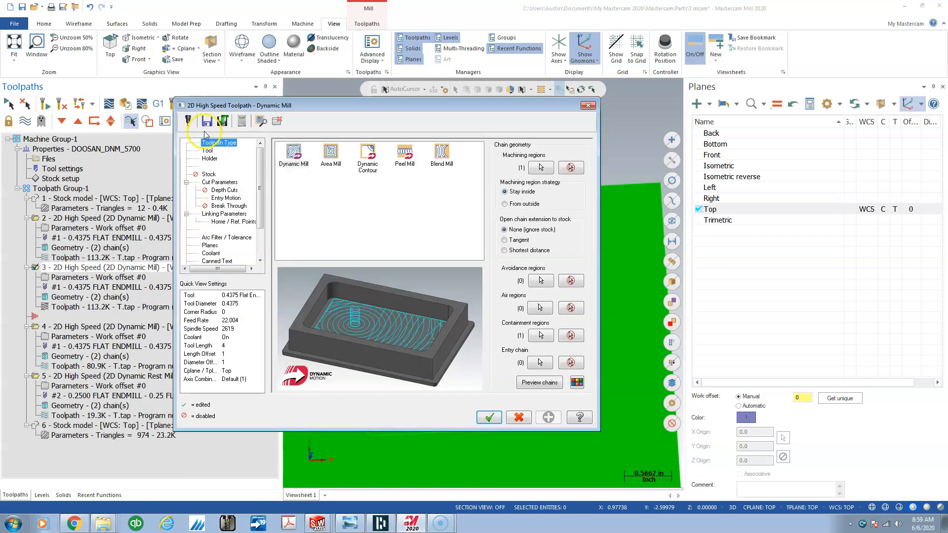
pyautogui.click(367, 153)
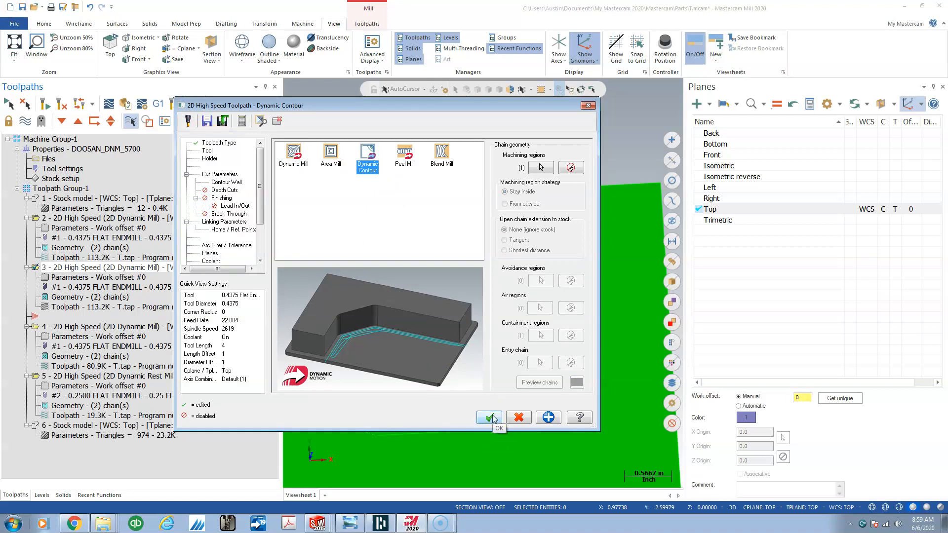
pyautogui.click(488, 418)
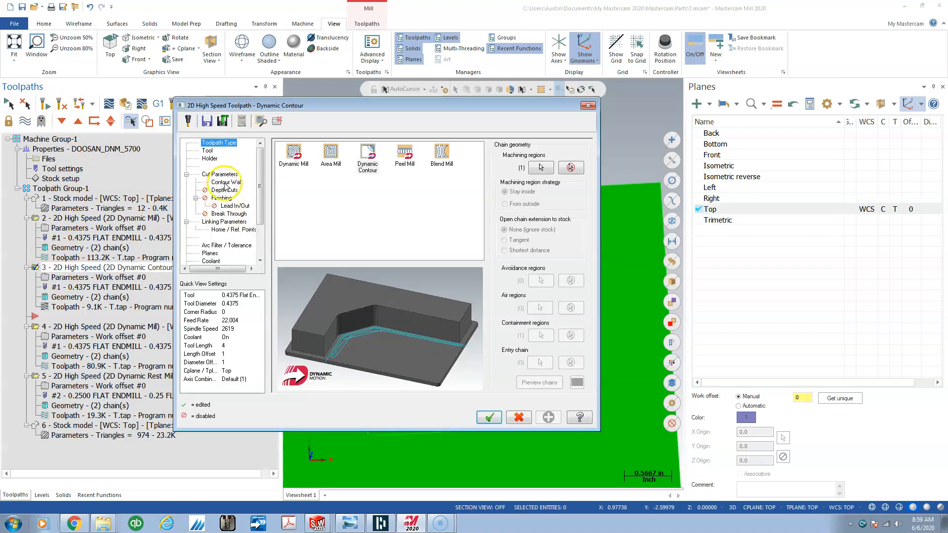
pyautogui.click(219, 174)
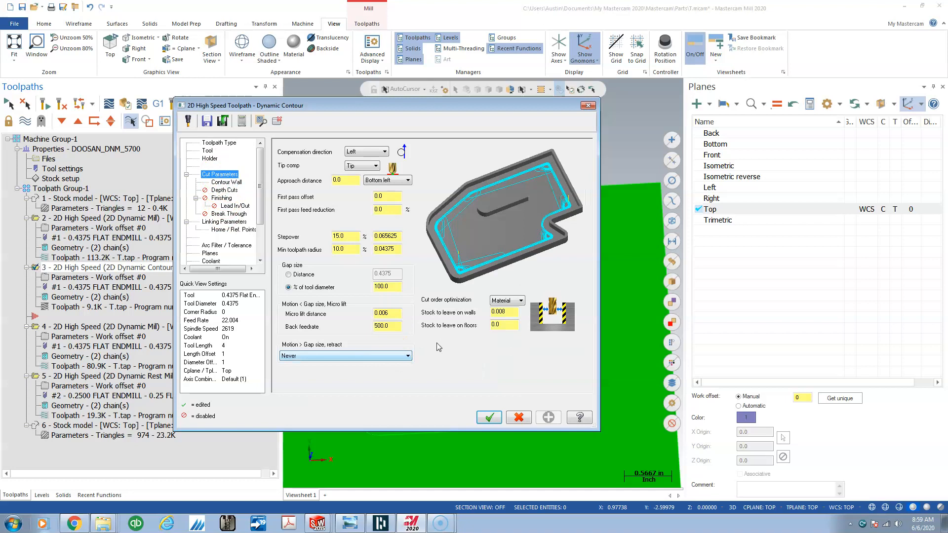
pyautogui.click(504, 312)
pyautogui.write('0')
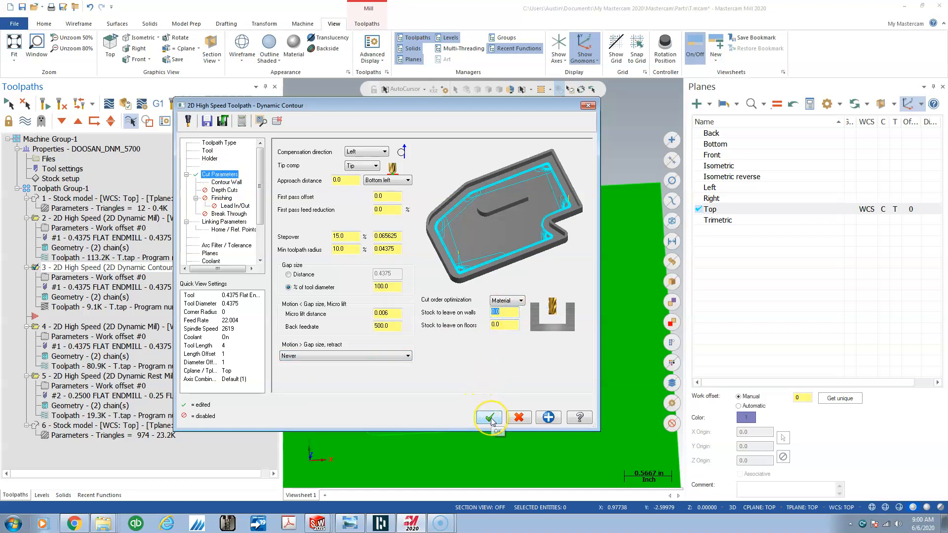
pyautogui.click(489, 417)
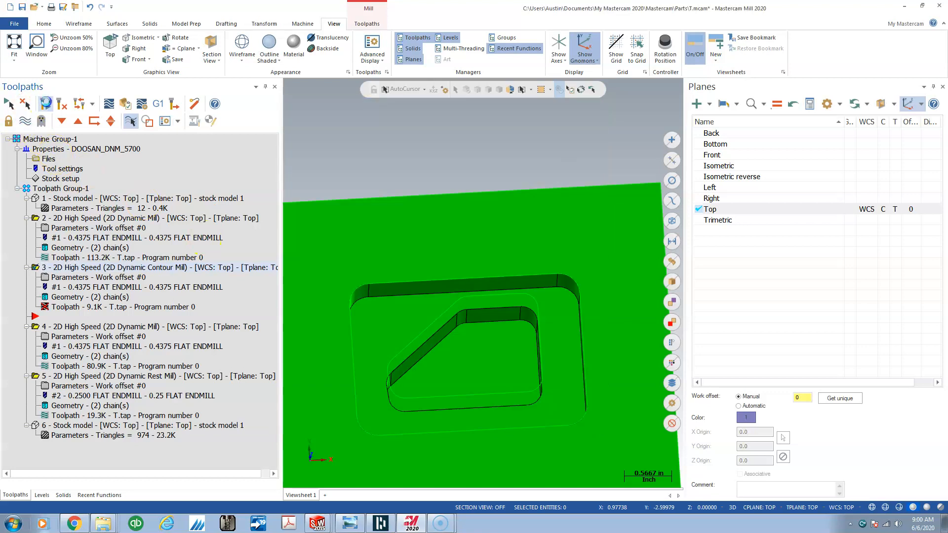
pyautogui.click(111, 121)
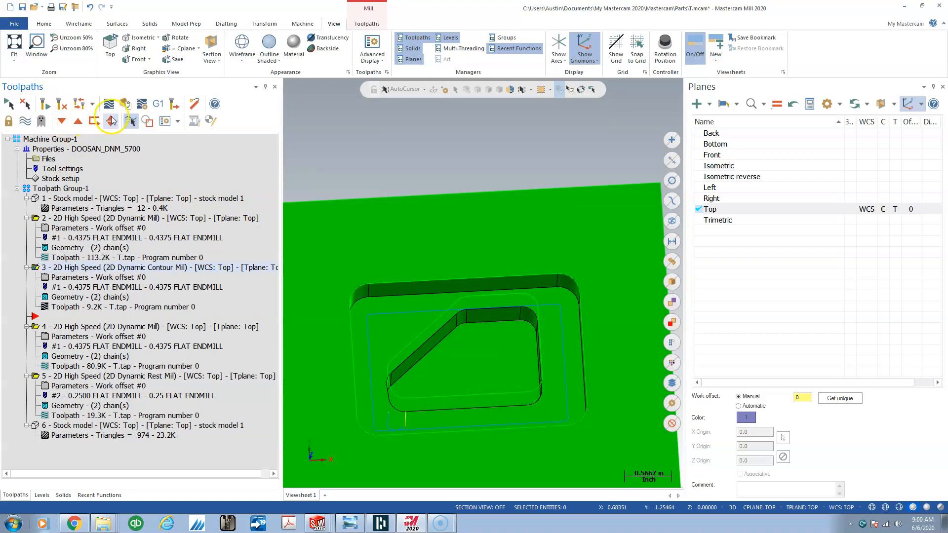
pyautogui.click(111, 120)
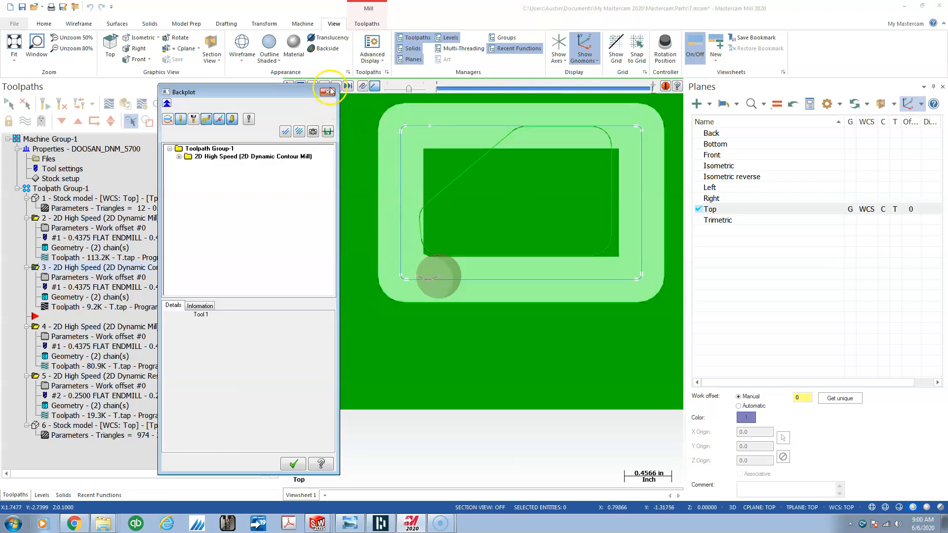
pyautogui.click(329, 91)
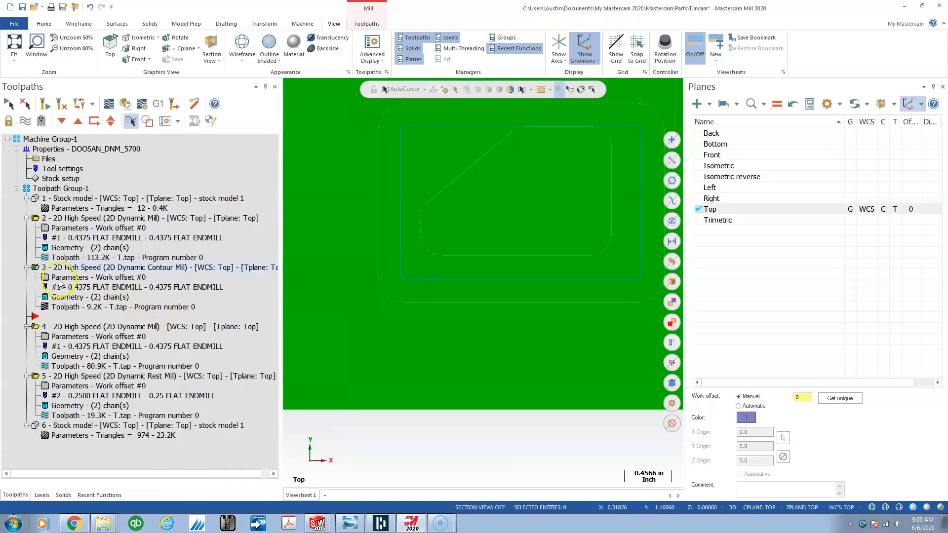
# Set operation 3's endmill feed per tooth to 0.0011
pyautogui.doubleClick(67, 277)
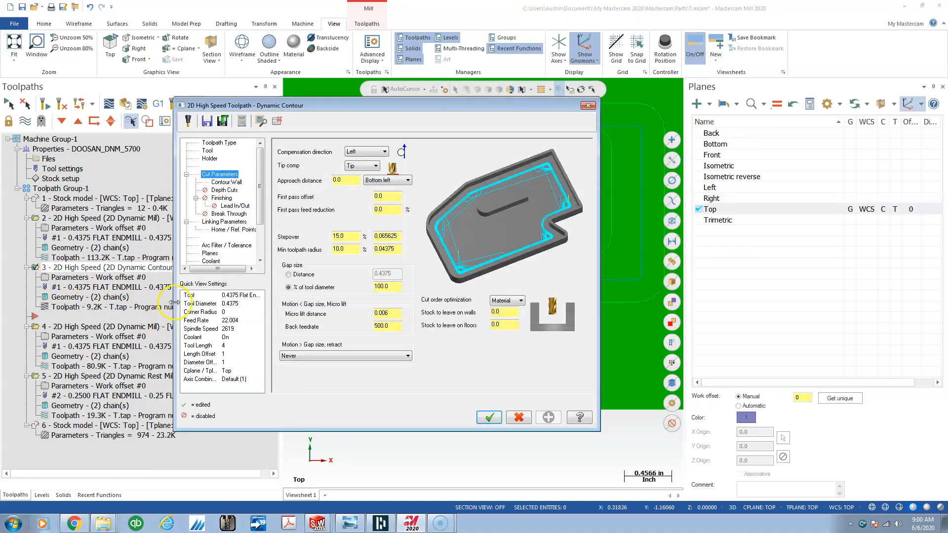
pyautogui.moveTo(413, 270)
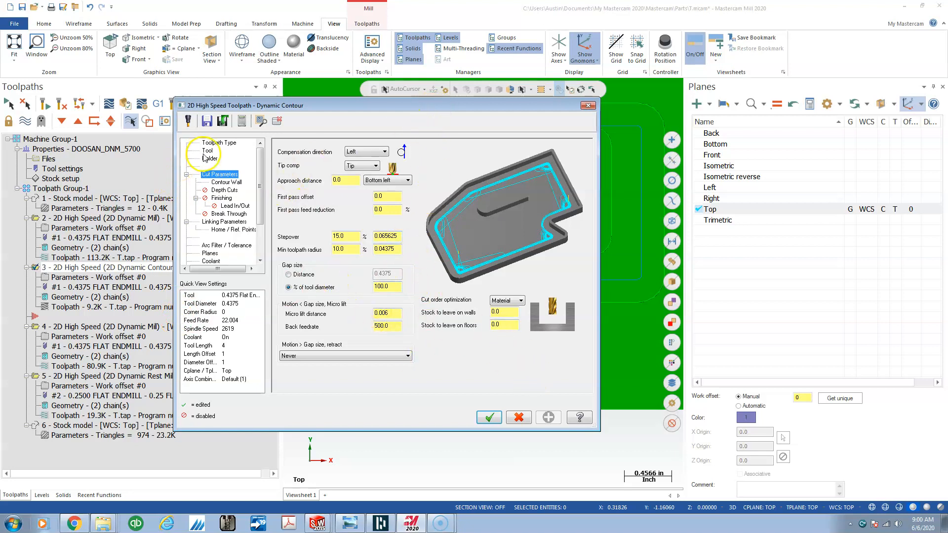
pyautogui.click(207, 150)
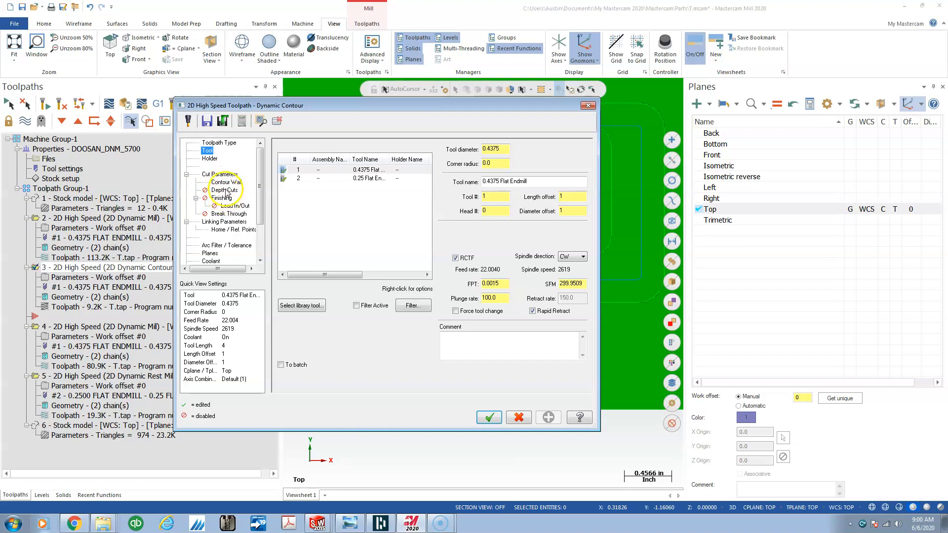
pyautogui.click(492, 283)
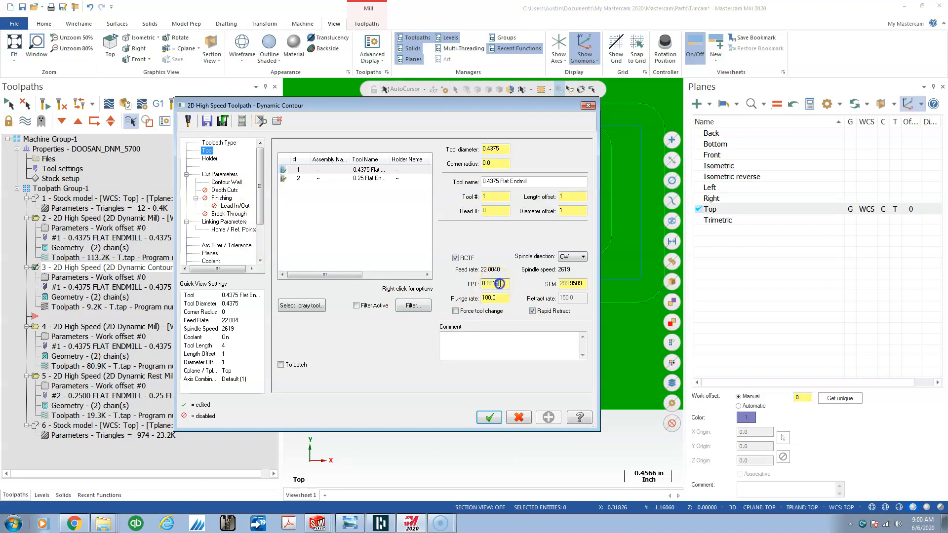
pyautogui.write('0.0011')
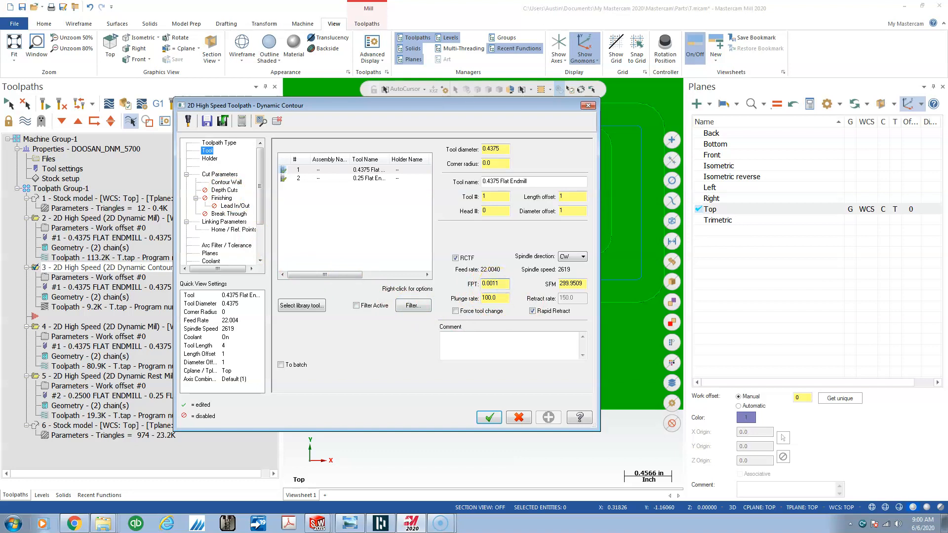
pyautogui.click(488, 417)
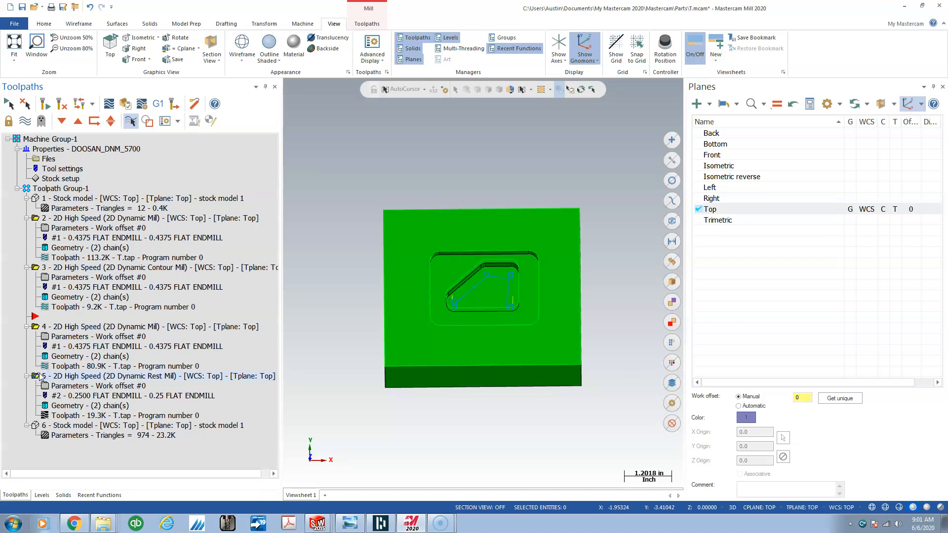
# Copy the Dynamic Rest Mill into operation 6 with the 0.25 endmill and close the simulator
pyautogui.rightClick(54, 375)
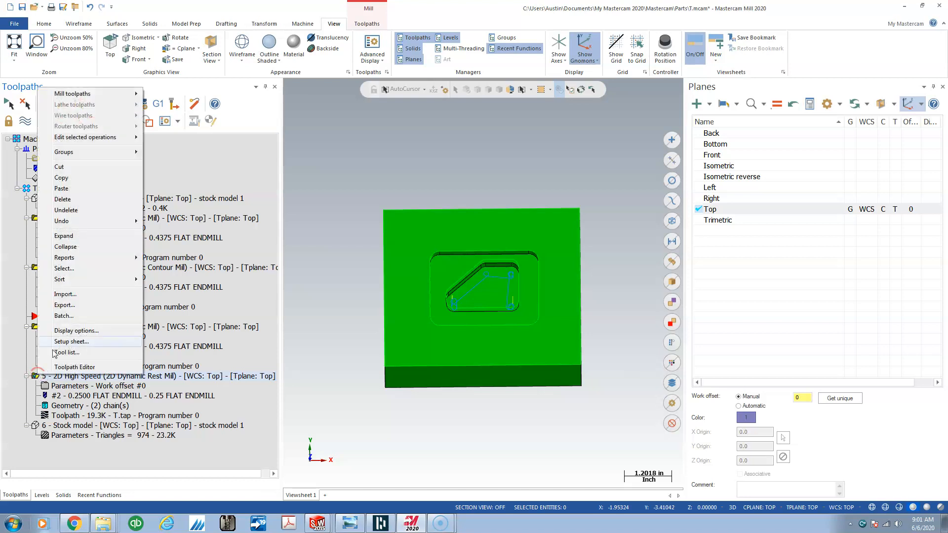
pyautogui.moveTo(61, 178)
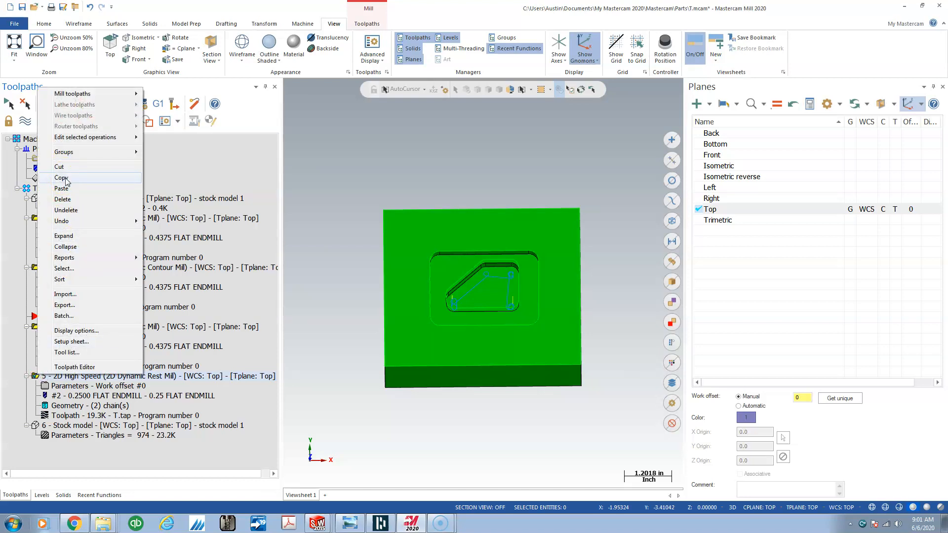
pyautogui.click(71, 453)
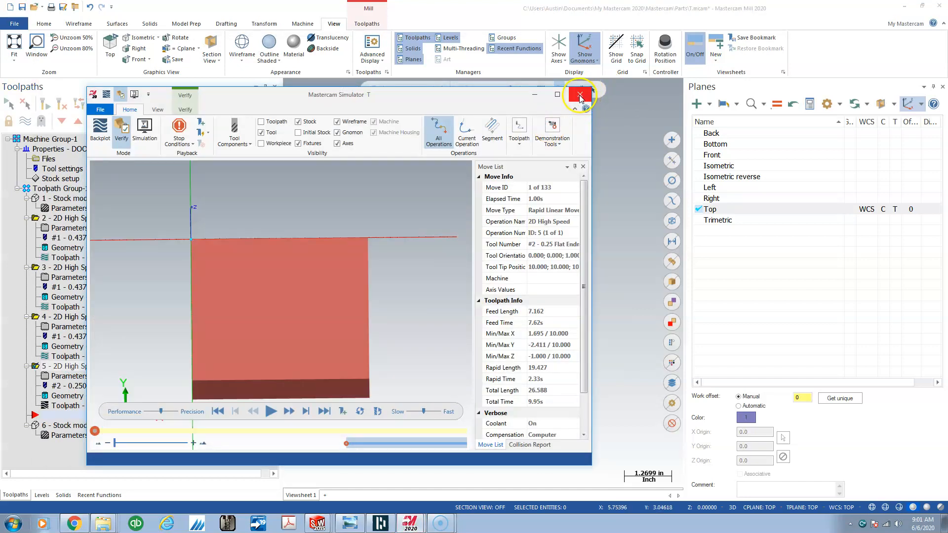
pyautogui.click(578, 95)
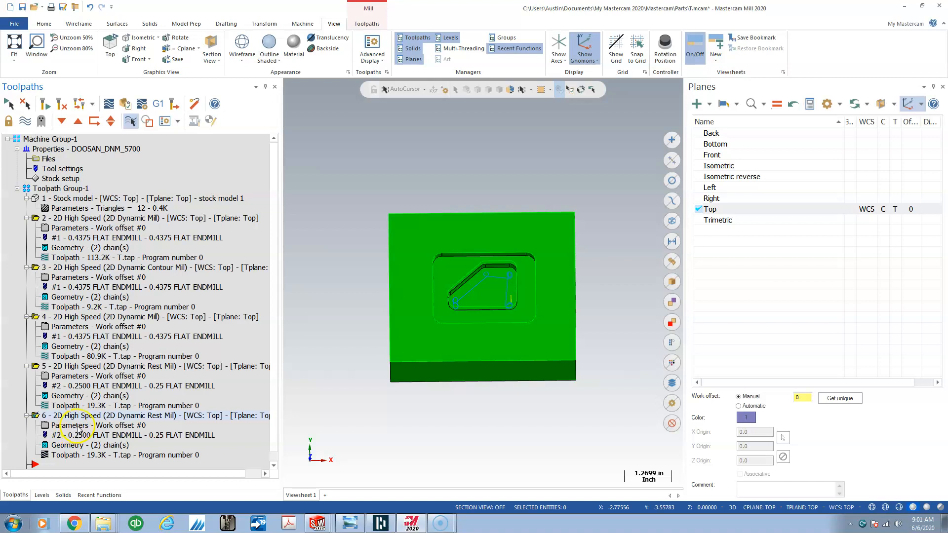
# Lower operation 6's feed per tooth and switch it to Dynamic Contour, regenerated at 9.4K
pyautogui.doubleClick(74, 425)
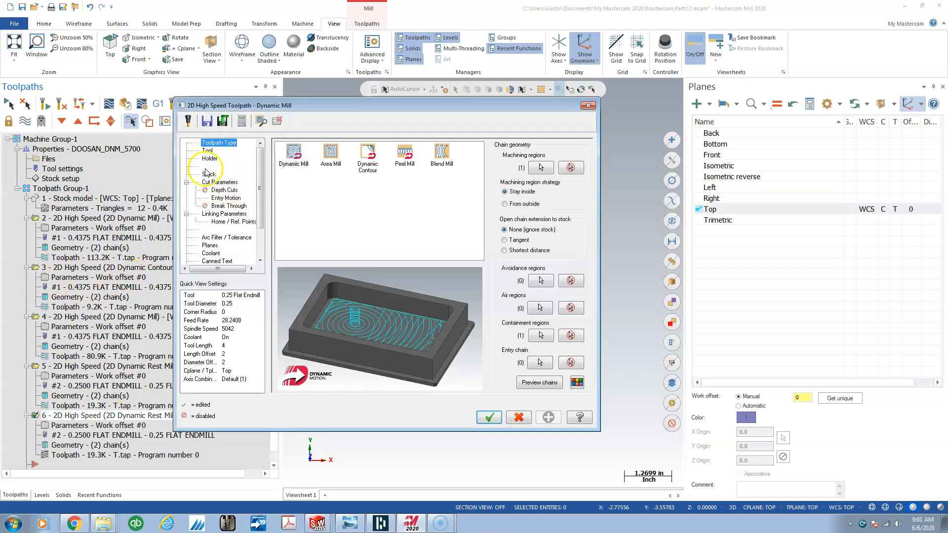
pyautogui.click(209, 174)
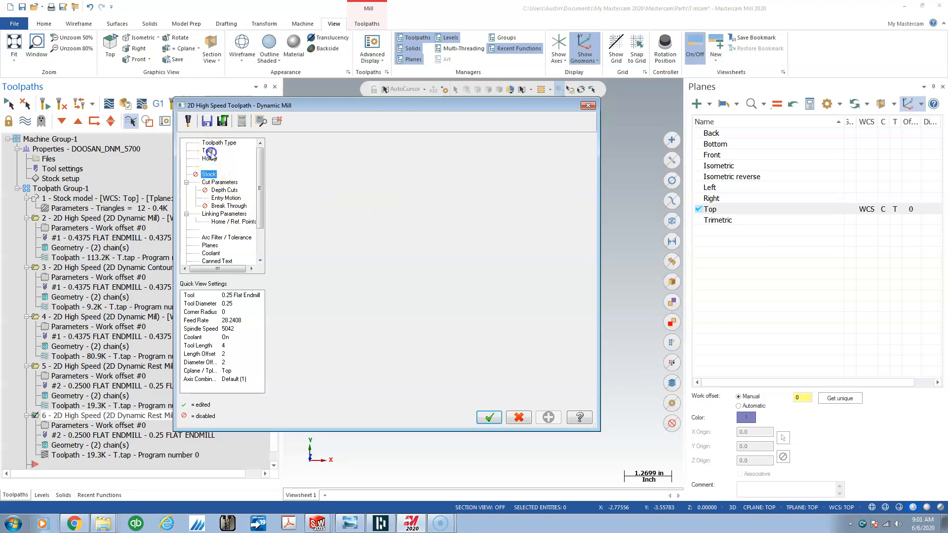
pyautogui.click(207, 150)
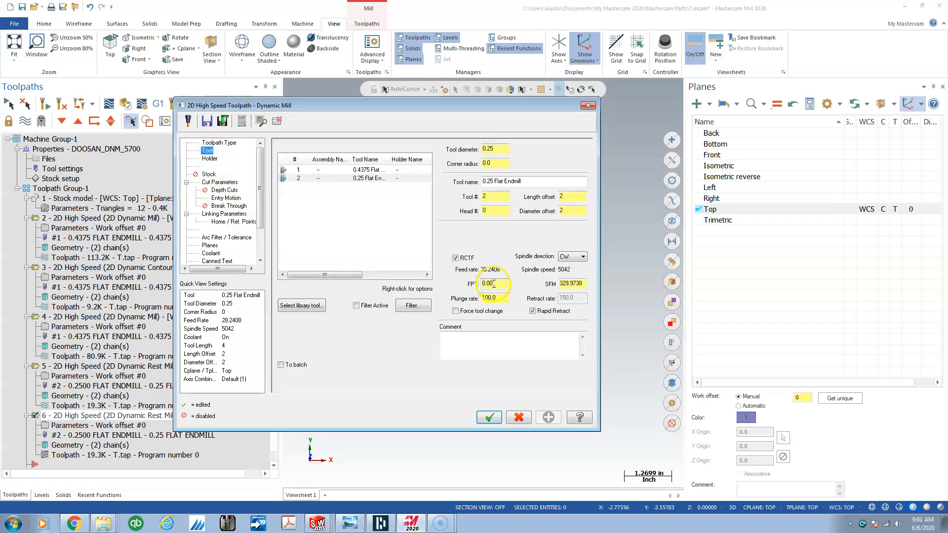
pyautogui.click(492, 283)
pyautogui.write('084')
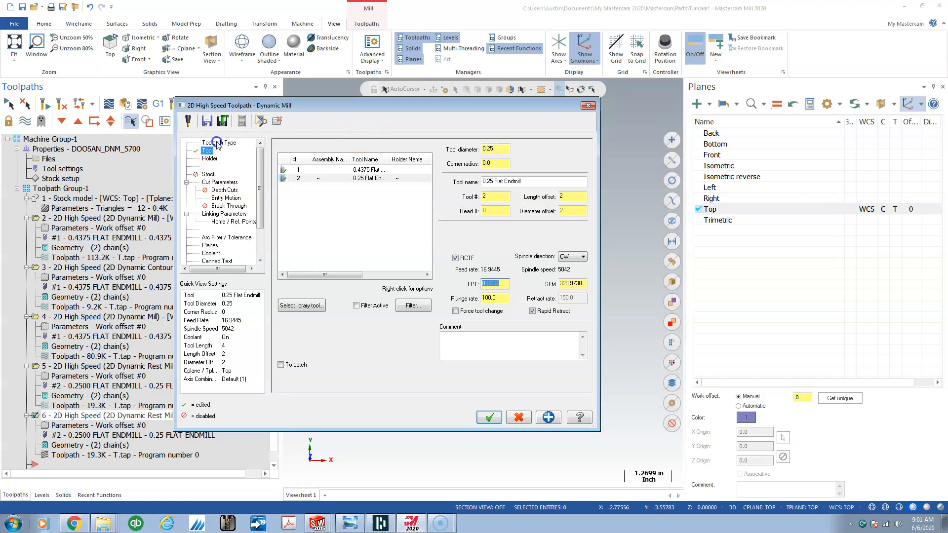
pyautogui.click(218, 142)
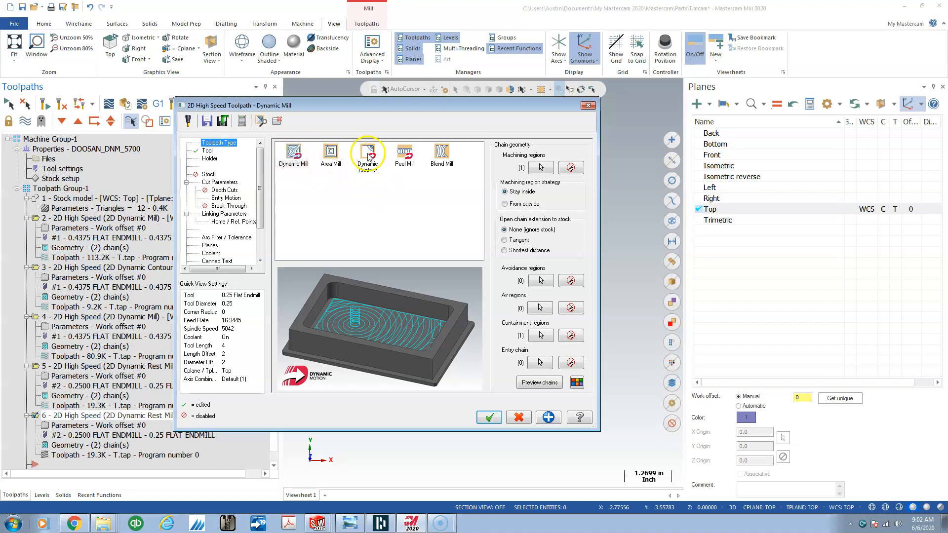
pyautogui.click(367, 153)
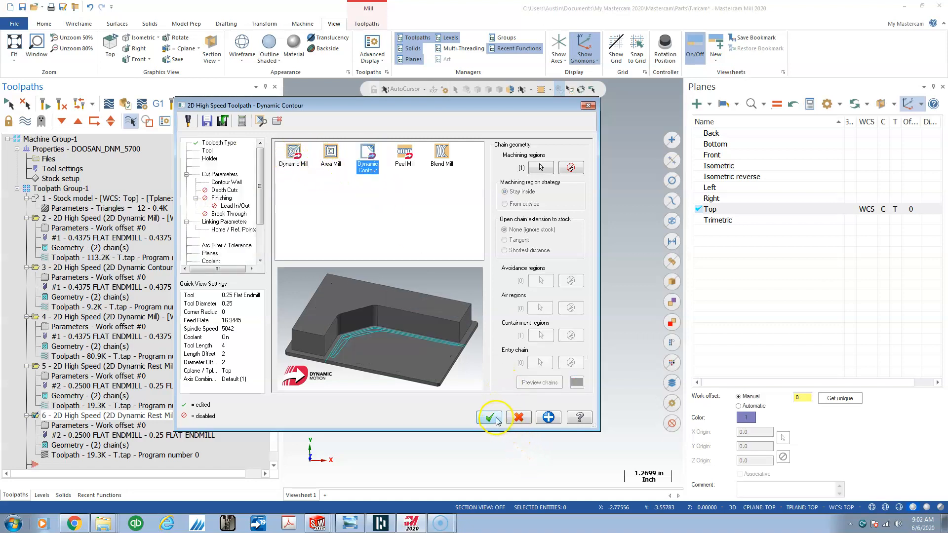
pyautogui.click(490, 417)
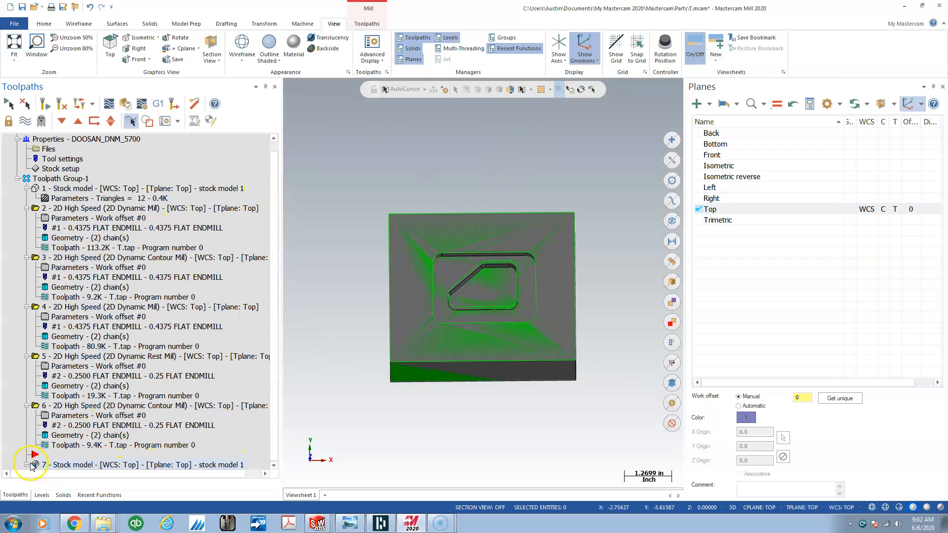
# Include operation 6 in stock model operation 7's source operations and regenerate it
pyautogui.click(31, 464)
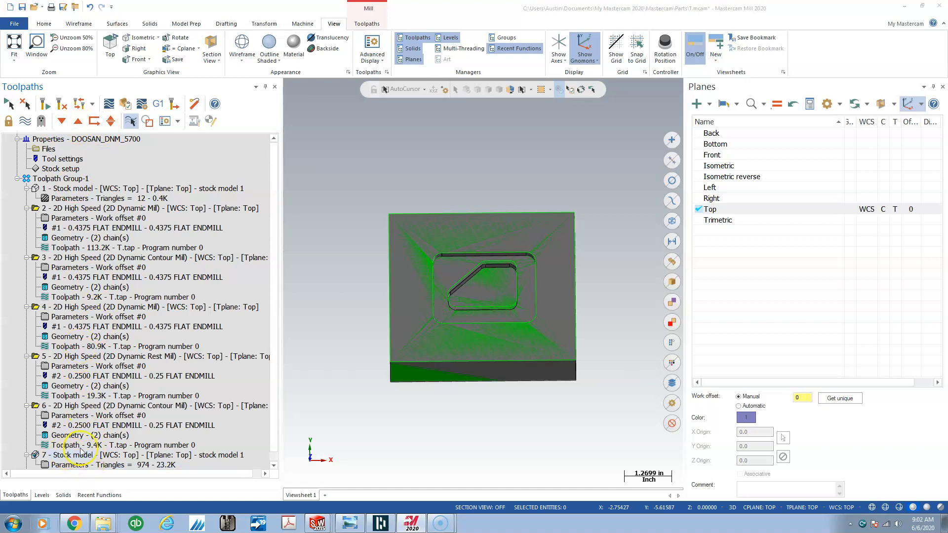
pyautogui.doubleClick(72, 454)
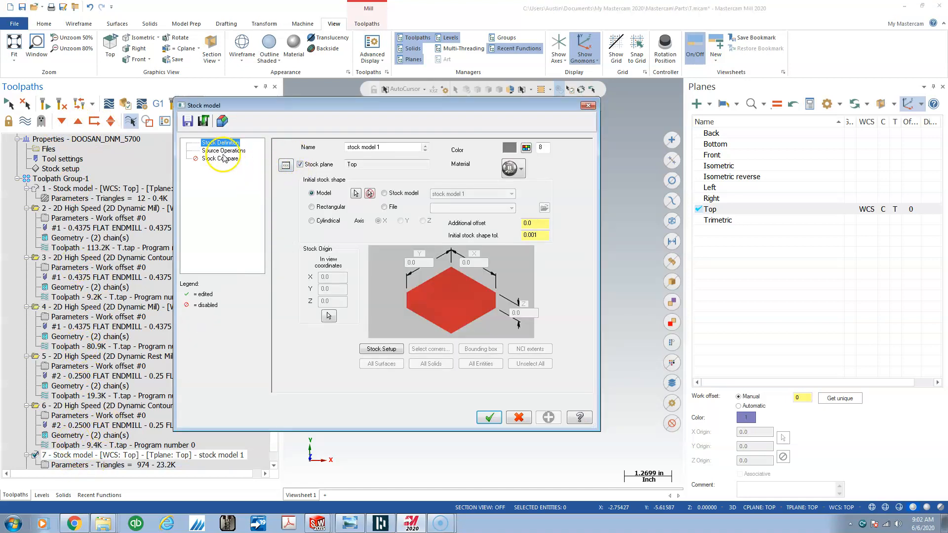
pyautogui.click(224, 150)
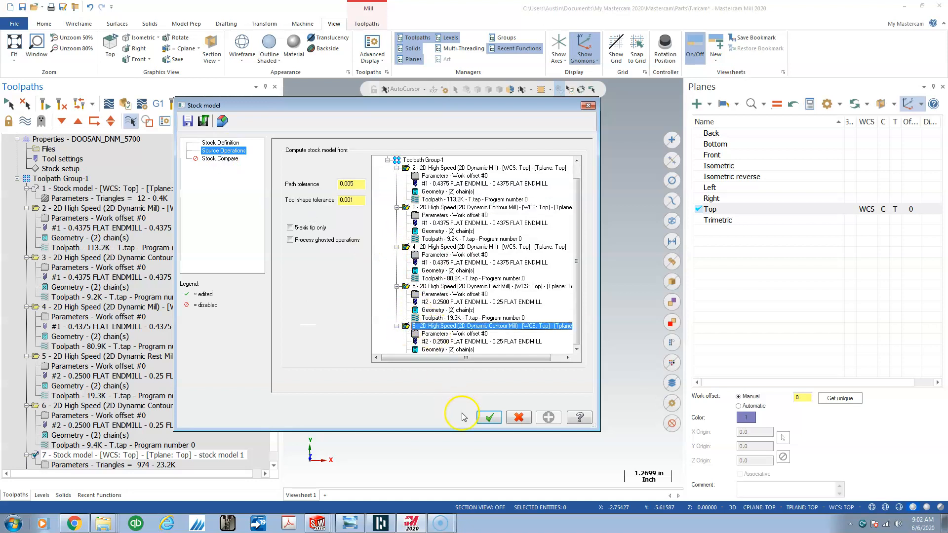
pyautogui.click(489, 417)
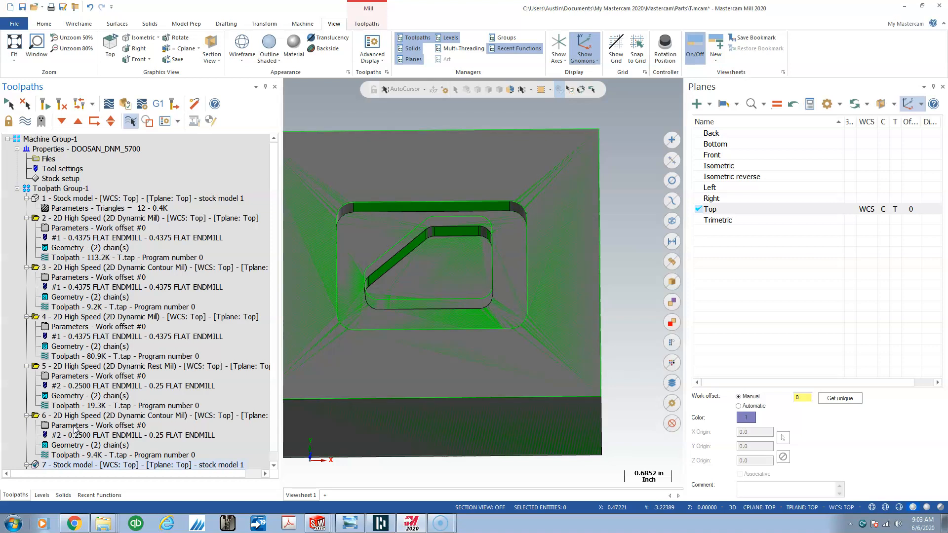
pyautogui.moveTo(457, 249)
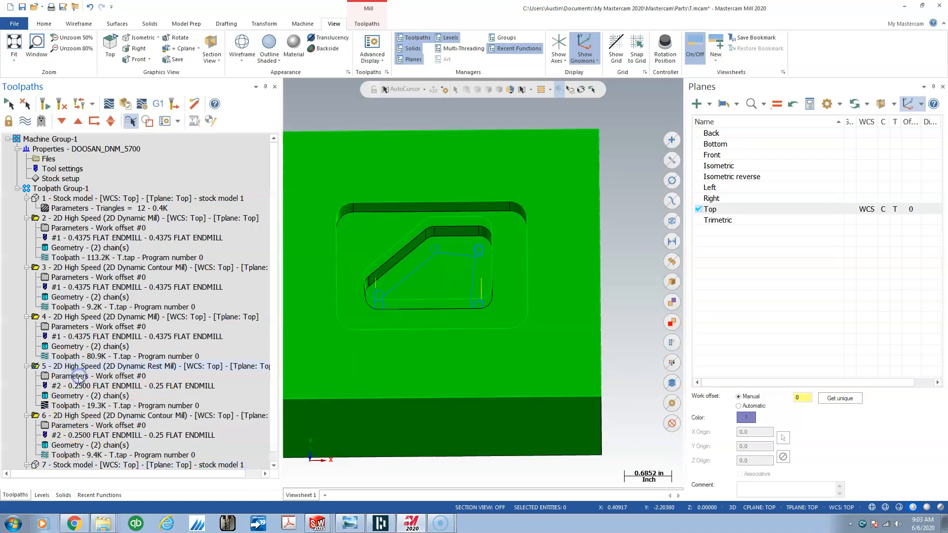
pyautogui.doubleClick(84, 376)
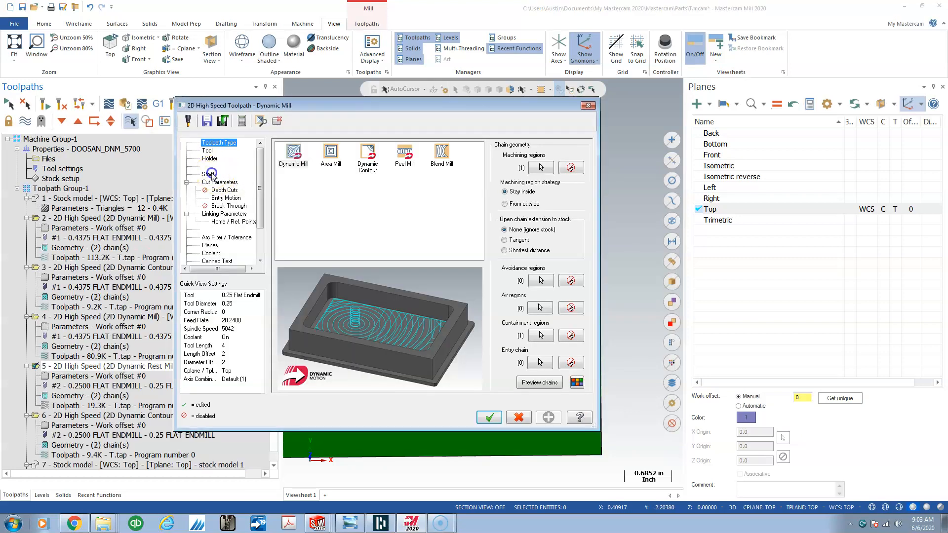
pyautogui.click(210, 174)
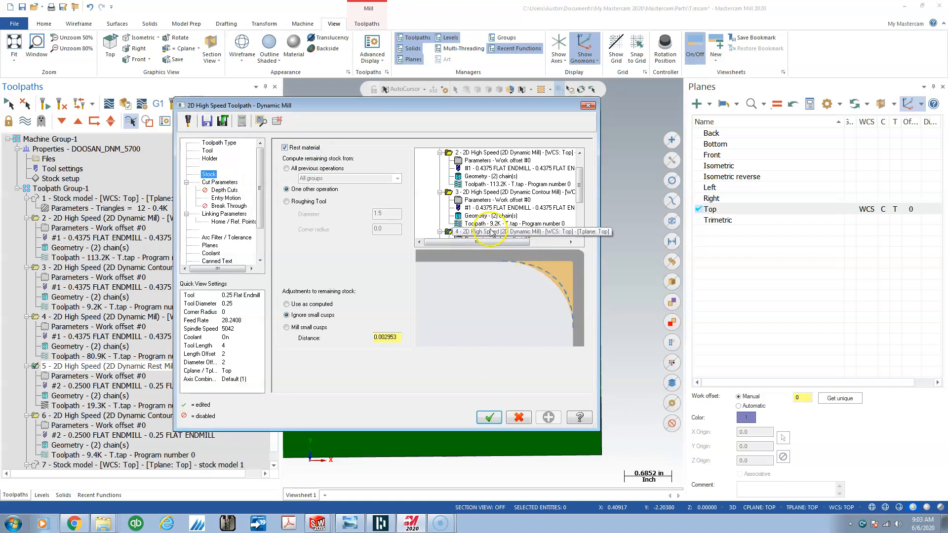
pyautogui.click(517, 231)
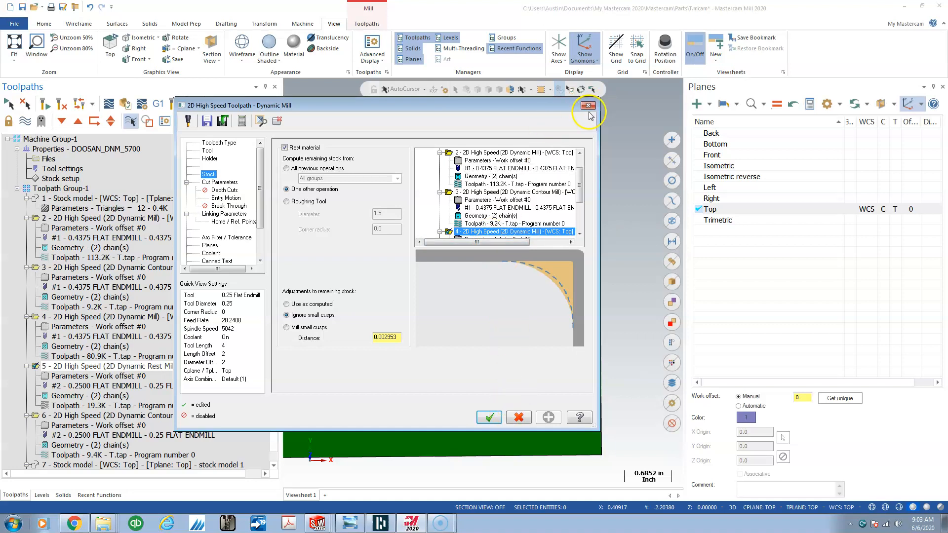
pyautogui.click(587, 106)
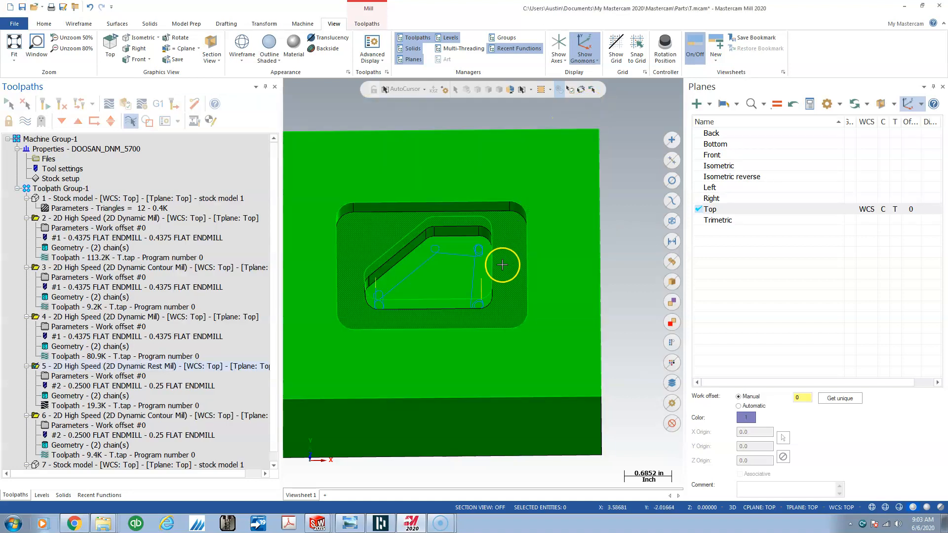